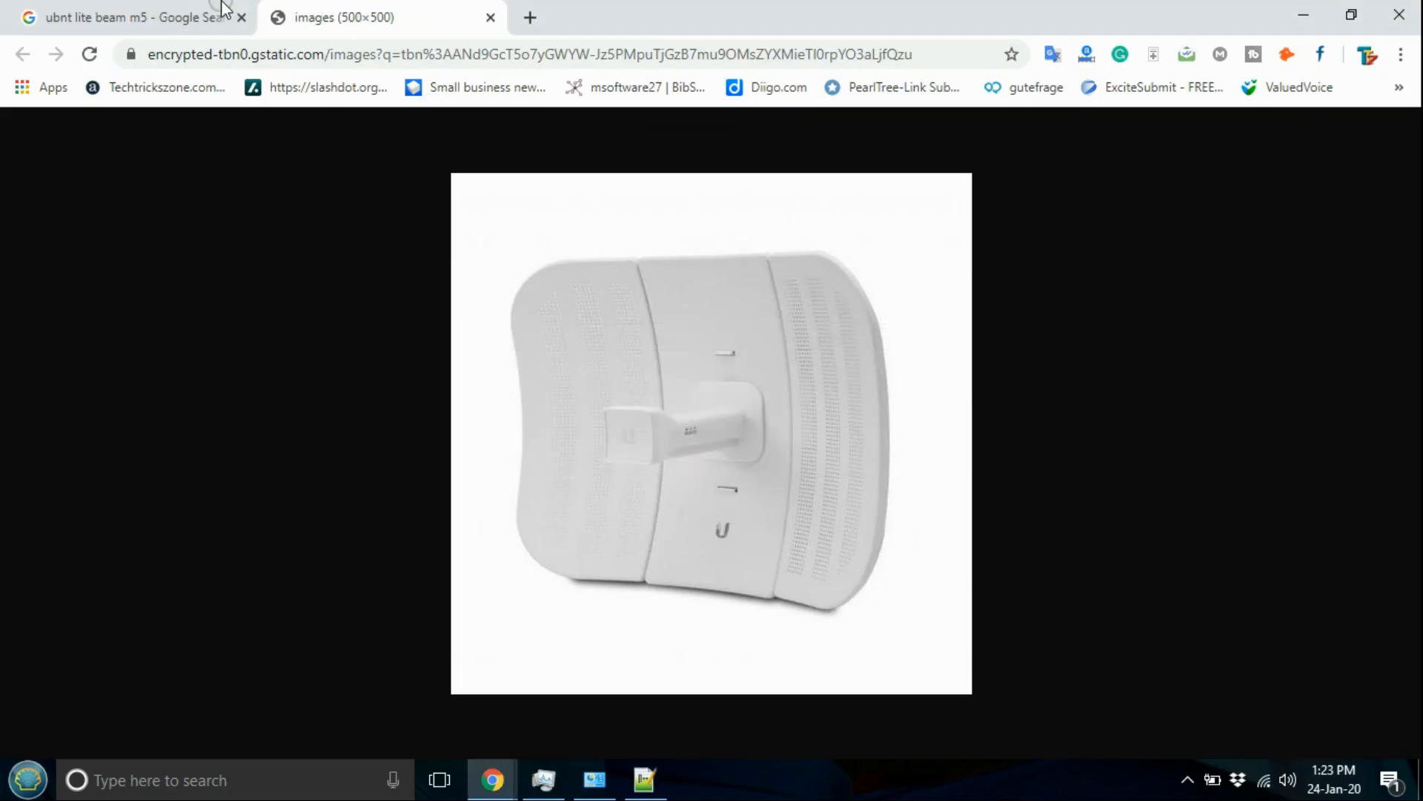
# Step: Close the Google search results tab and minimise Chrome to reveal the notes
pyautogui.click(240, 16)
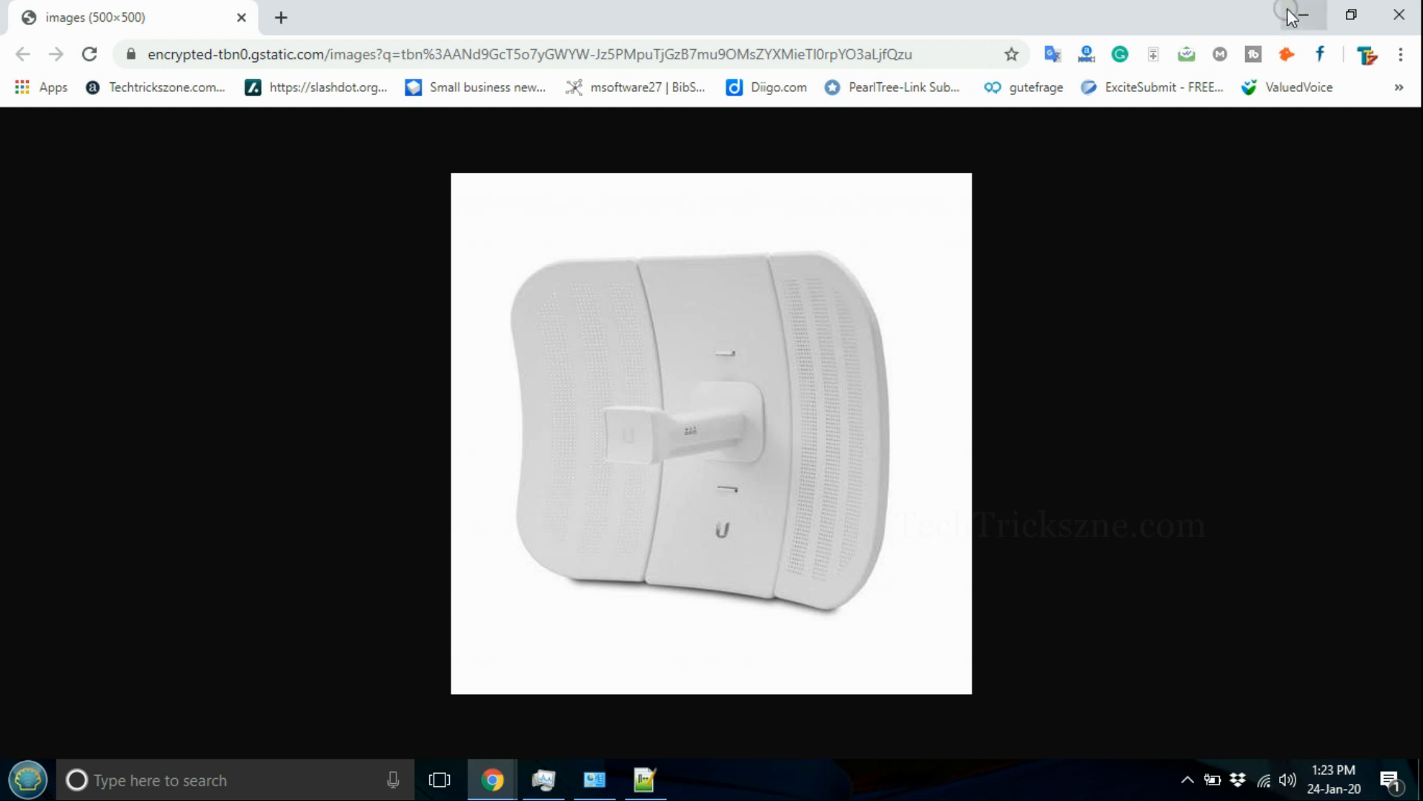
pyautogui.click(1300, 15)
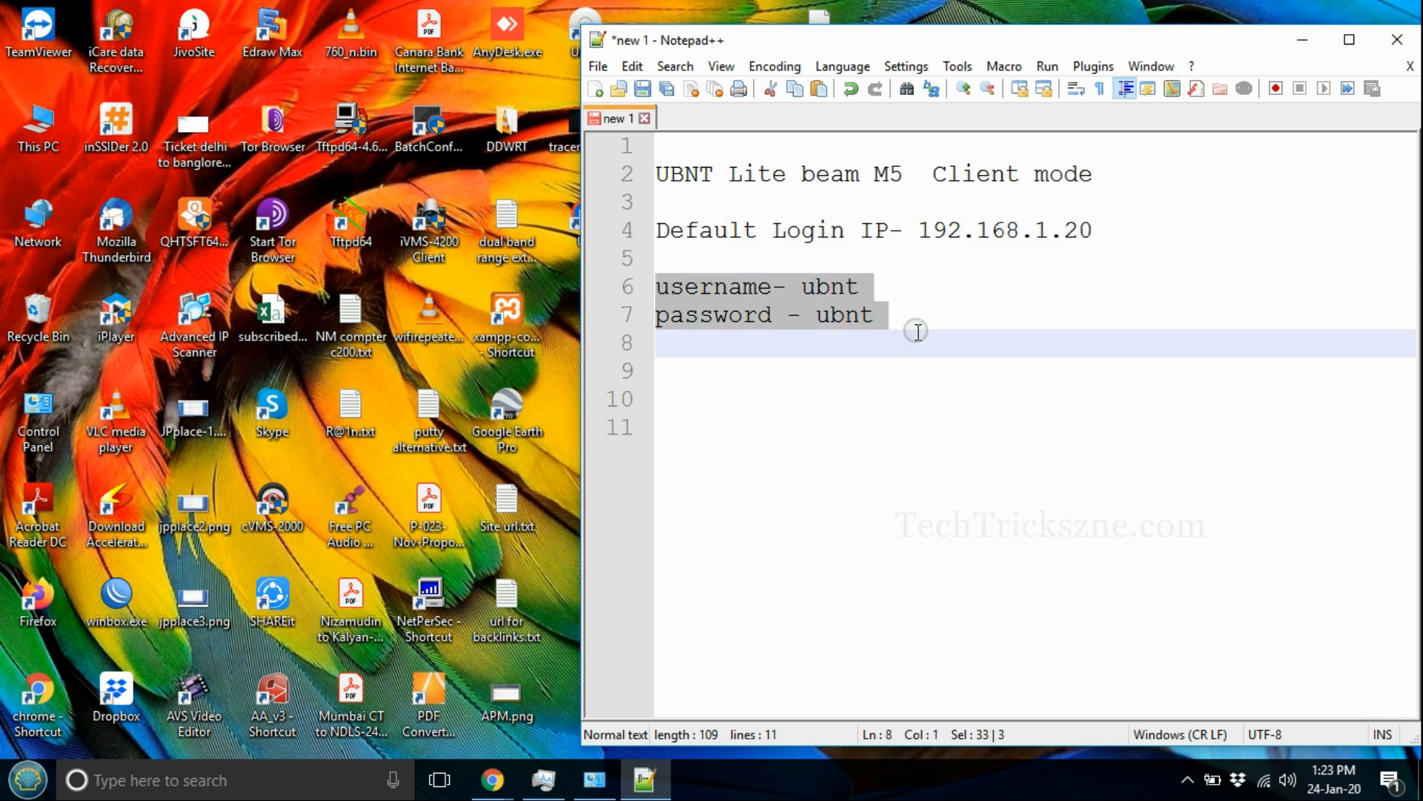
# Step: Add the note 'Connect Lite beam with poe adapter and follow video' below the login details
pyautogui.write('Conne')
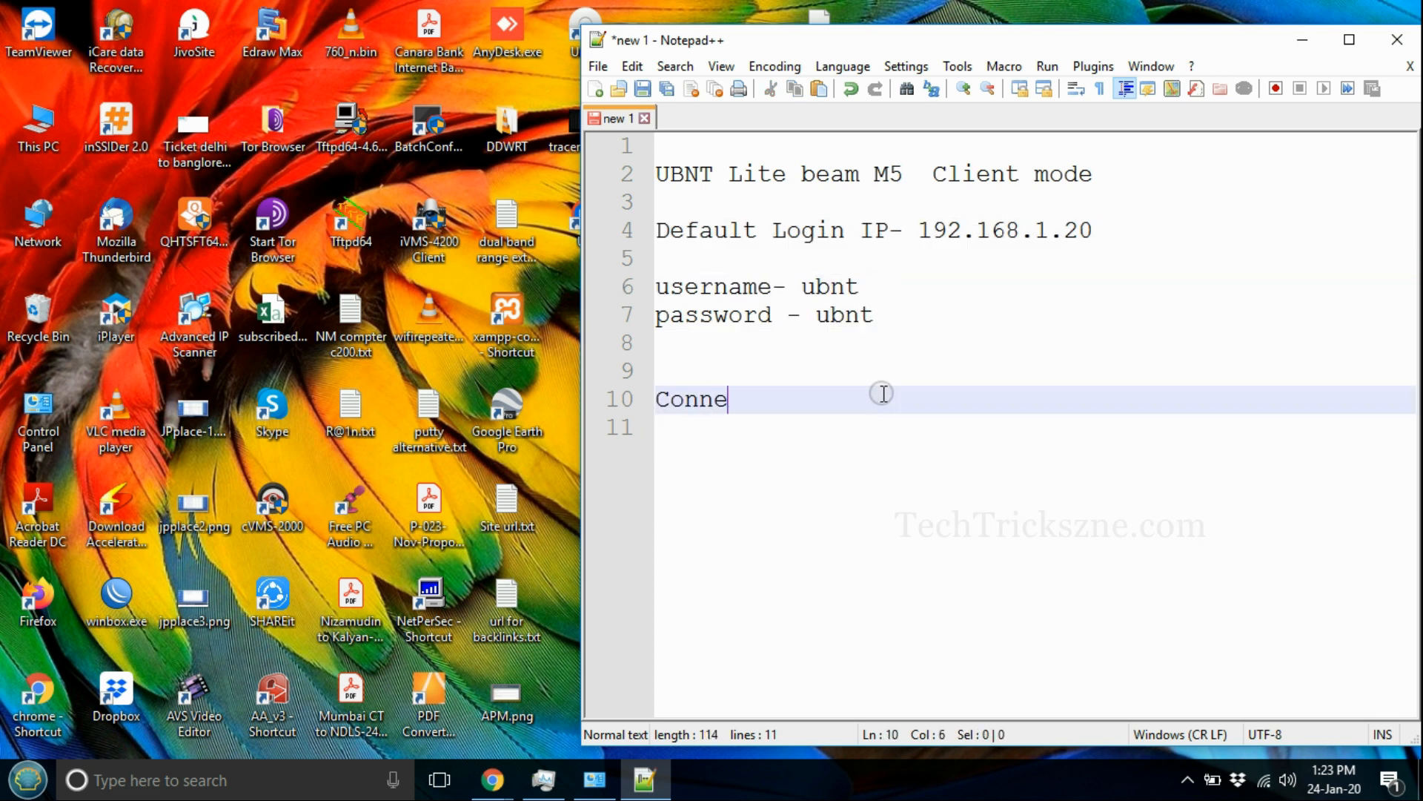
pyautogui.write('ct Lite b')
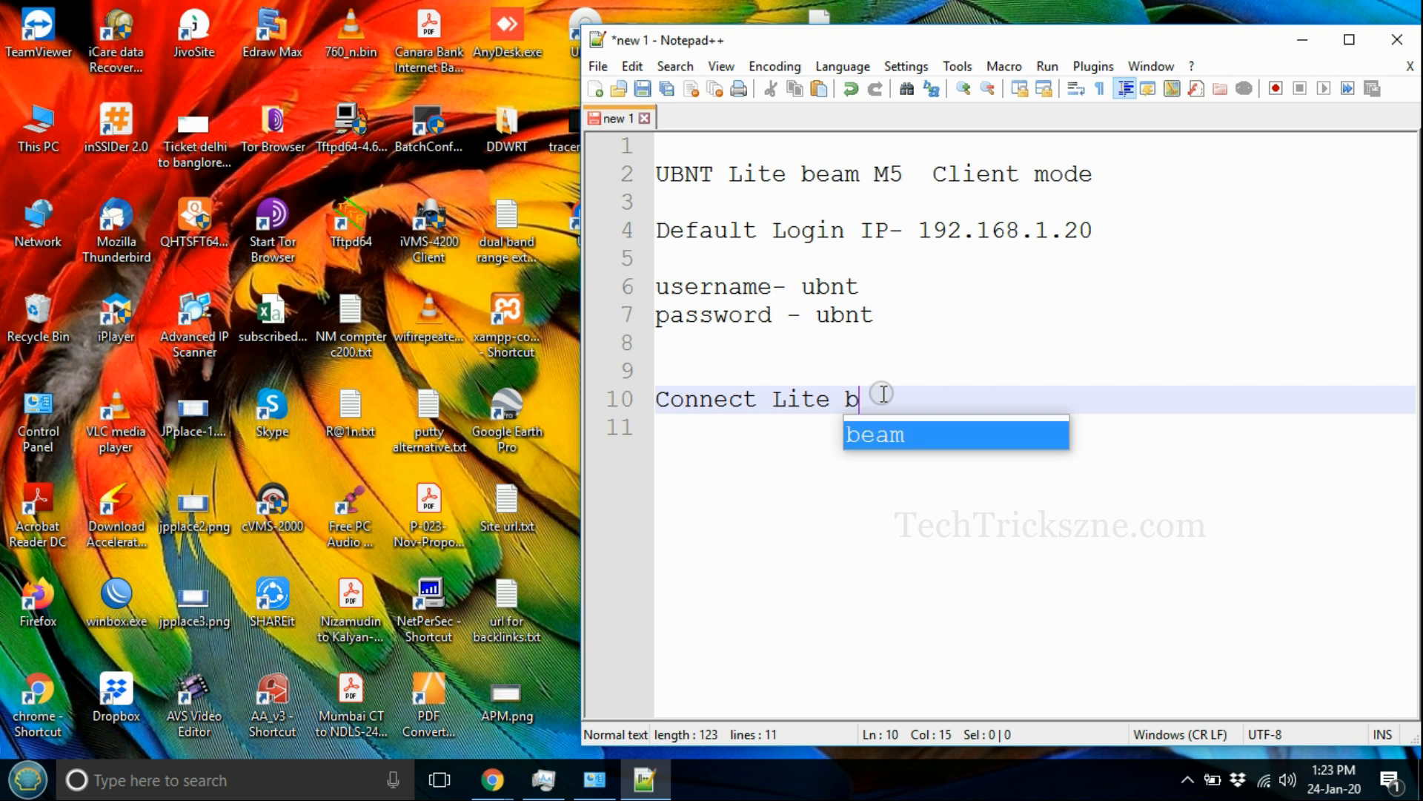
pyautogui.write('eam with')
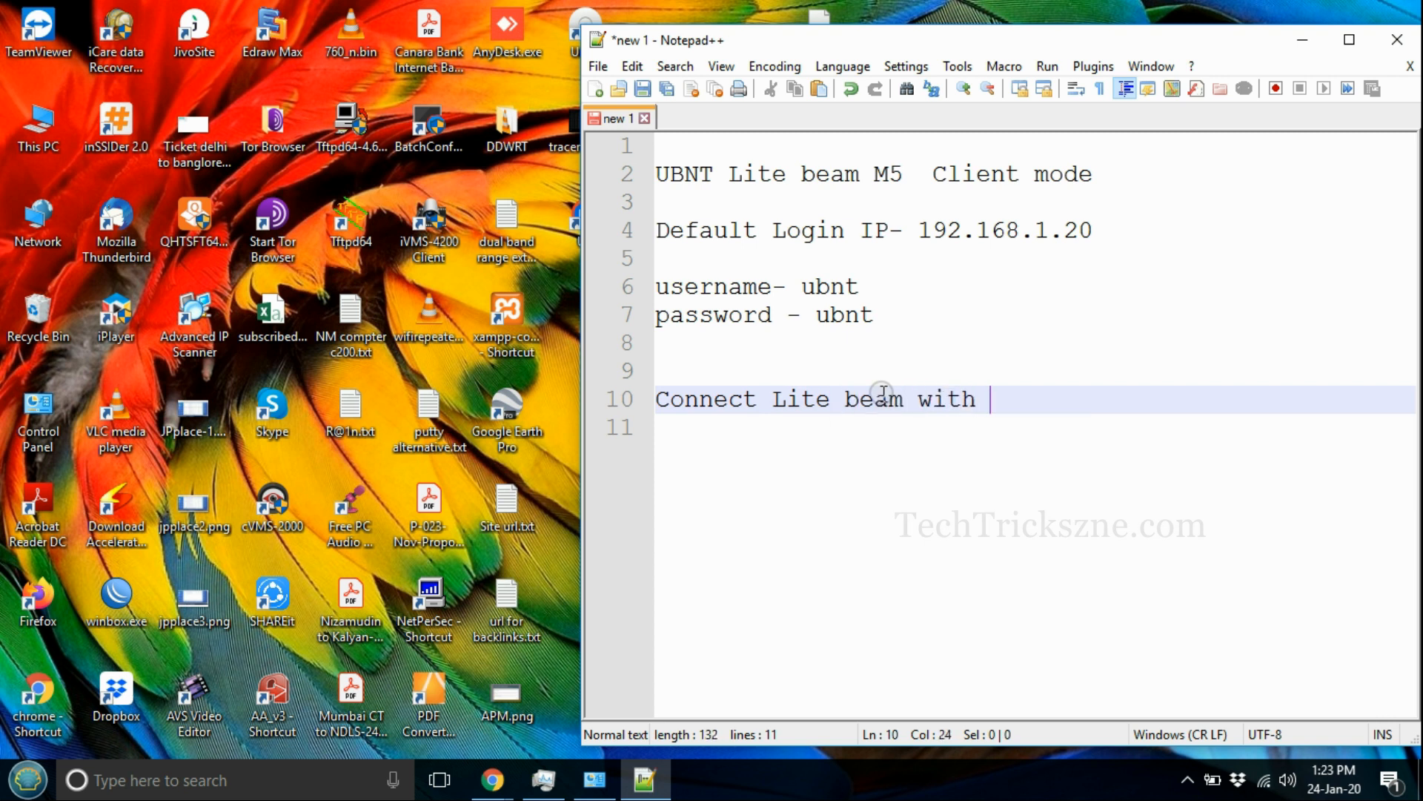
pyautogui.write('poe adap')
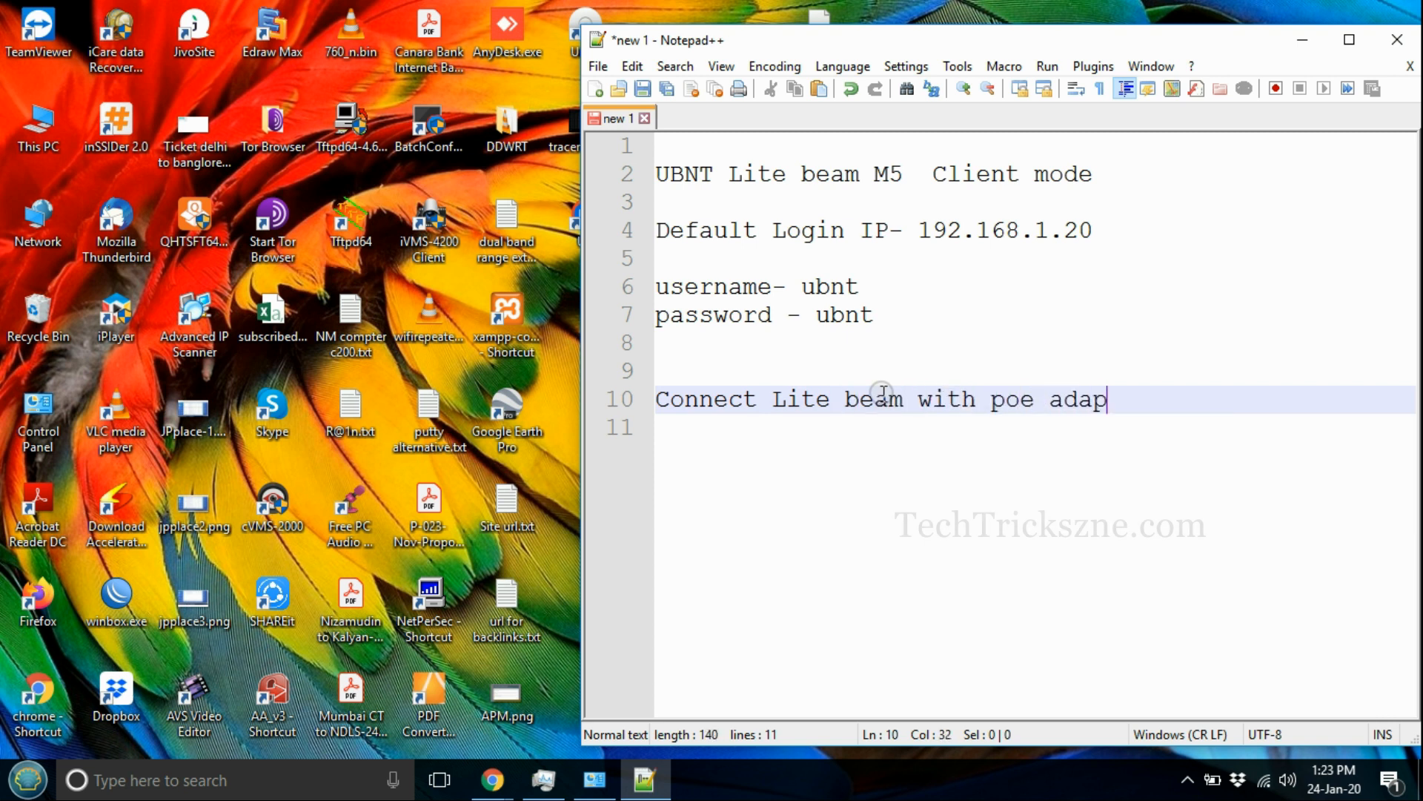
pyautogui.write('ter and follow video')
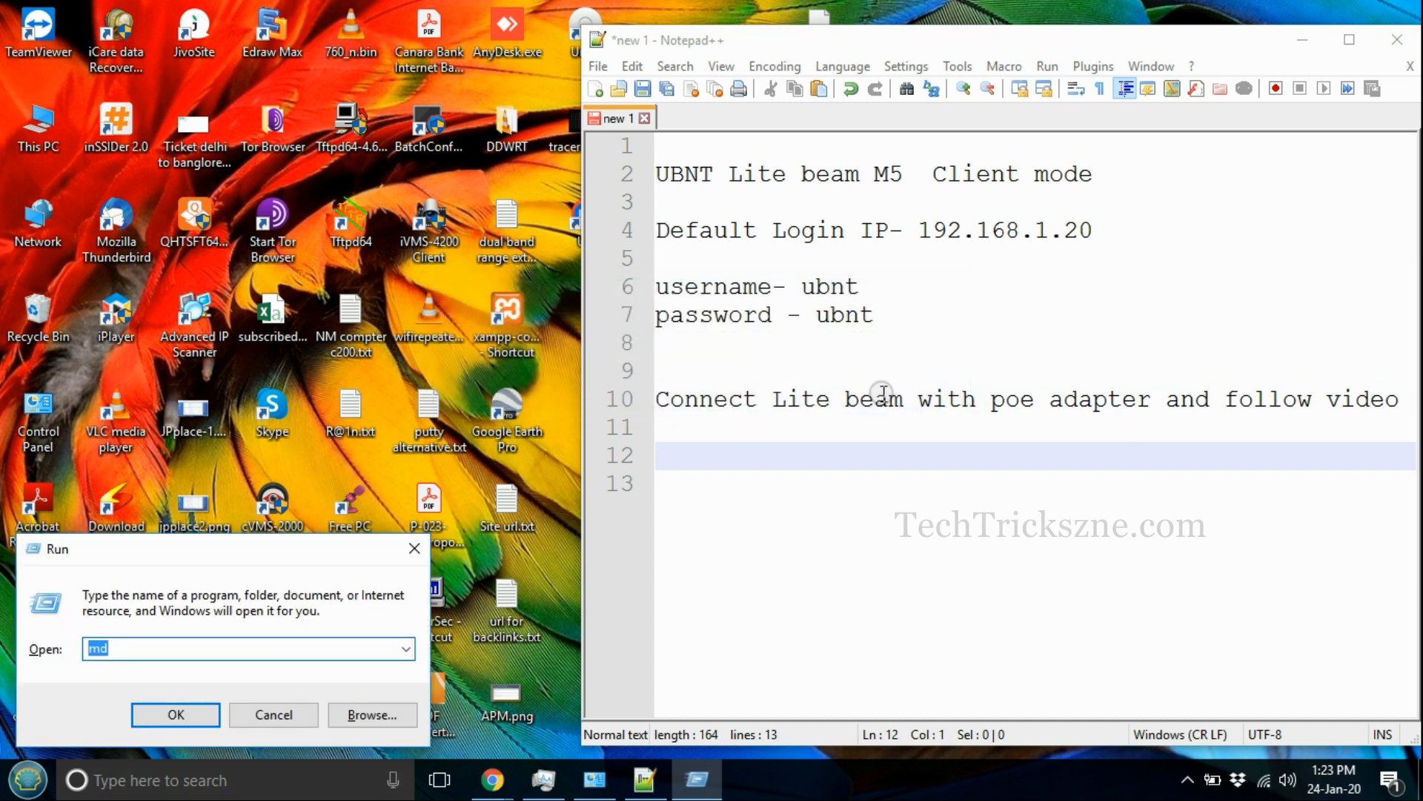
# Step: Run a continuous ping to 192.168.1.20 in Command Prompt, confirm replies, then minimise it
pyautogui.click(175, 715)
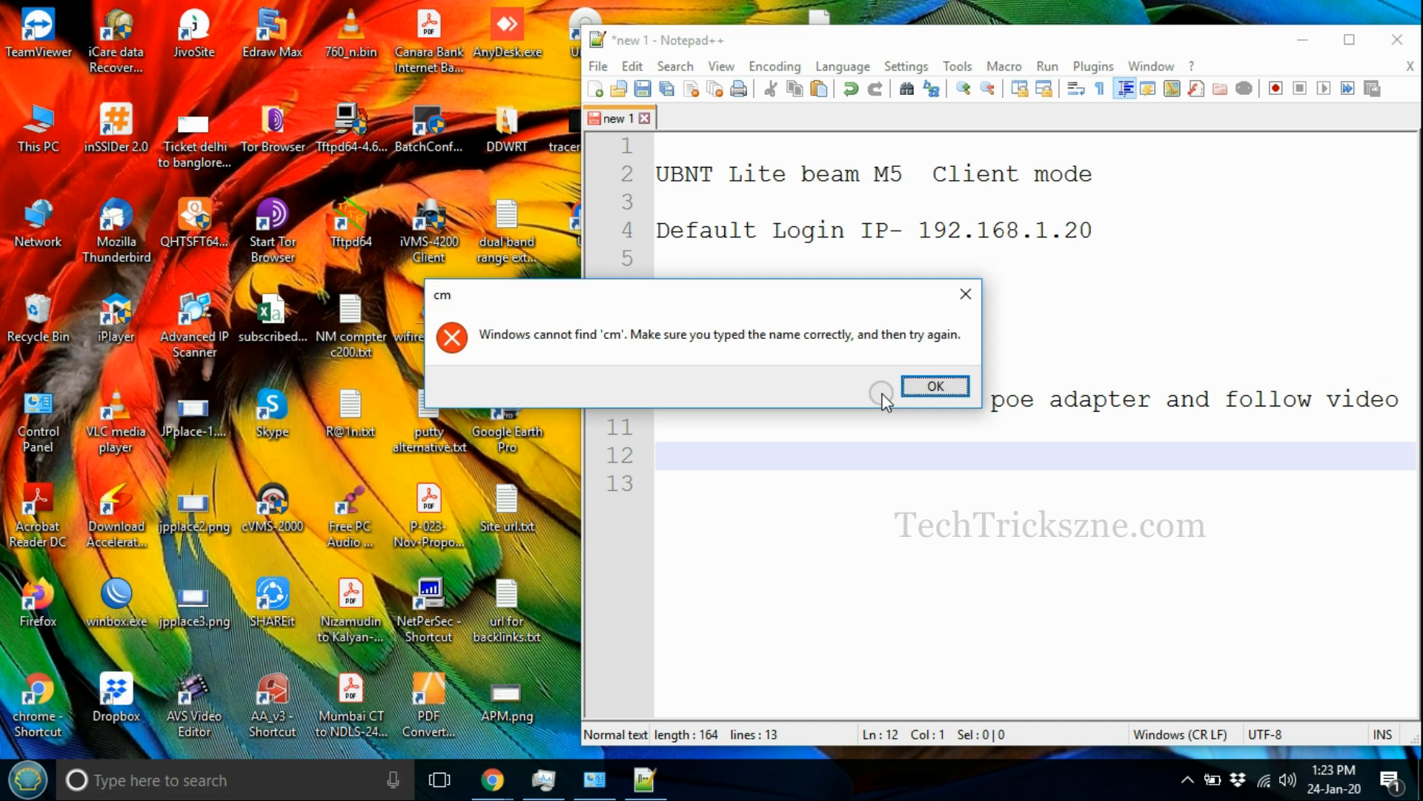
pyautogui.click(932, 385)
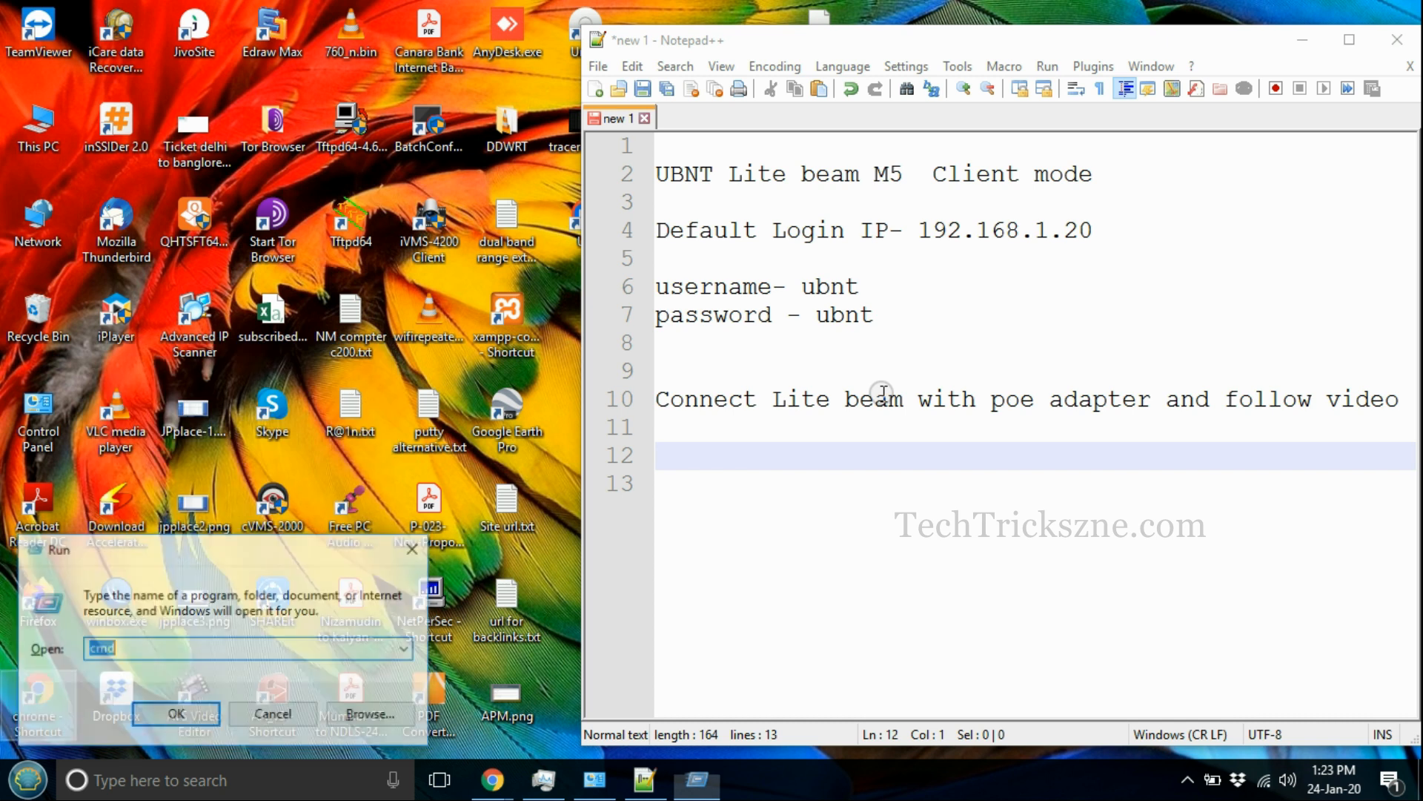
pyautogui.click(175, 714)
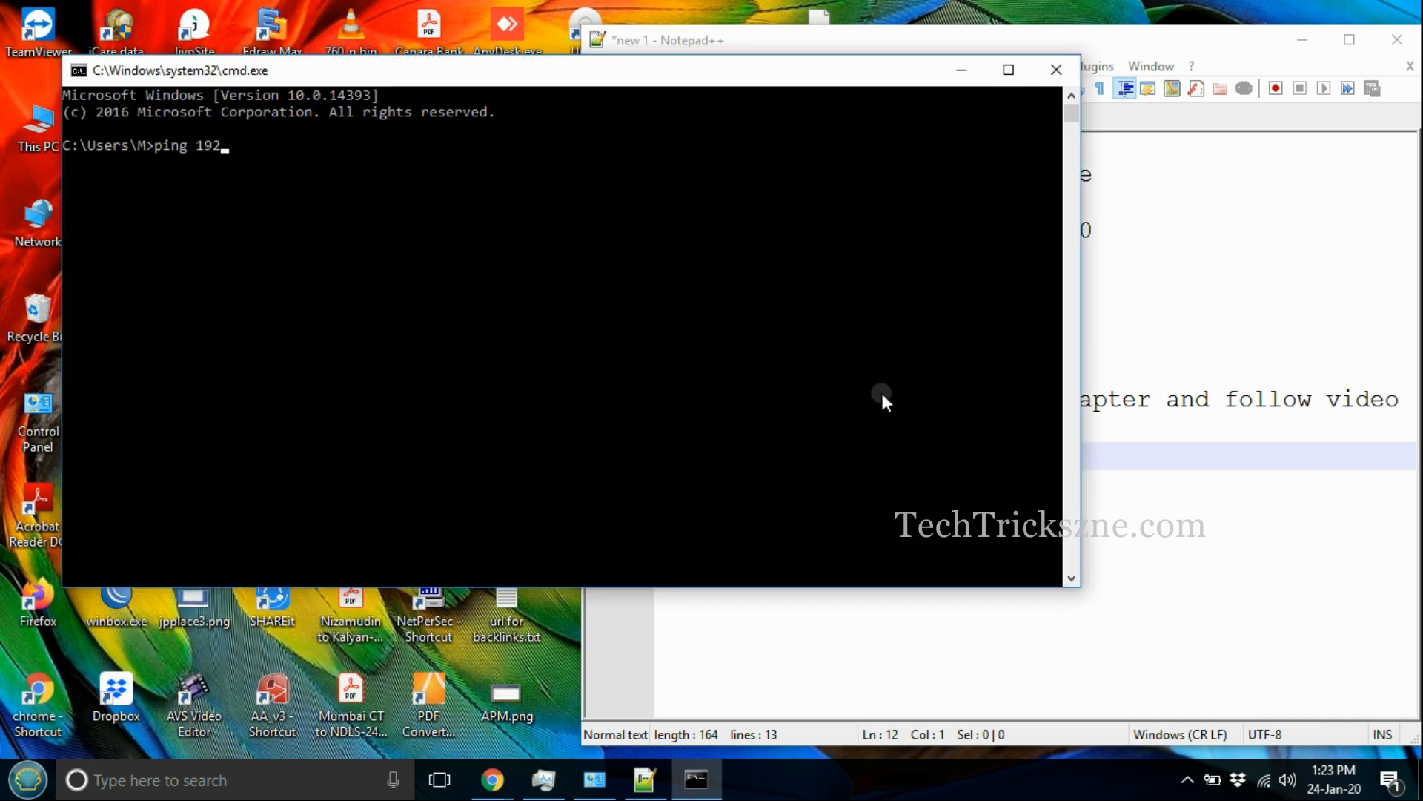
pyautogui.write('.168.1.20 -t')
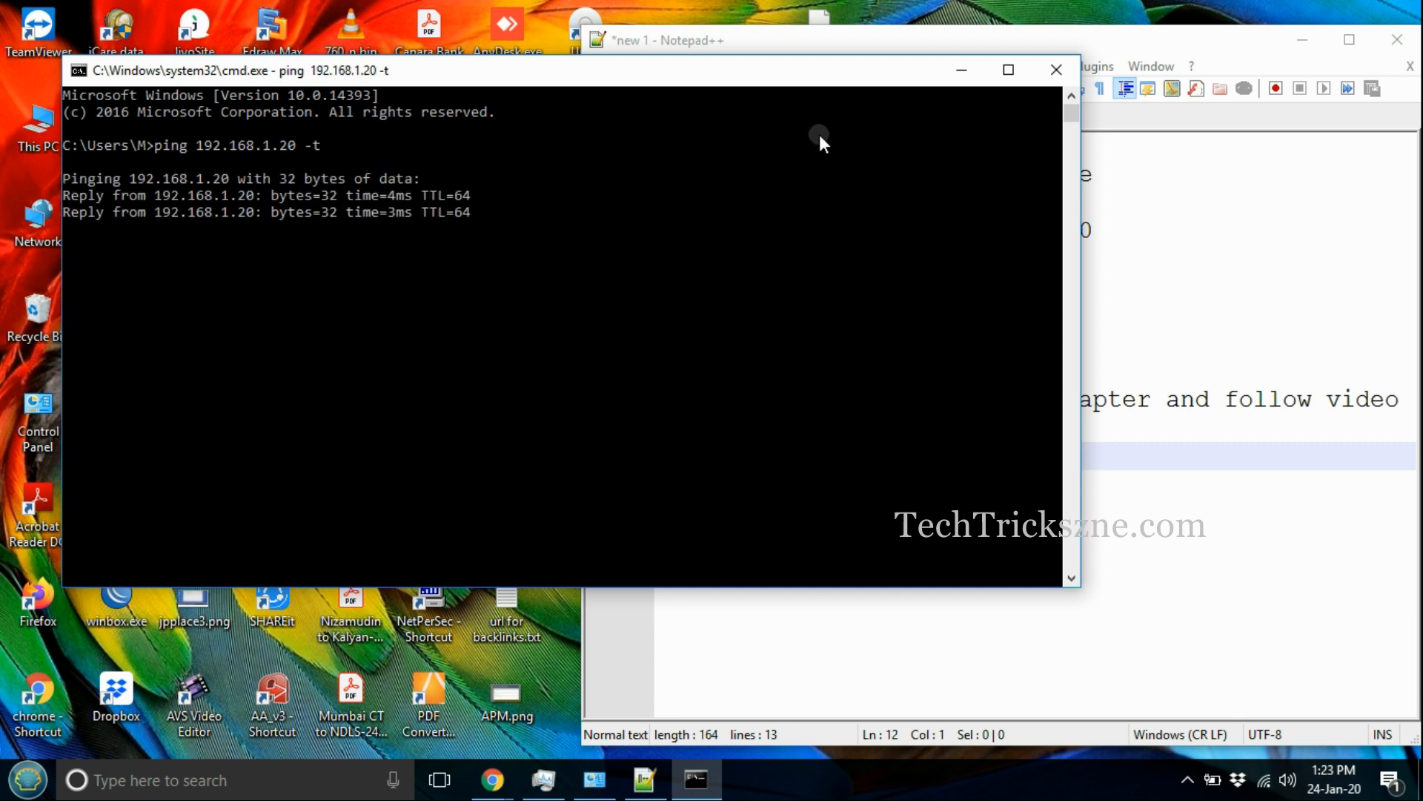
pyautogui.moveTo(935, 102)
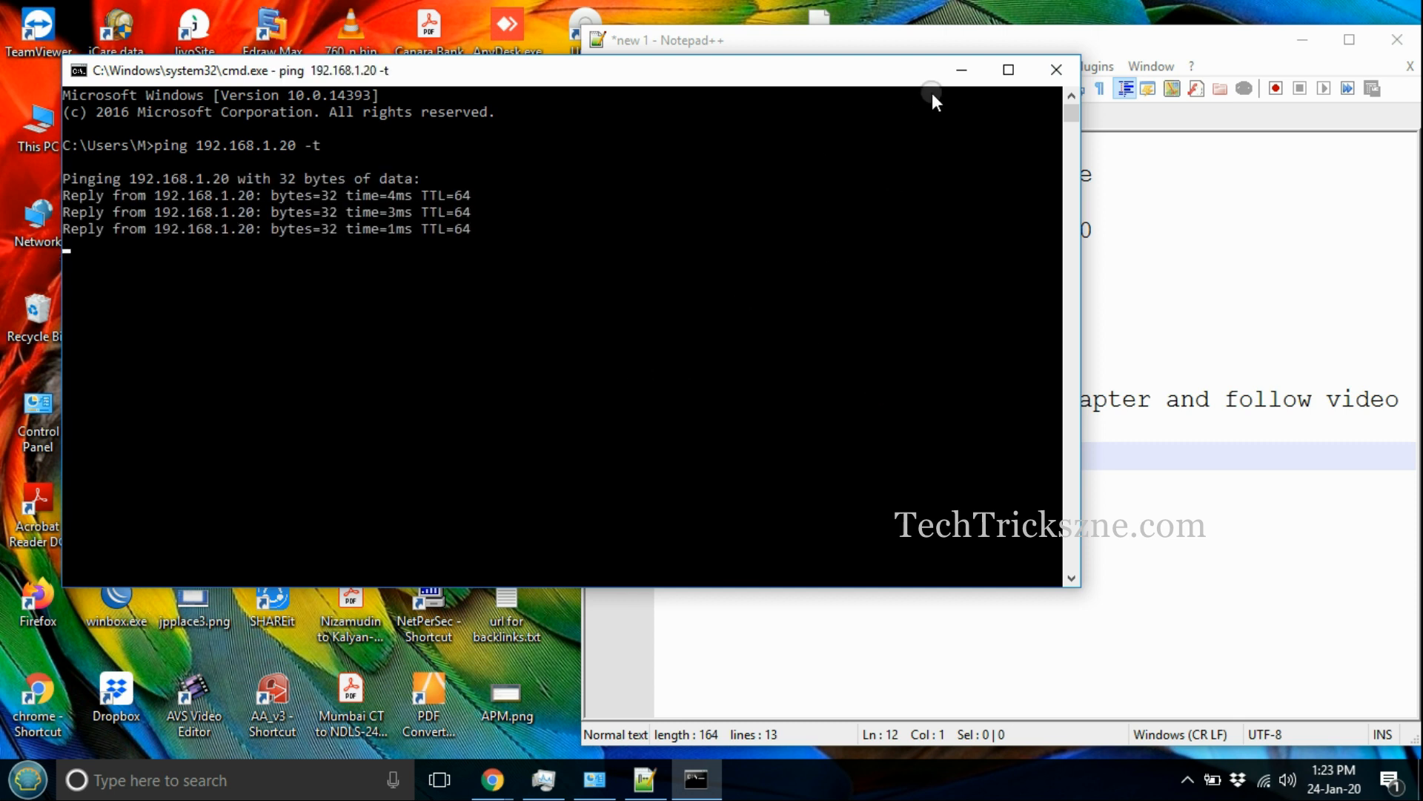
pyautogui.moveTo(953, 71)
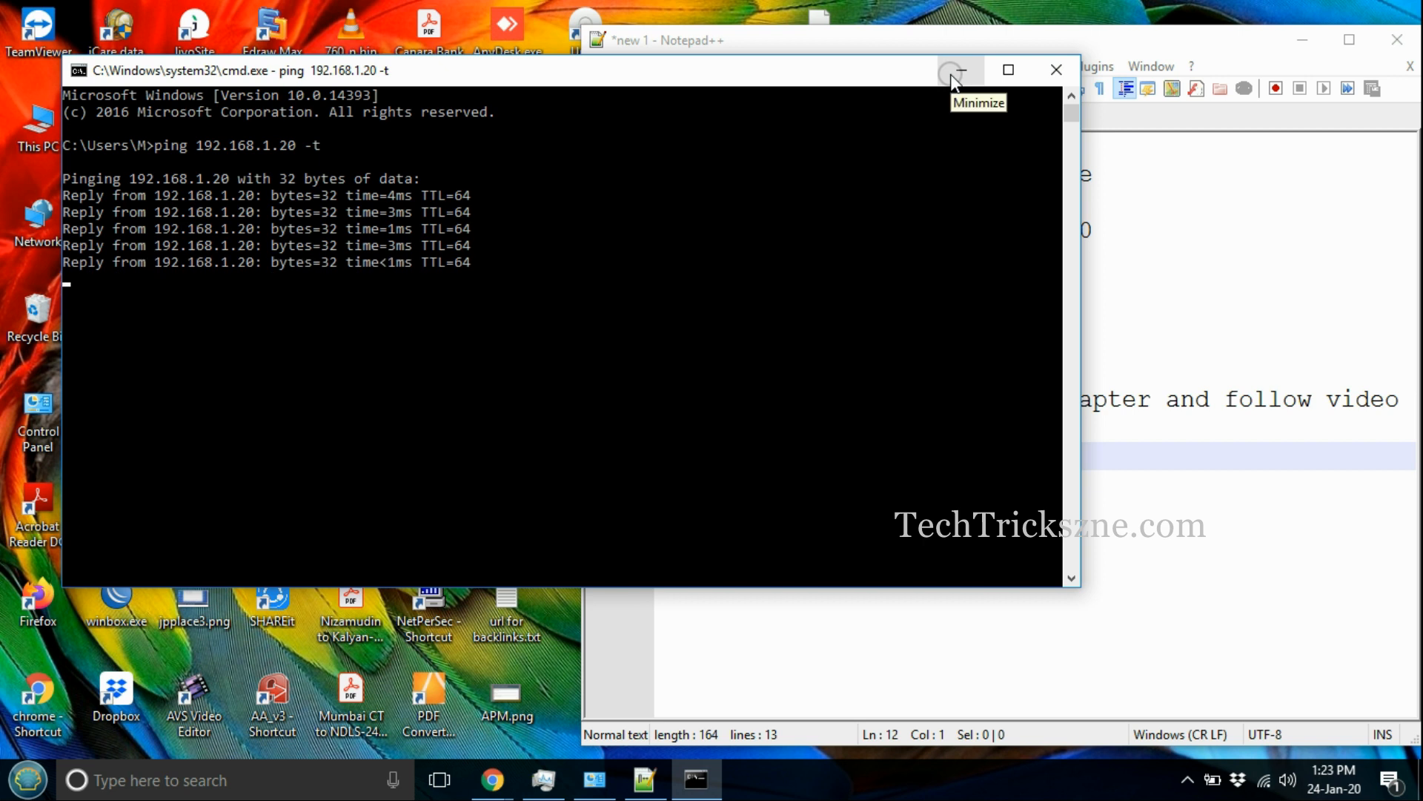
pyautogui.click(953, 70)
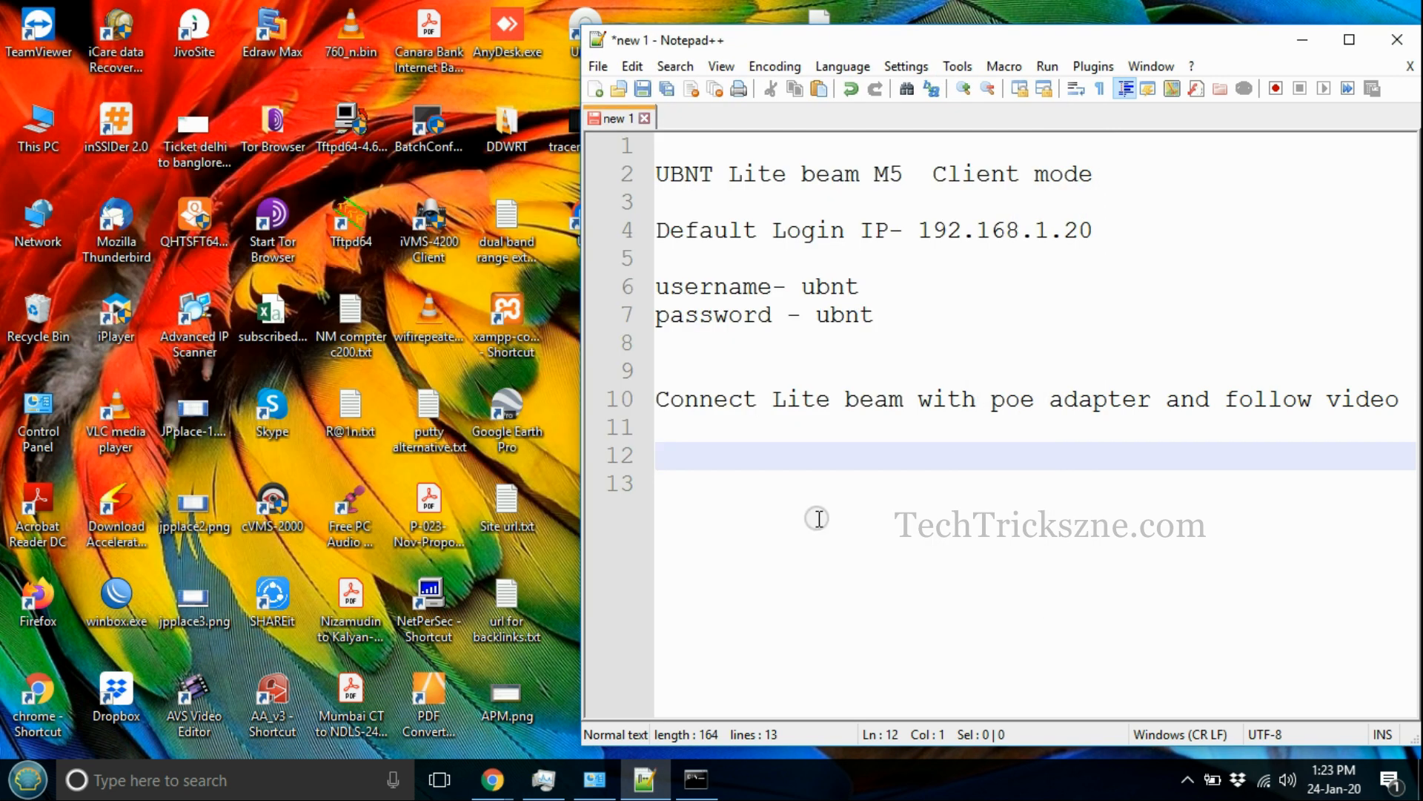
# Step: Note 'Access Point- UBNT-AP' and a password line in Notepad++
pyautogui.write('UBNt')
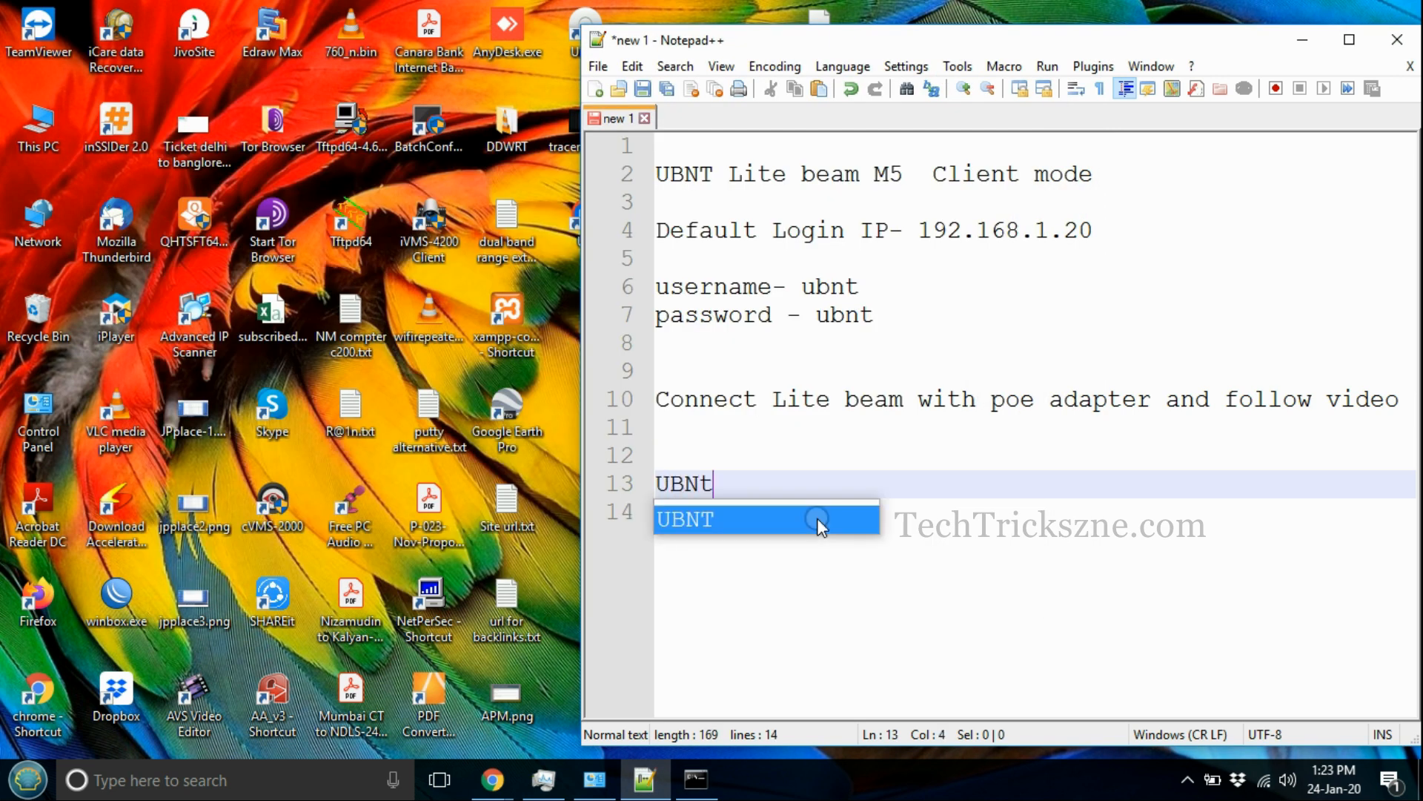
pyautogui.write('Accc')
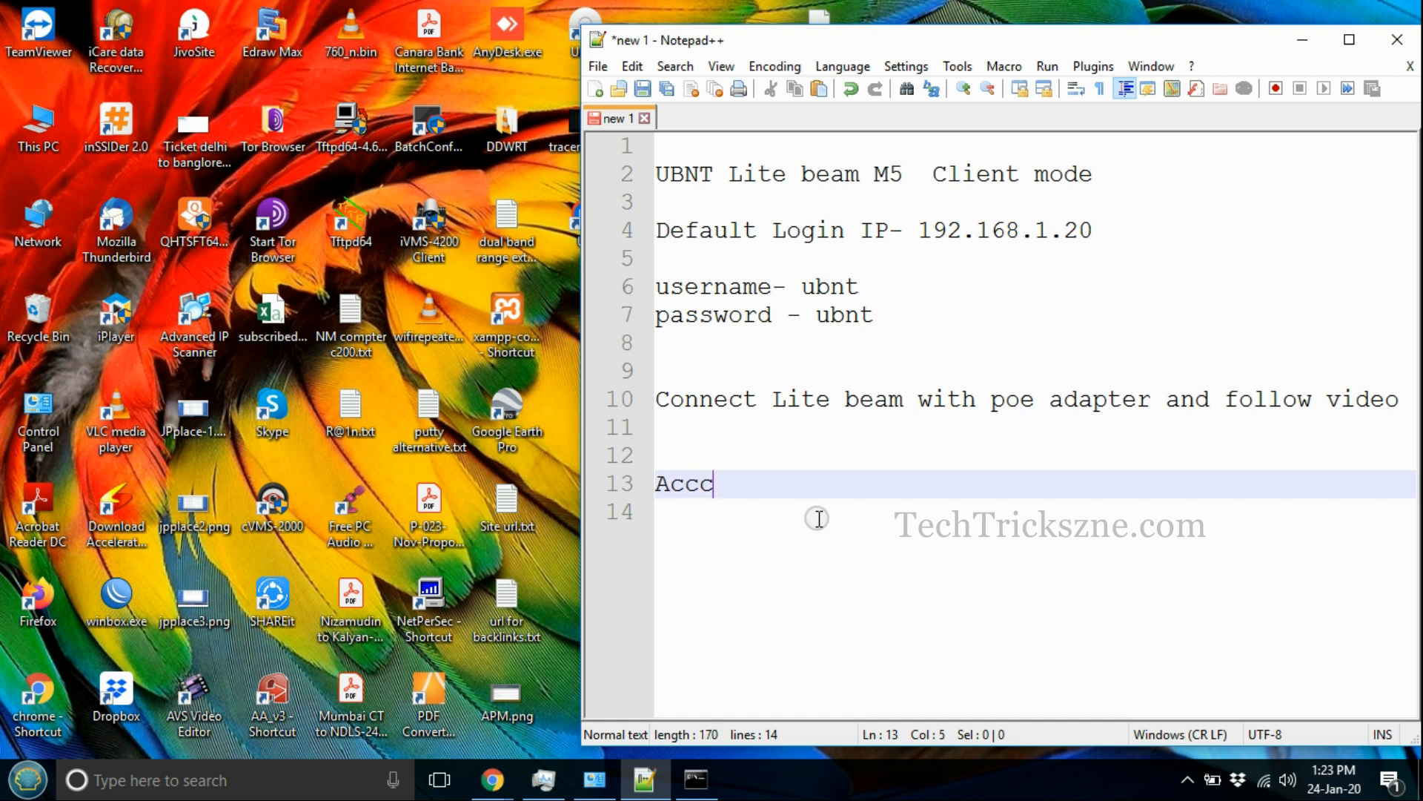
pyautogui.write('ess P')
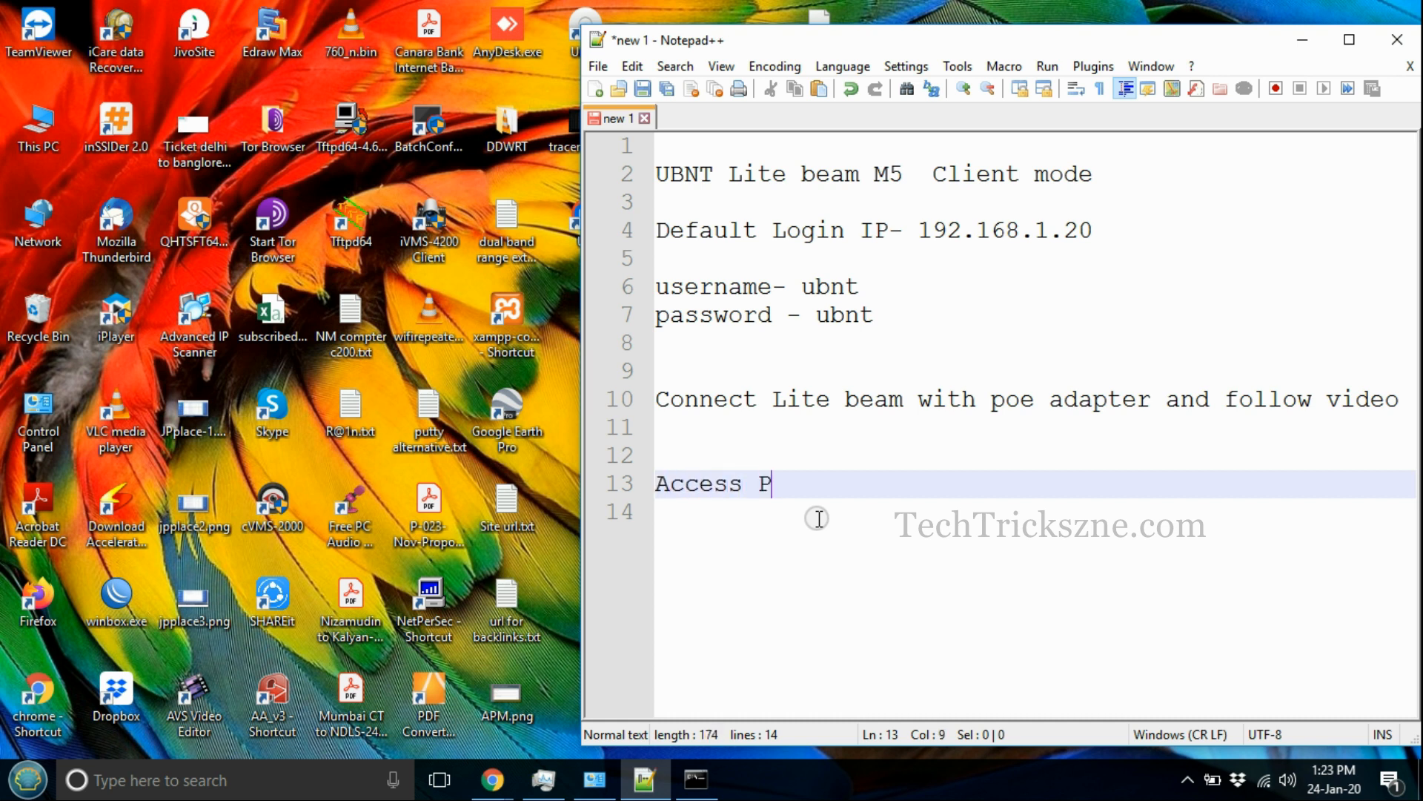
pyautogui.write('oint-')
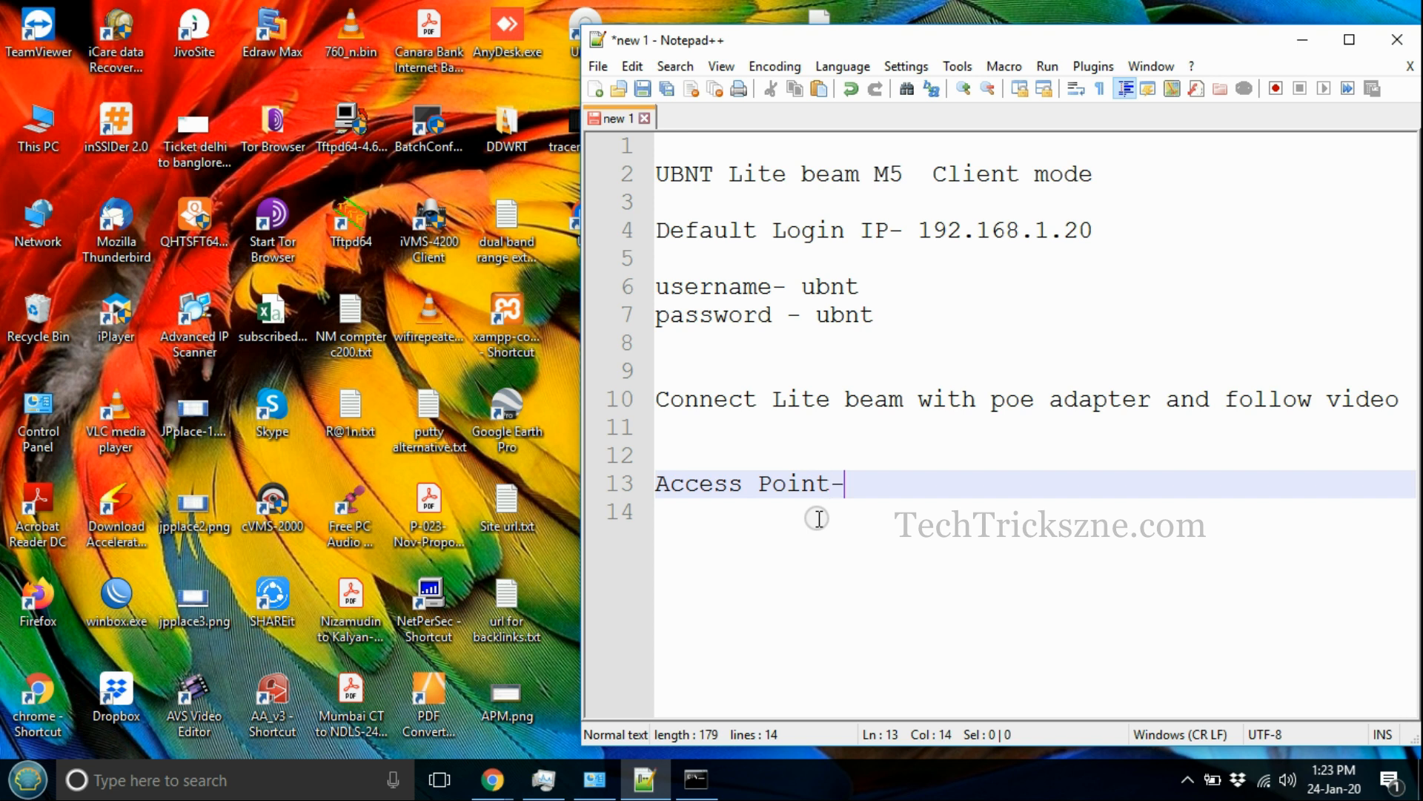
pyautogui.write('UBNT')
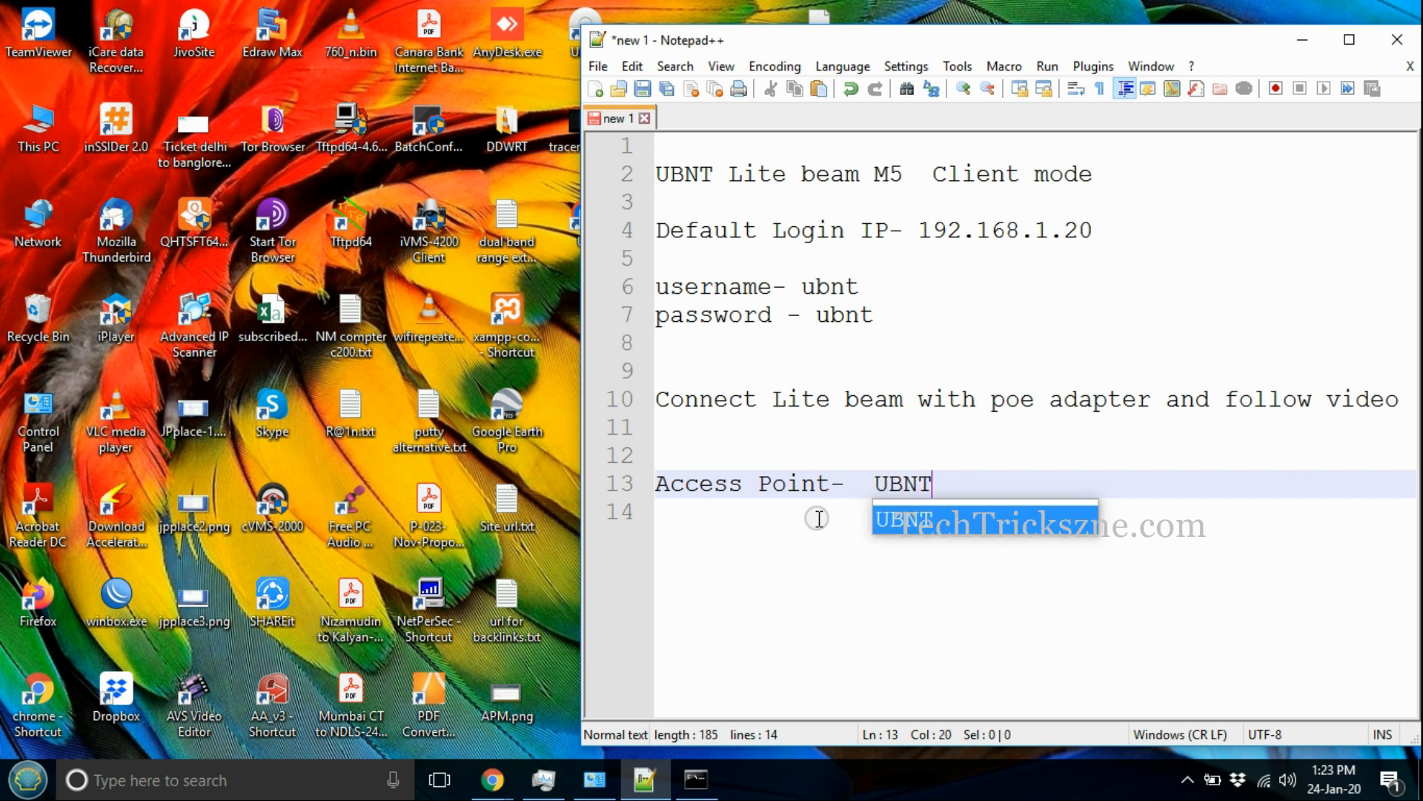
pyautogui.write('-AP')
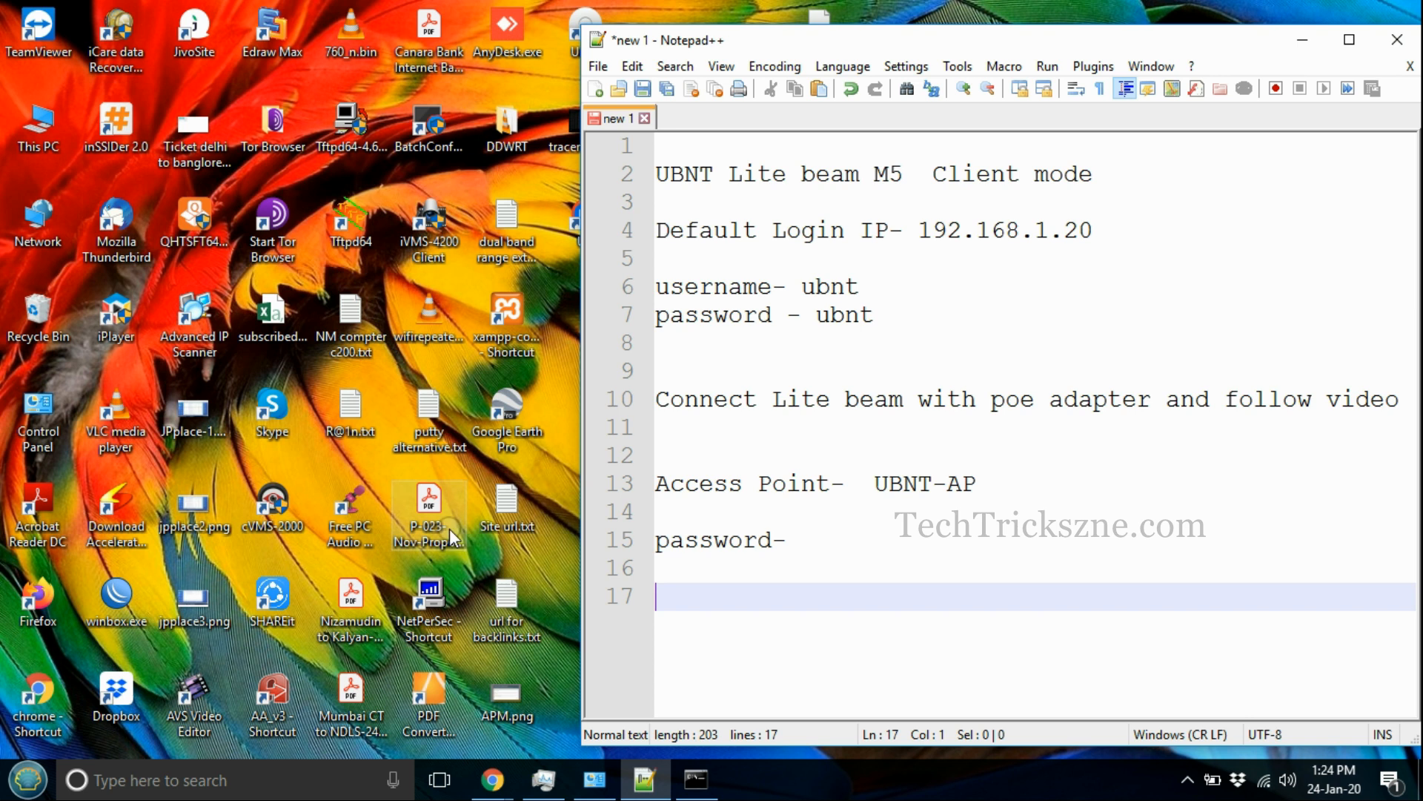
# Step: Return to Chrome and proceed past the certificate warning to the LiteBeam login at 192.168.1.20
pyautogui.click(491, 778)
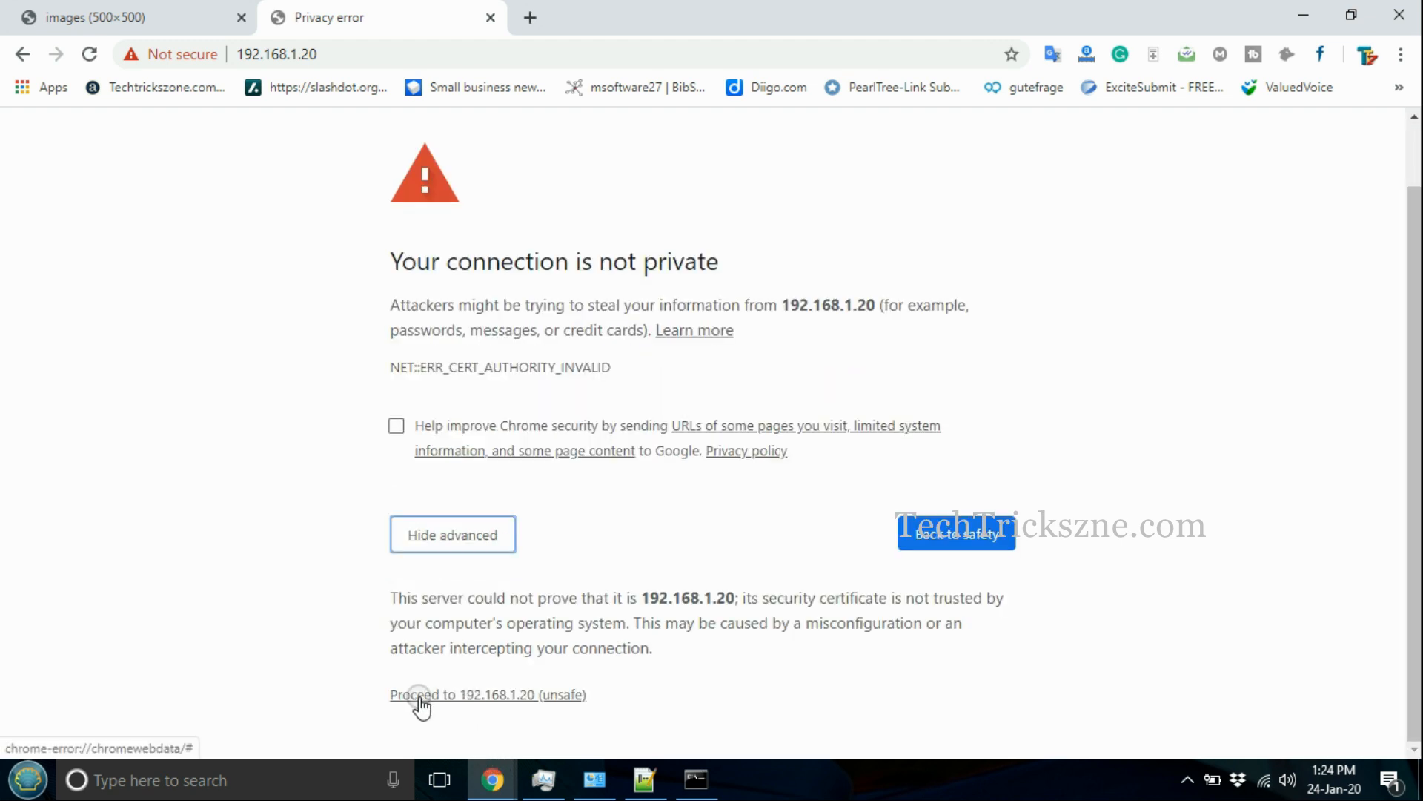
pyautogui.click(487, 693)
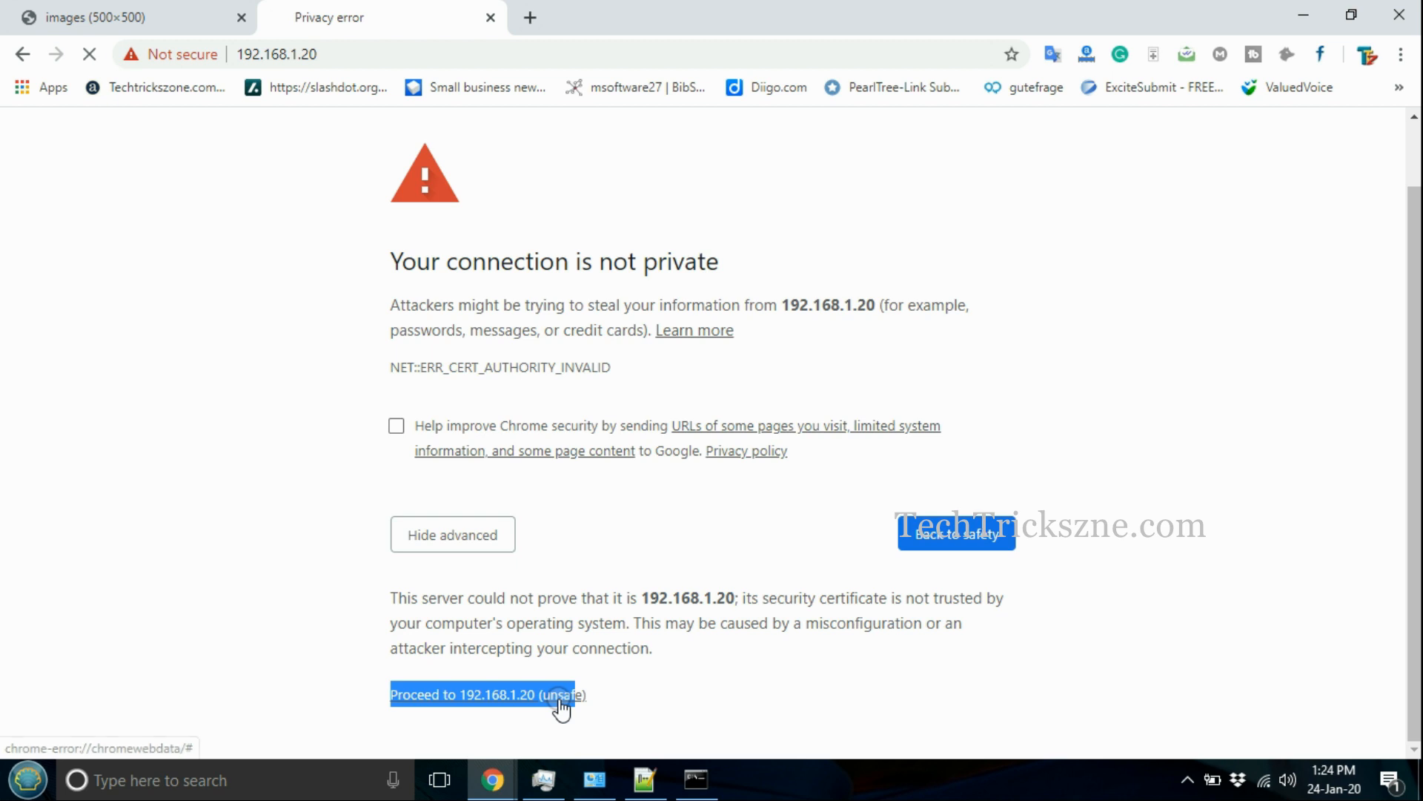
pyautogui.click(483, 693)
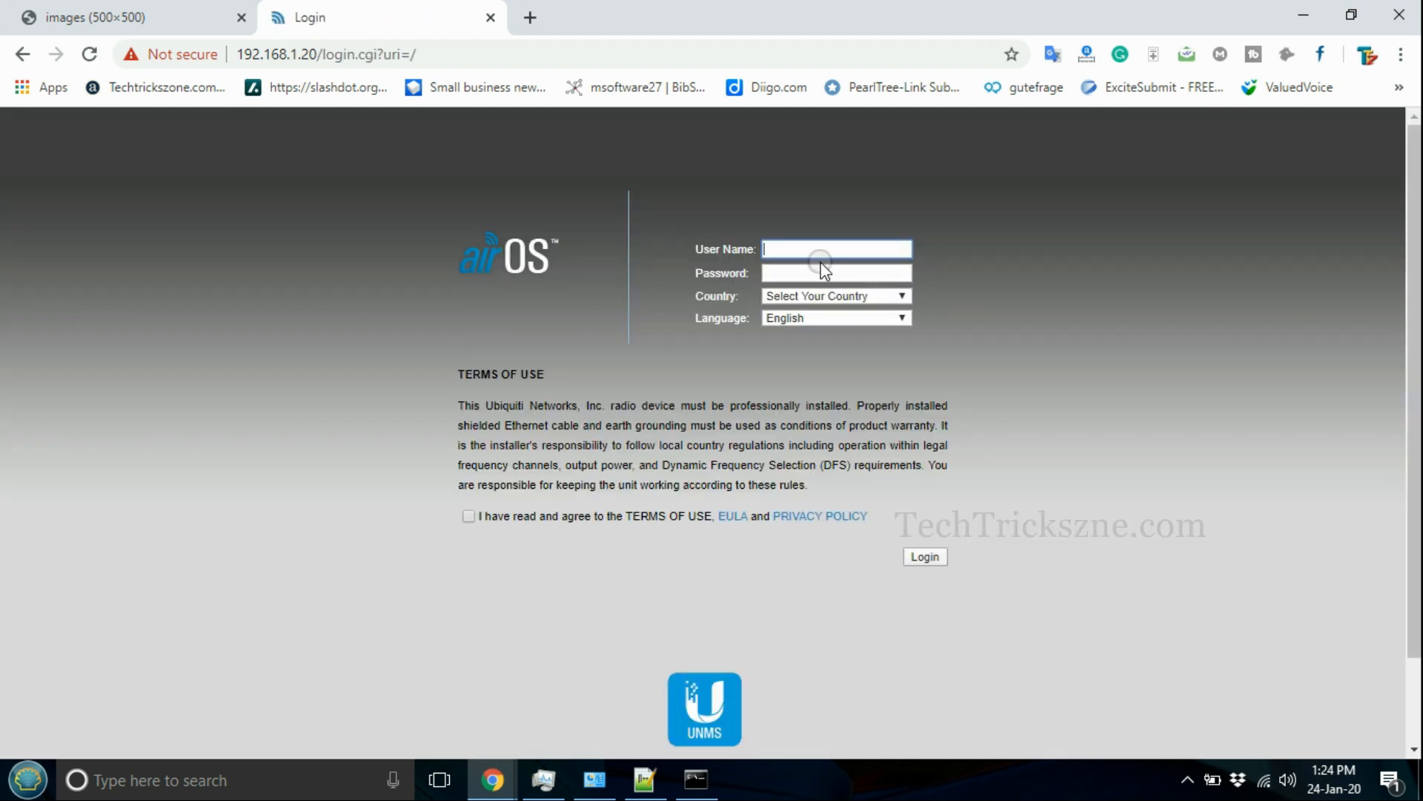
# Step: Enter user ubnt, choose United States as country, accept the terms and keep English
pyautogui.write('ubnt')
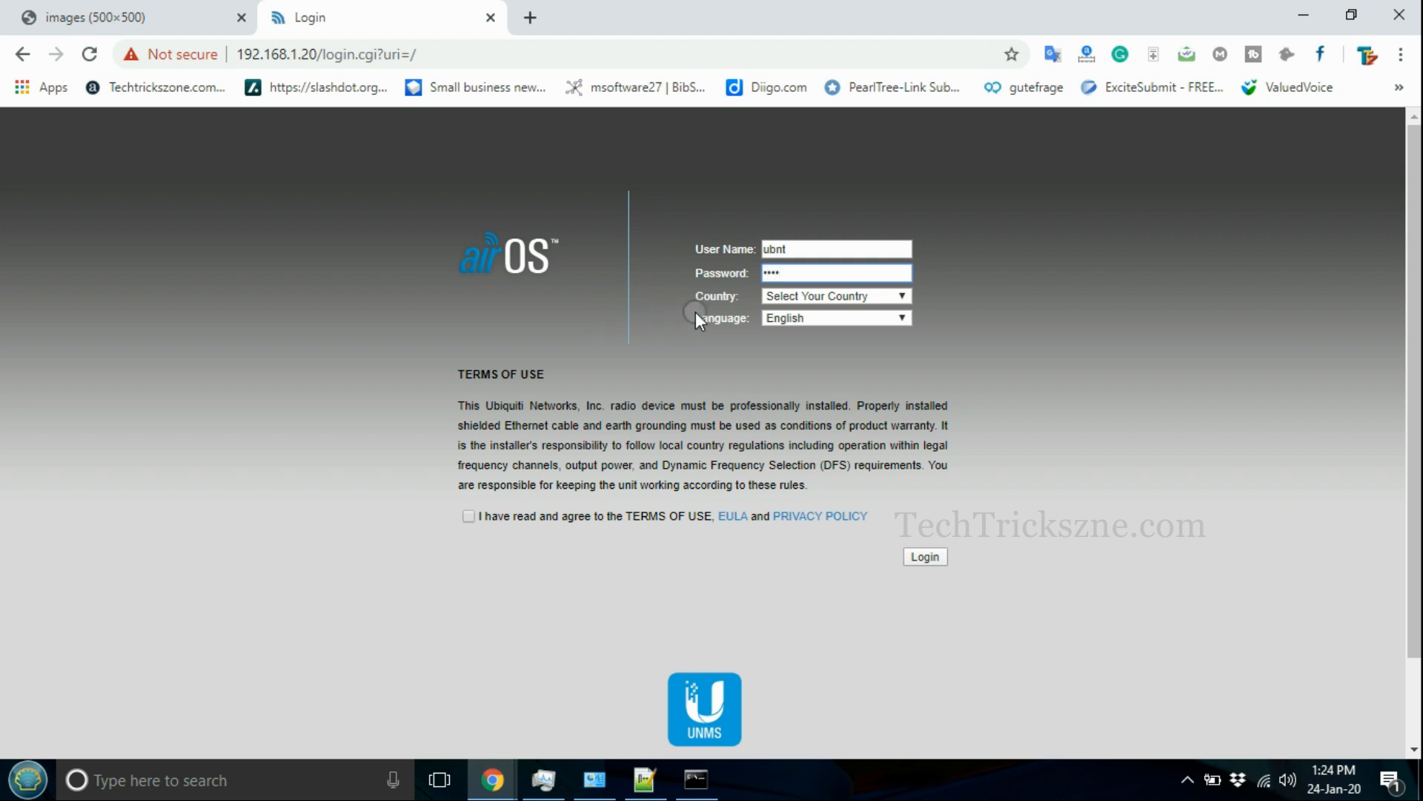
pyautogui.click(833, 295)
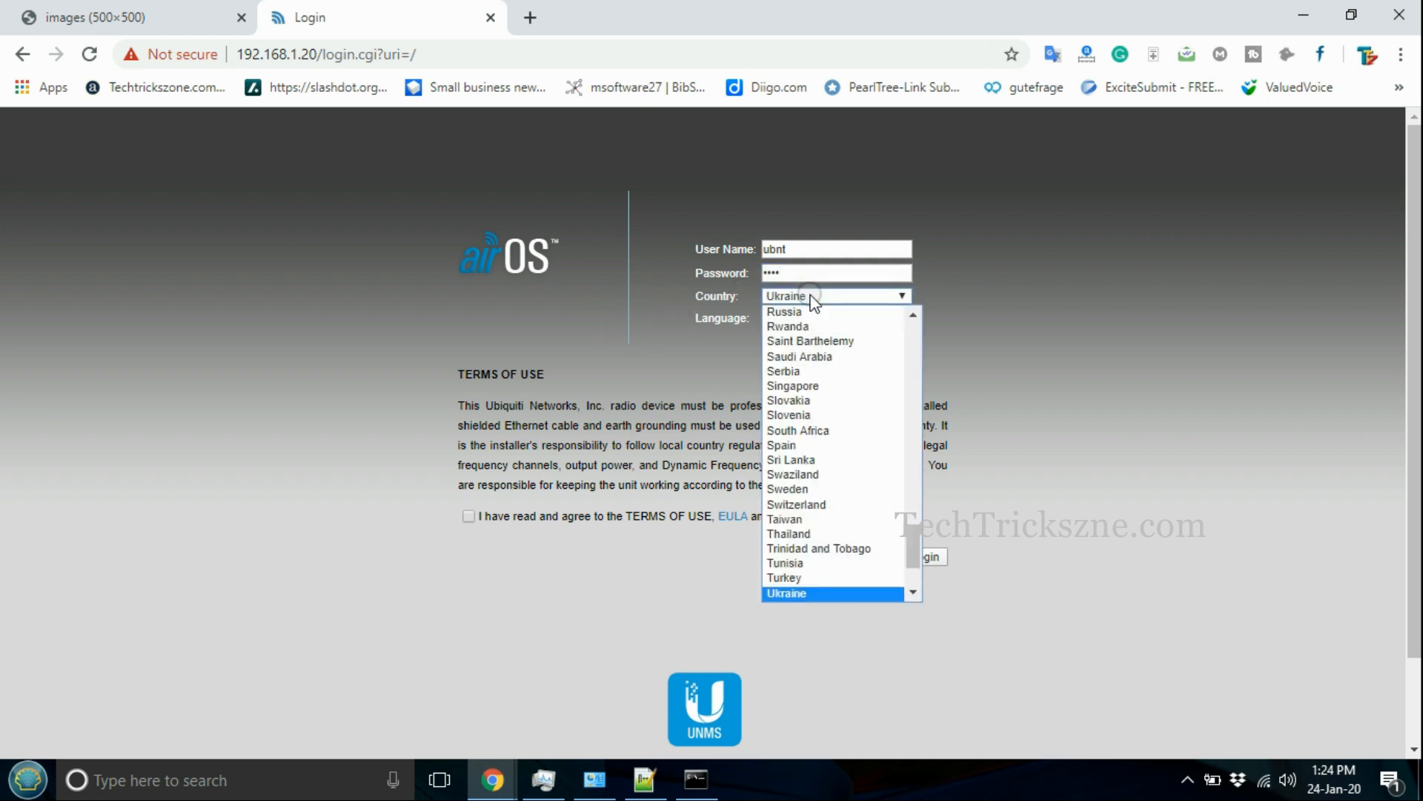
pyautogui.click(799, 593)
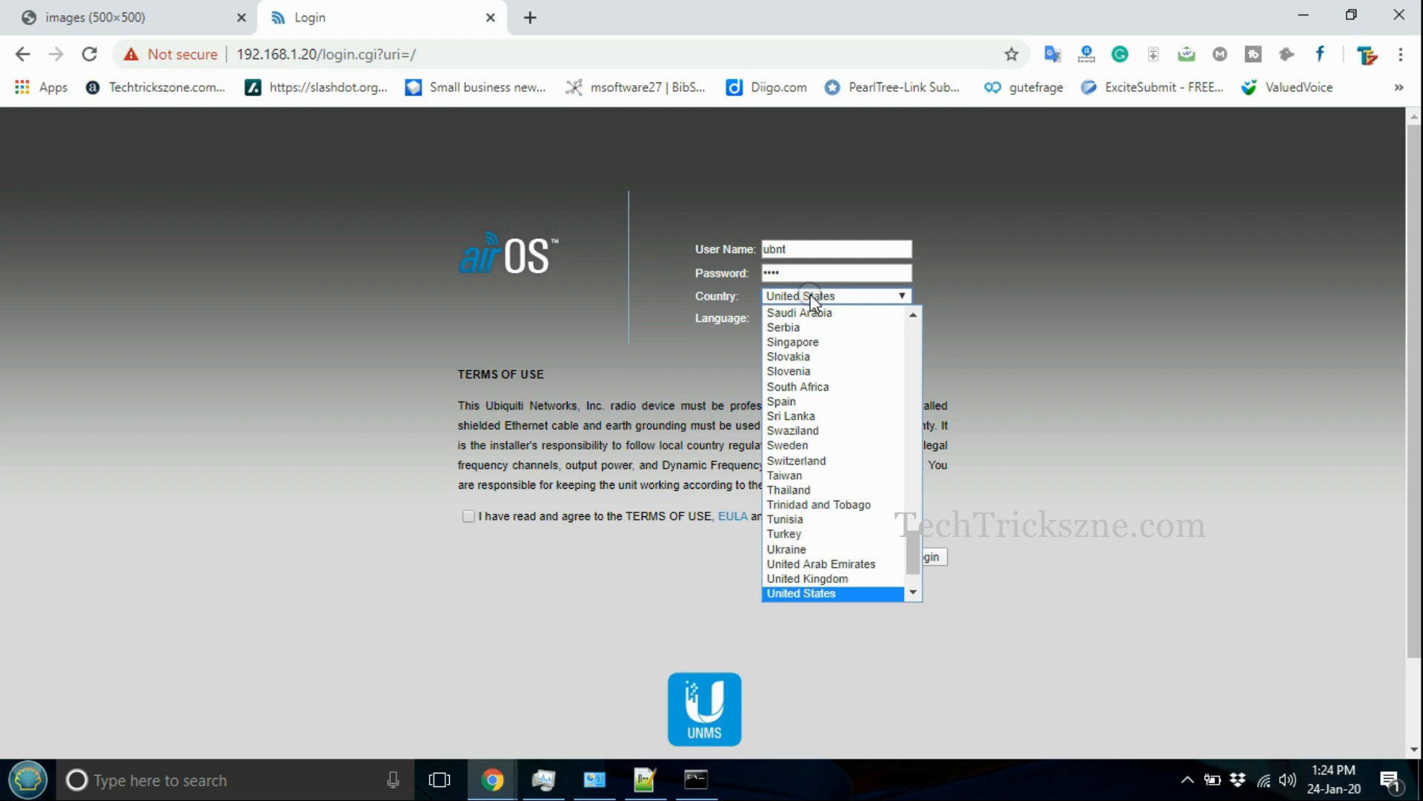
pyautogui.click(799, 593)
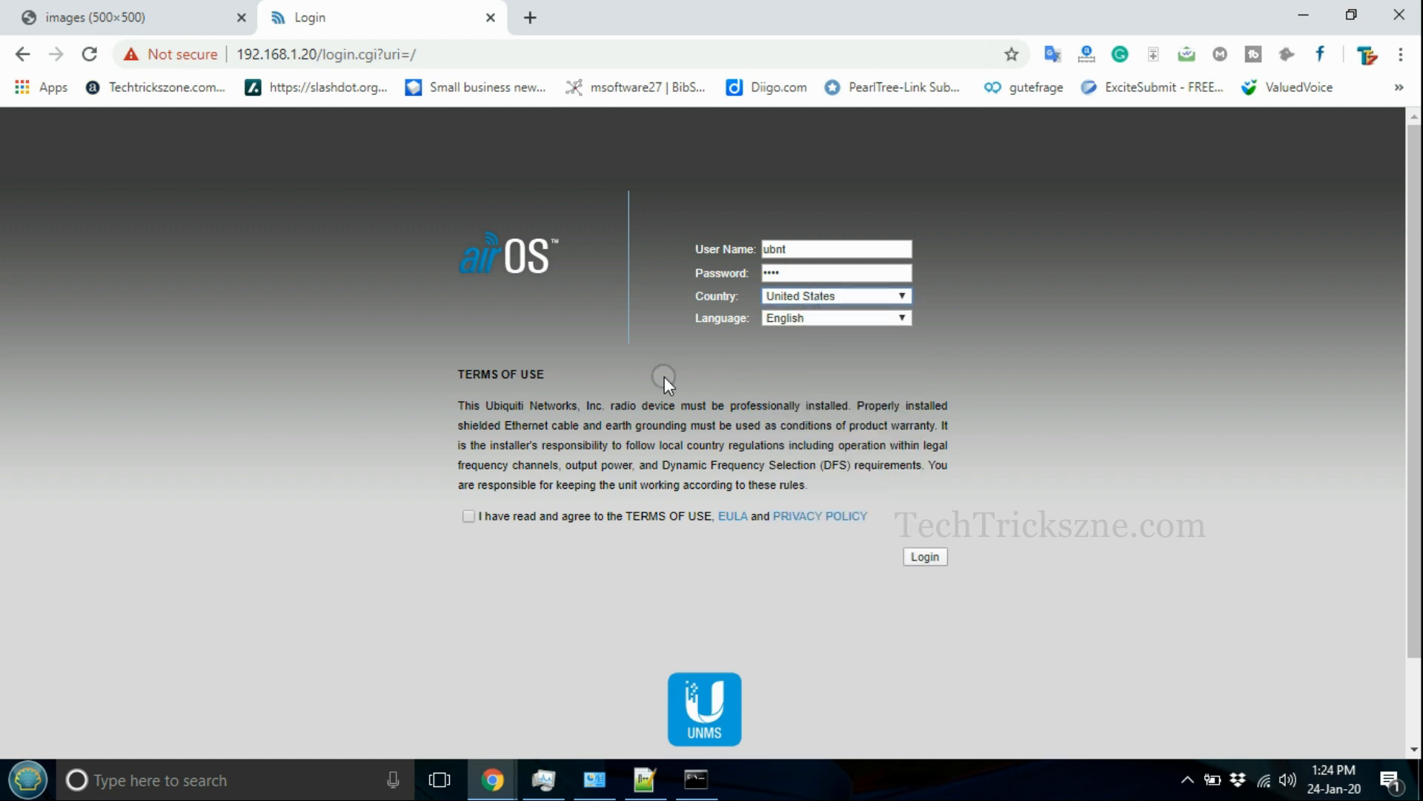
pyautogui.click(469, 516)
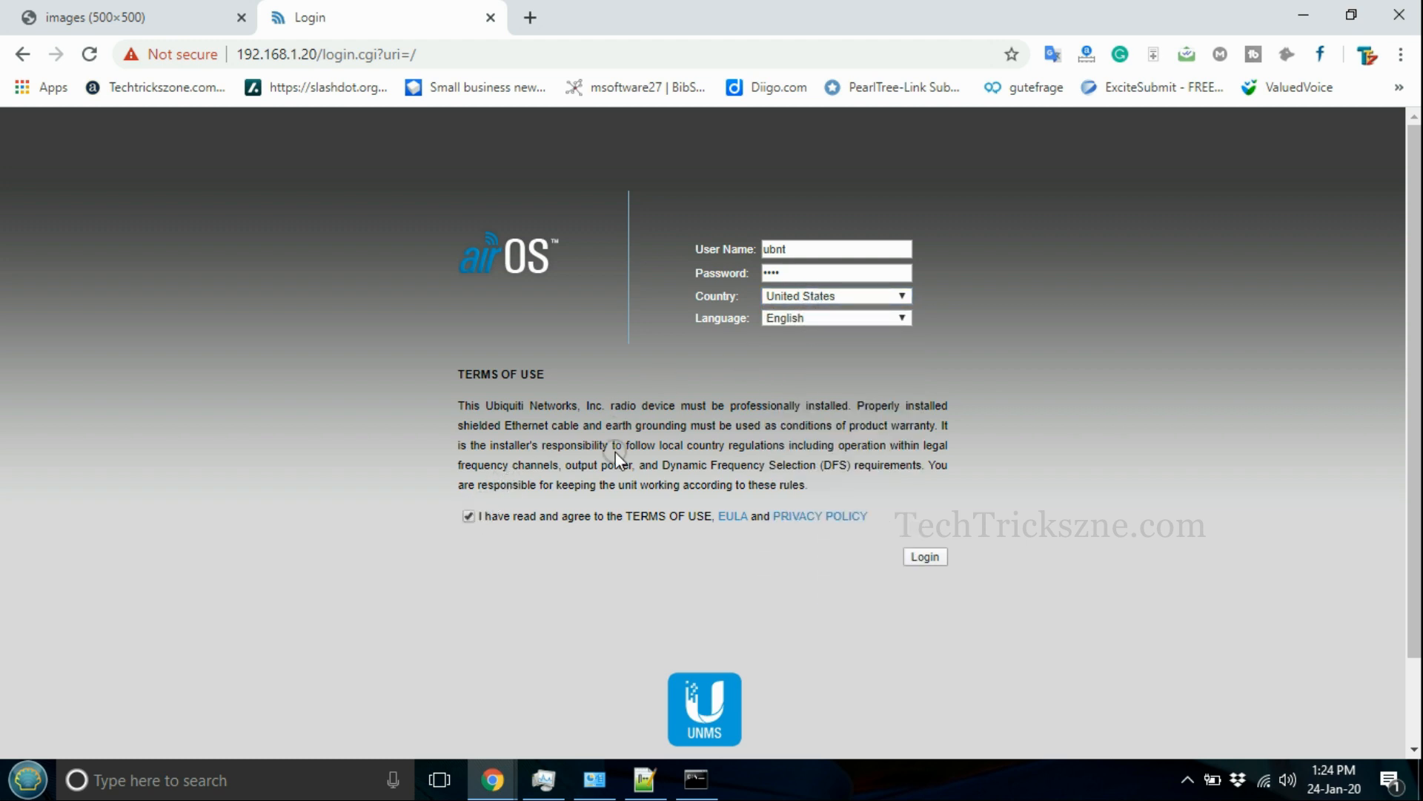
pyautogui.click(835, 317)
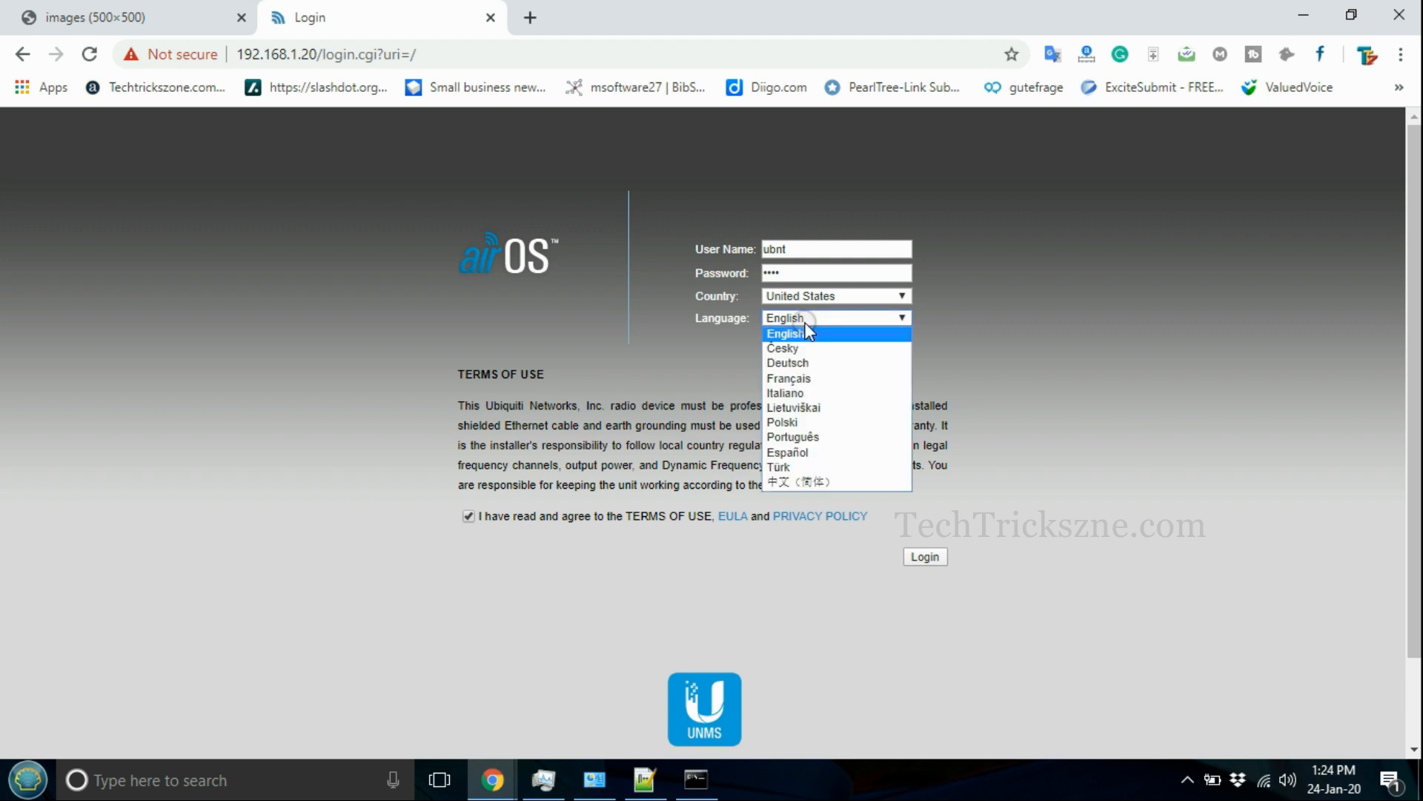
# Step: Log in to the LiteBeam and go to the System settings page from the default-password notice
pyautogui.click(923, 556)
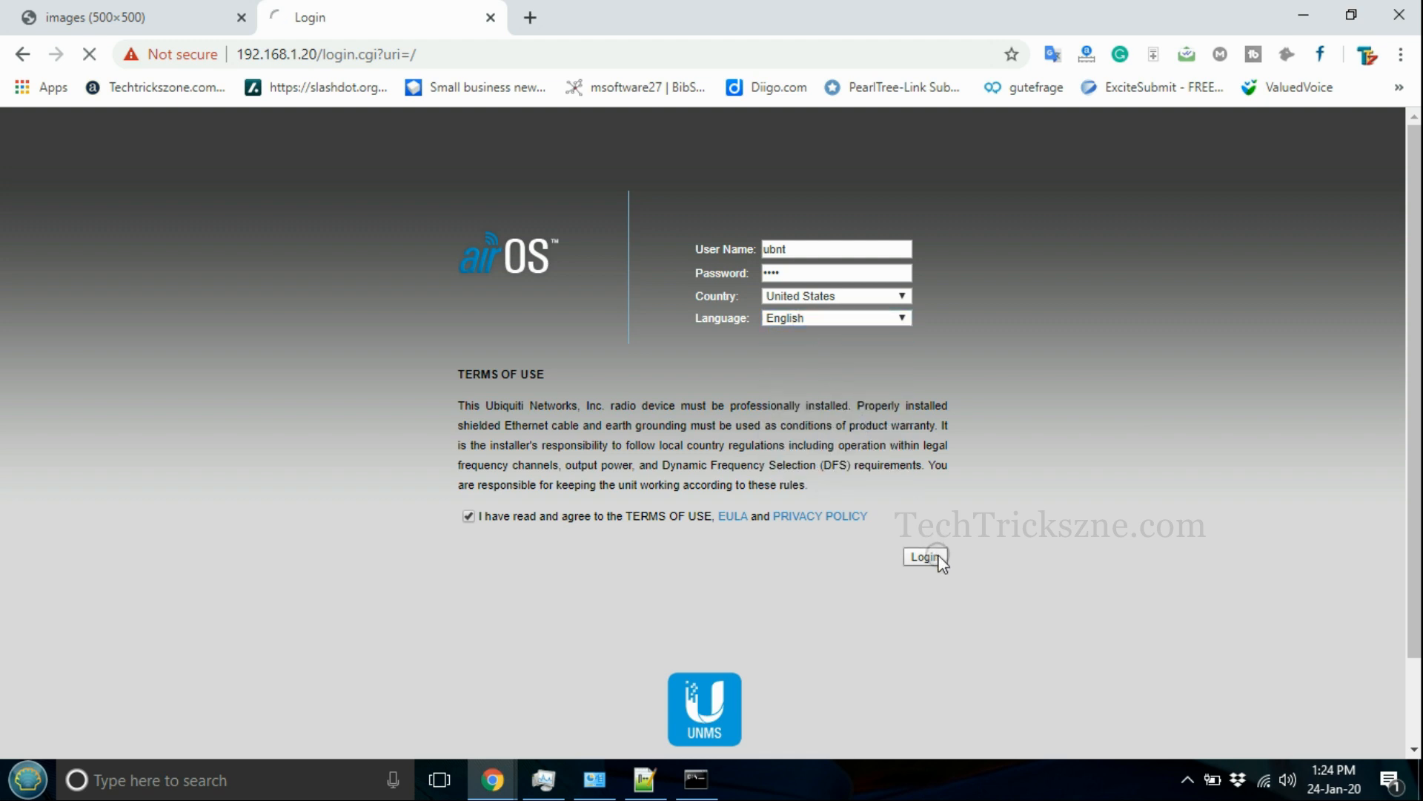
pyautogui.click(923, 556)
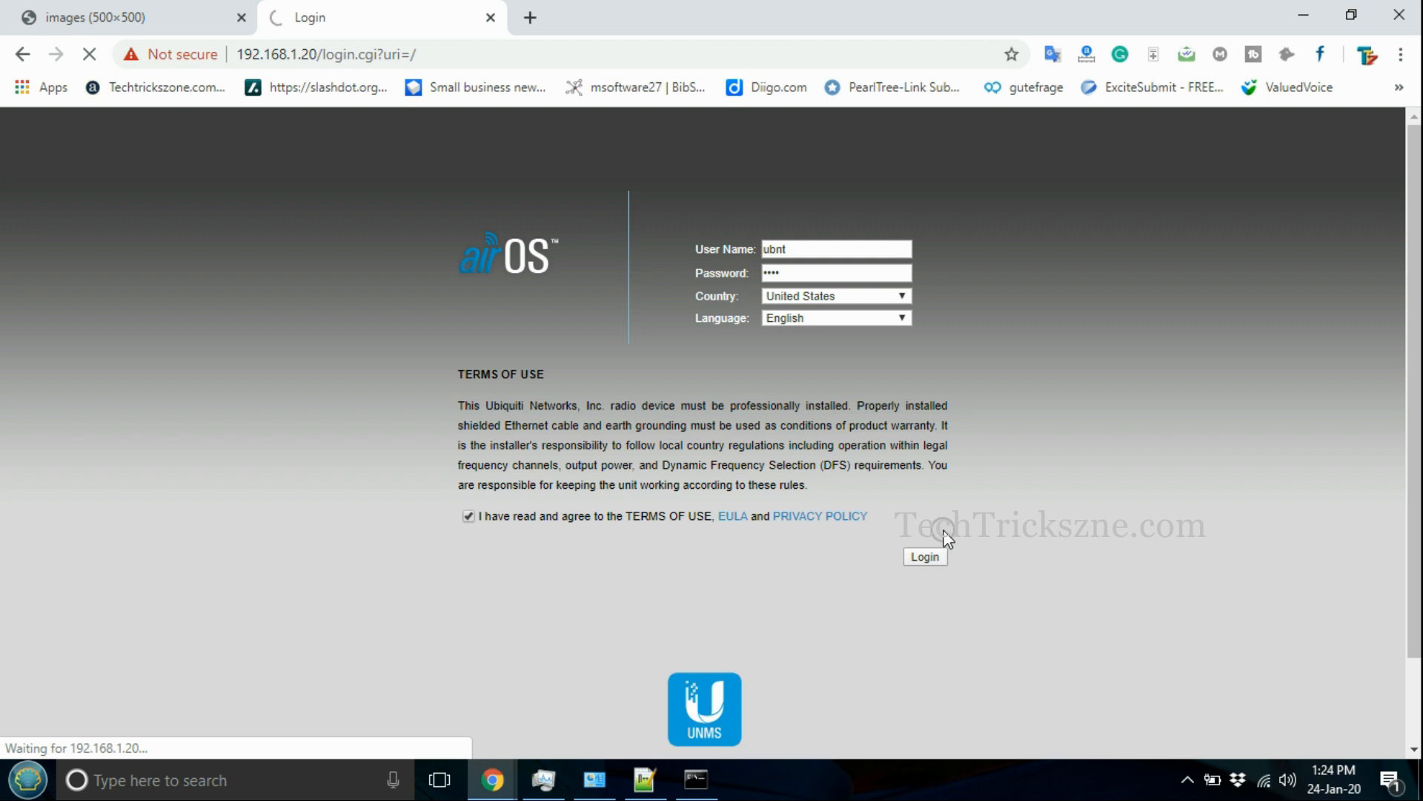
pyautogui.click(924, 556)
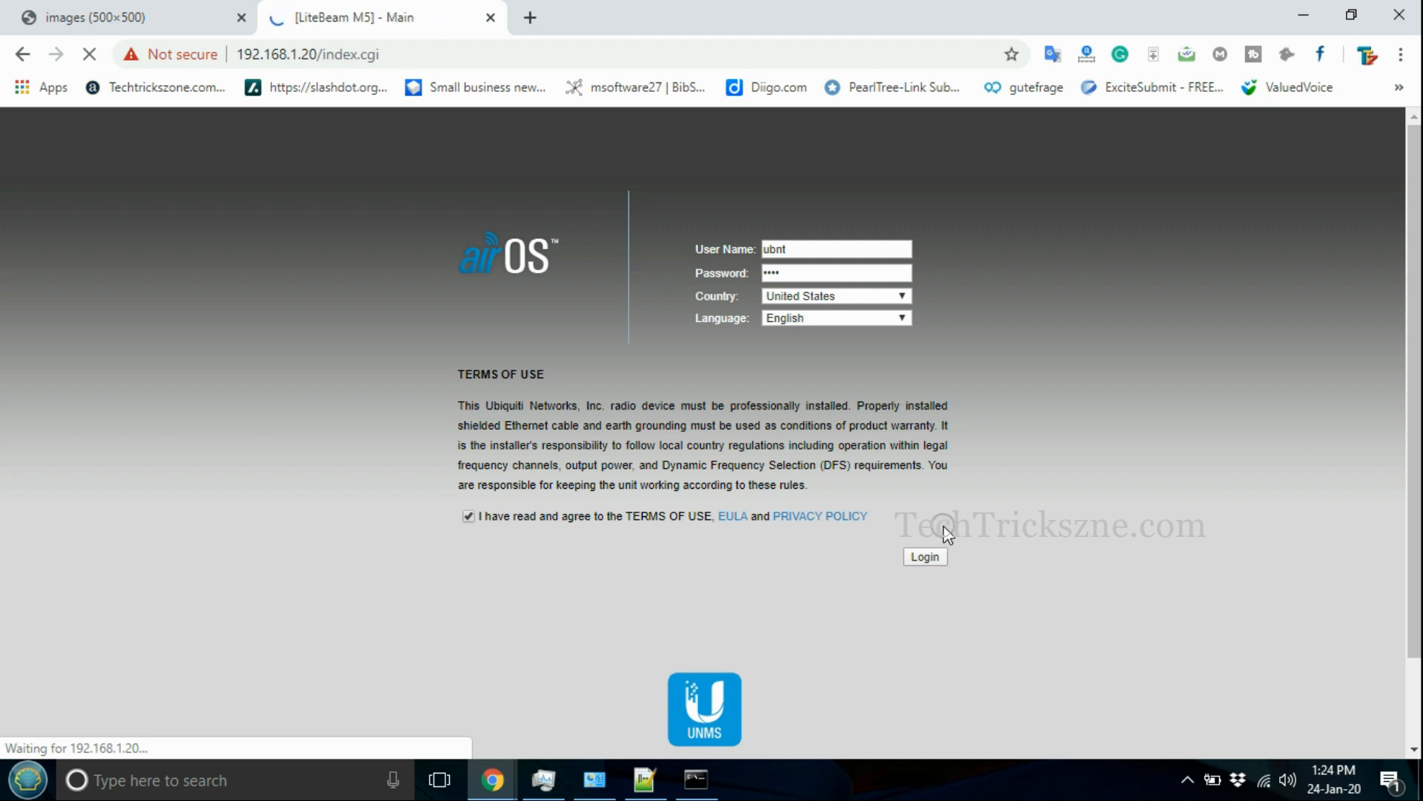
pyautogui.click(924, 556)
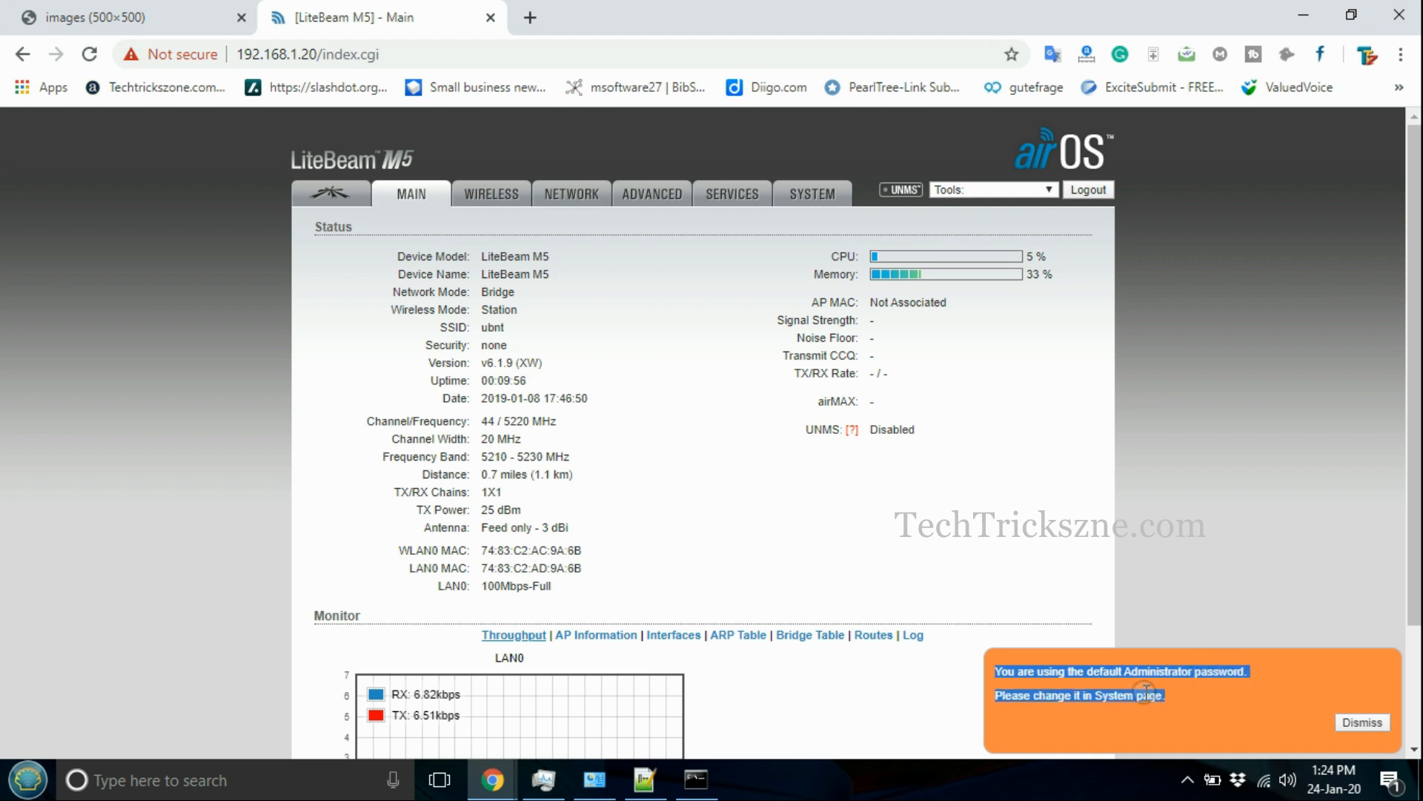
pyautogui.click(1112, 695)
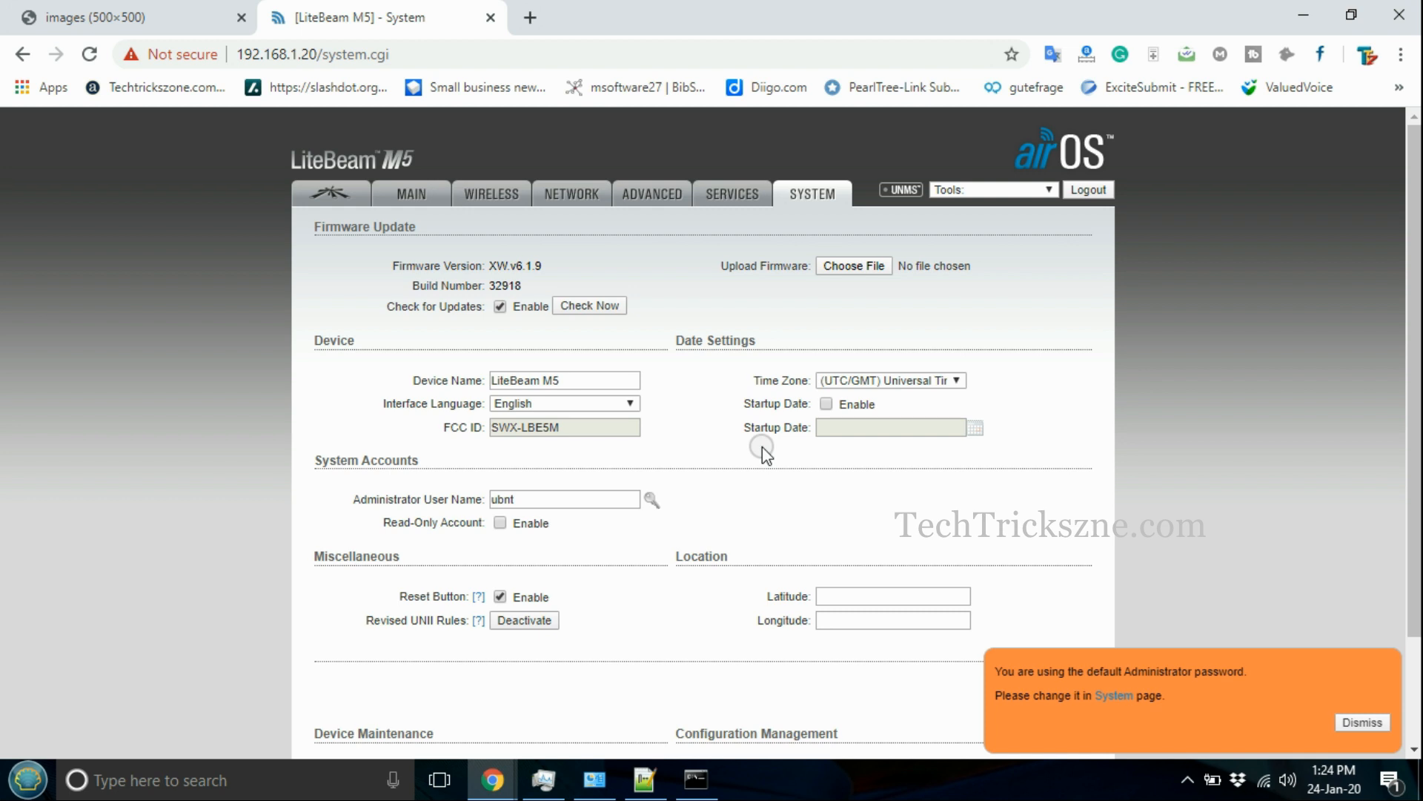
# Step: Dismiss the default-password warning and reveal the administrator password change fields
pyautogui.scroll(-3)
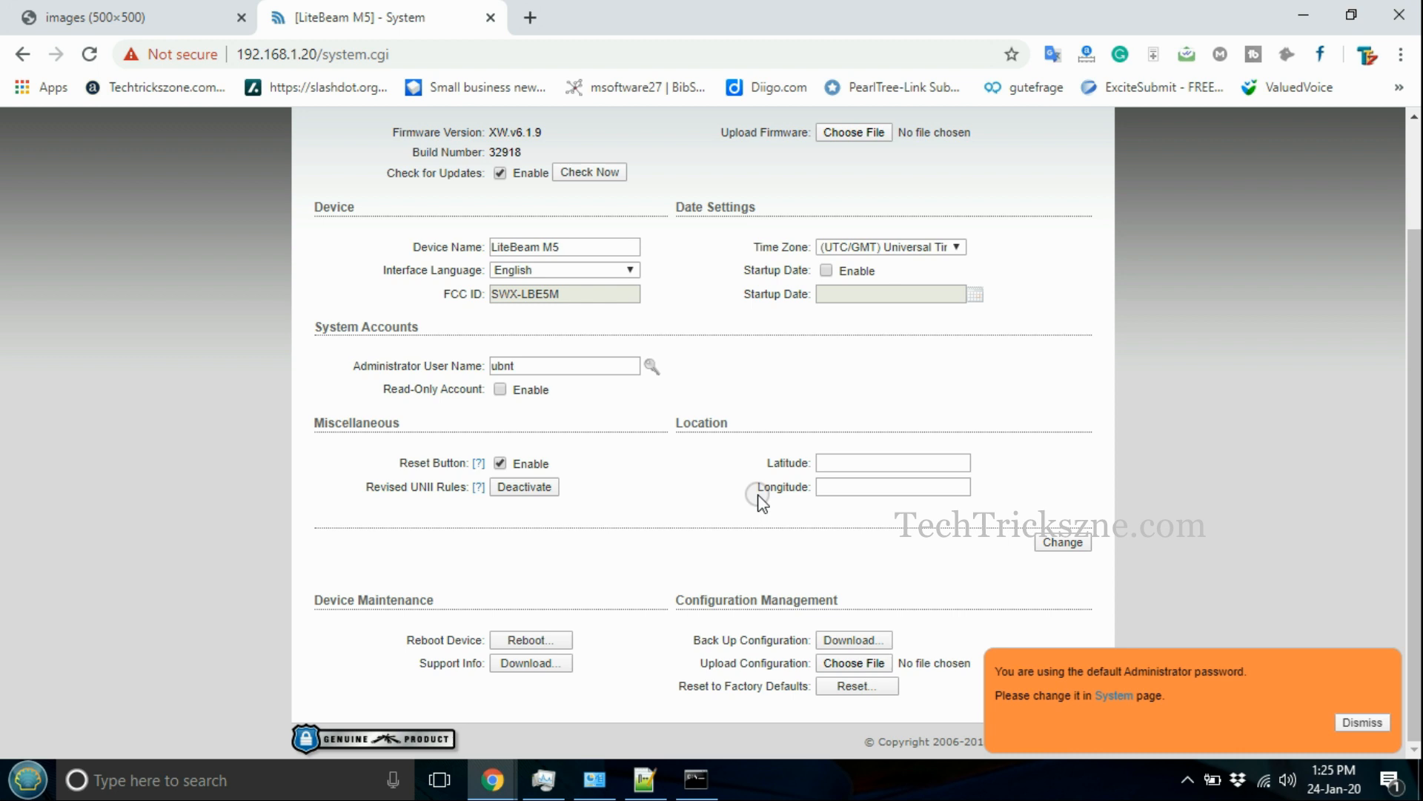
pyautogui.scroll(3)
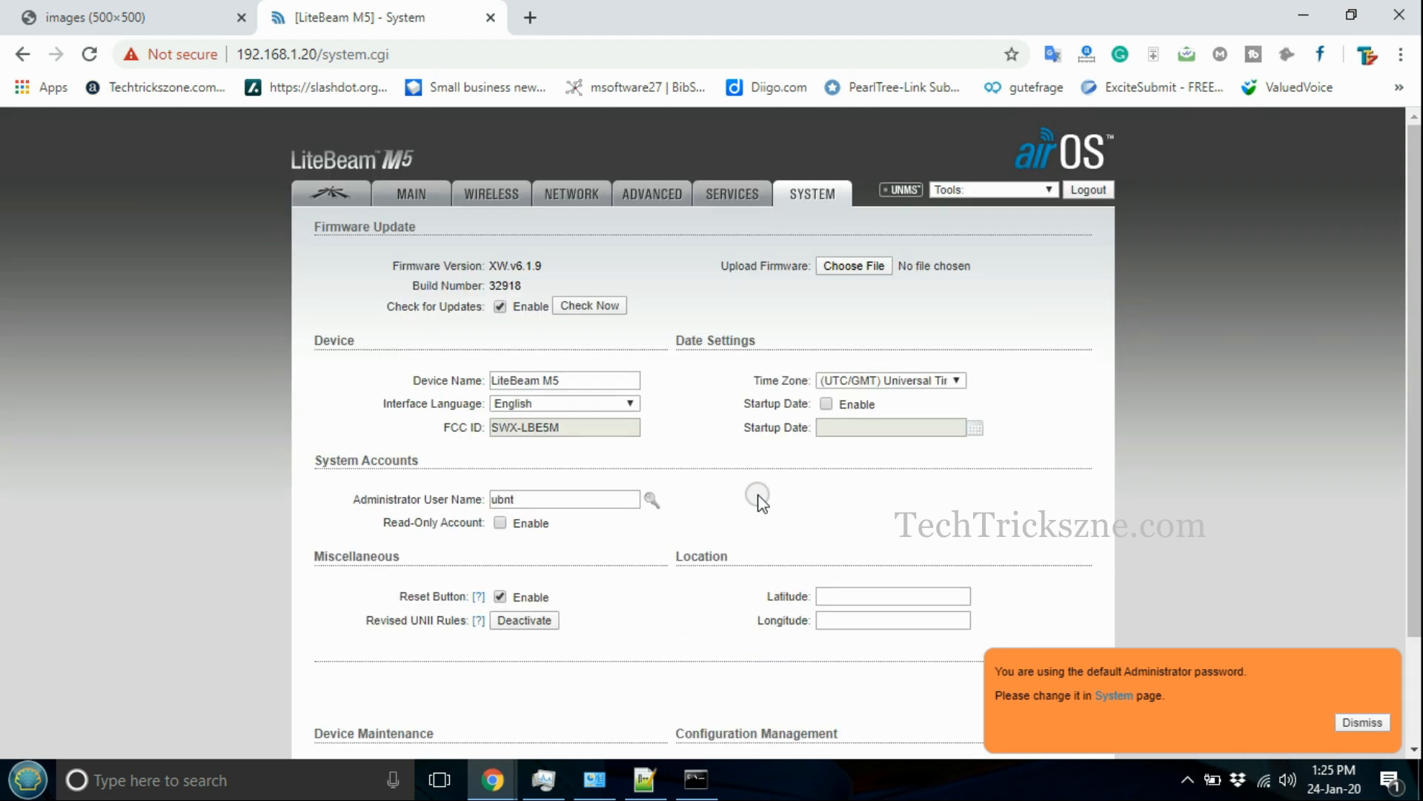
pyautogui.moveTo(689, 381)
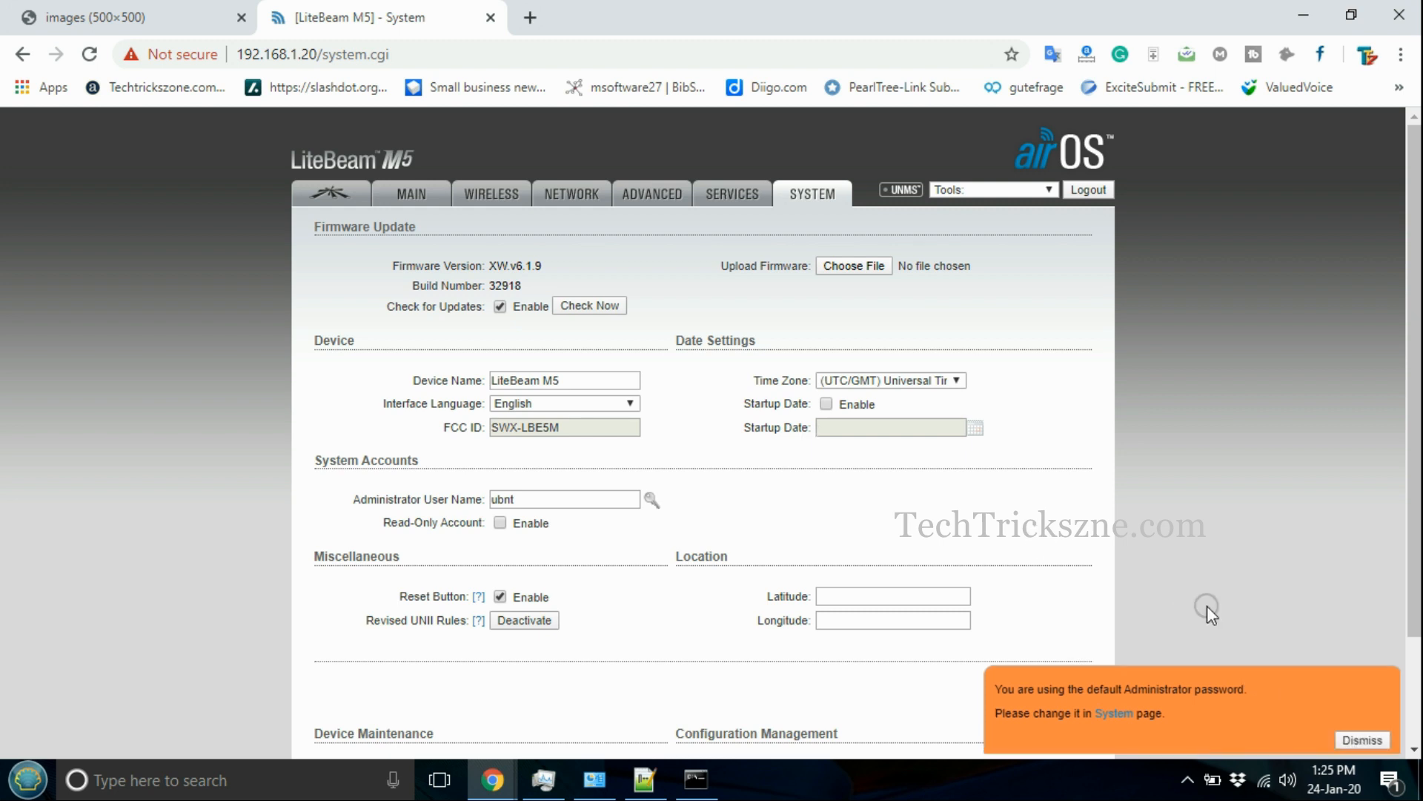
pyautogui.click(1361, 740)
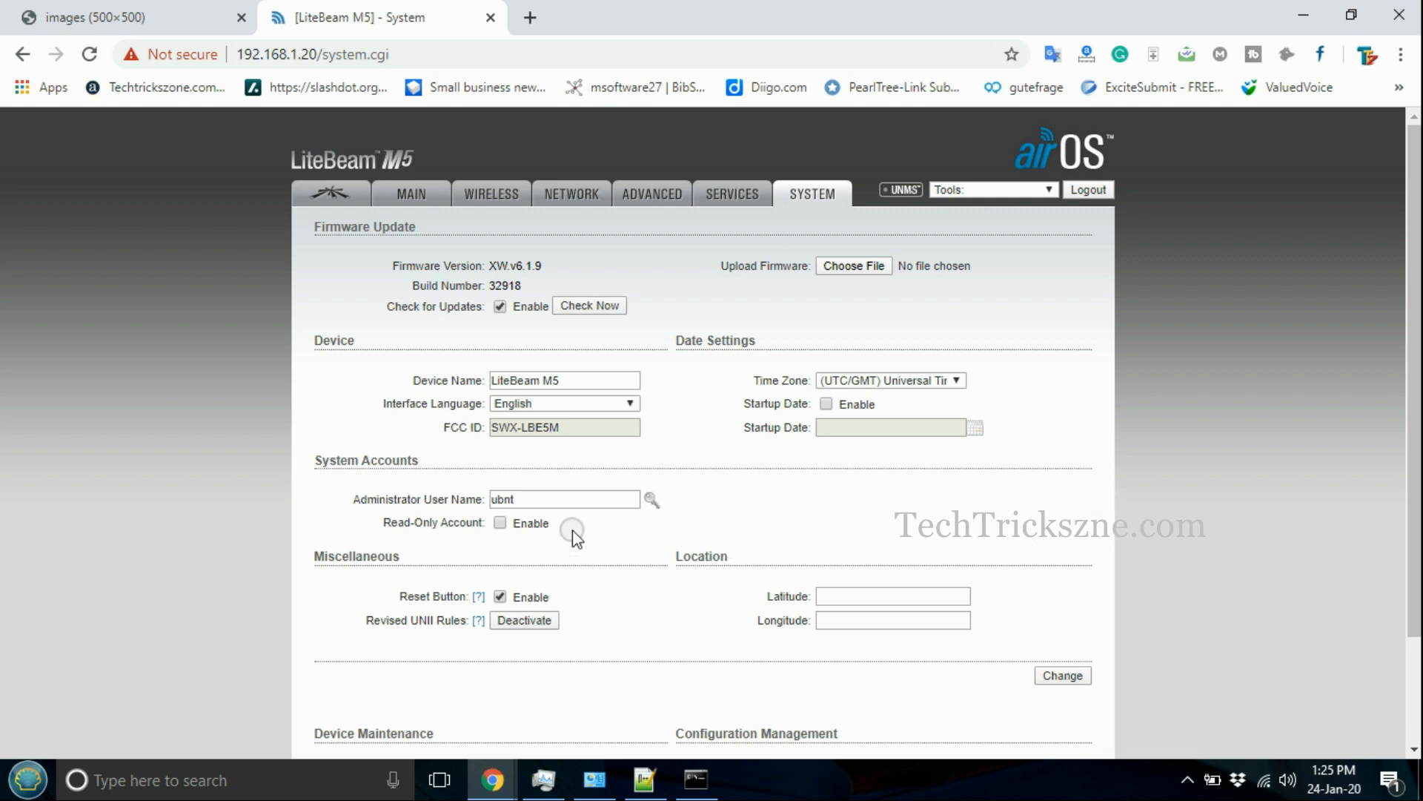
pyautogui.click(563, 500)
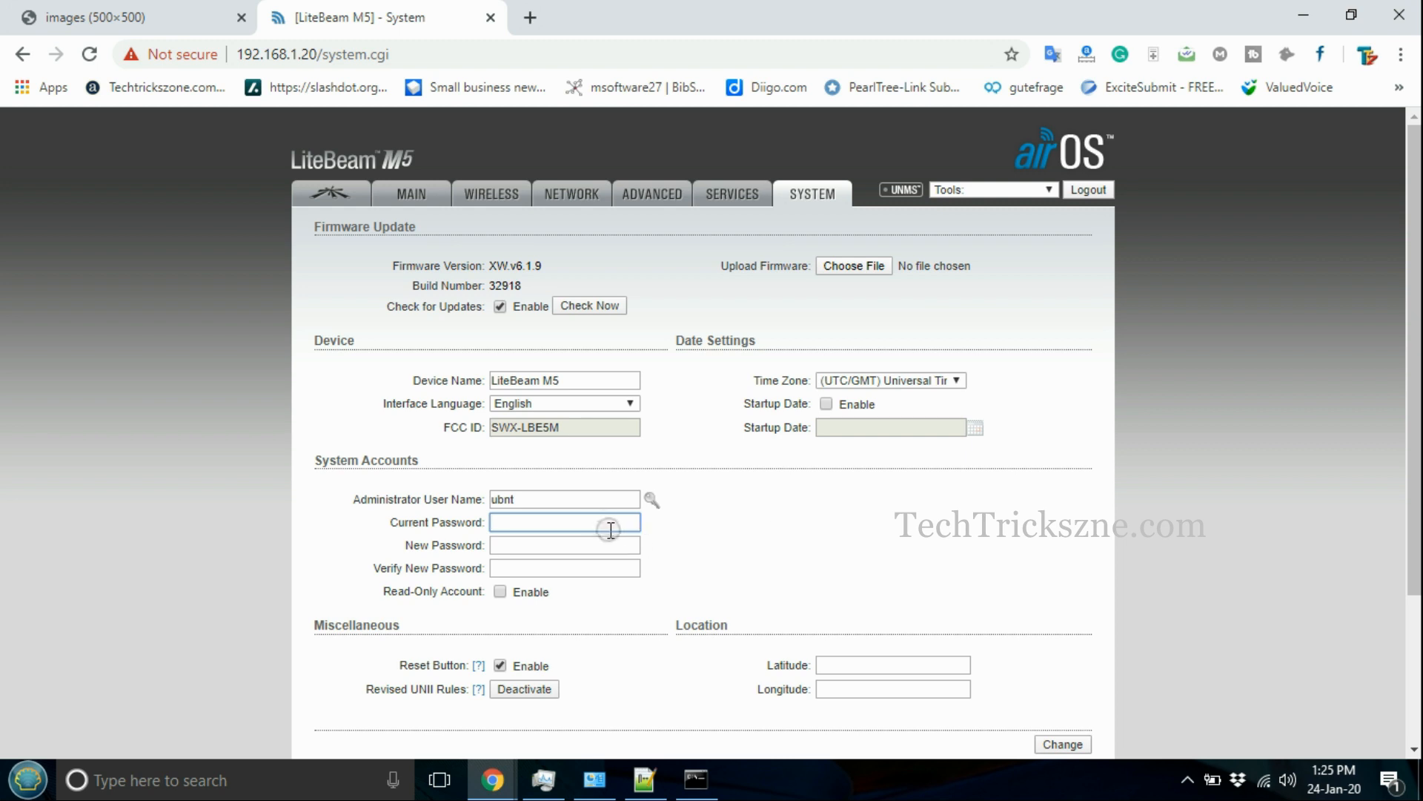
pyautogui.moveTo(604, 522)
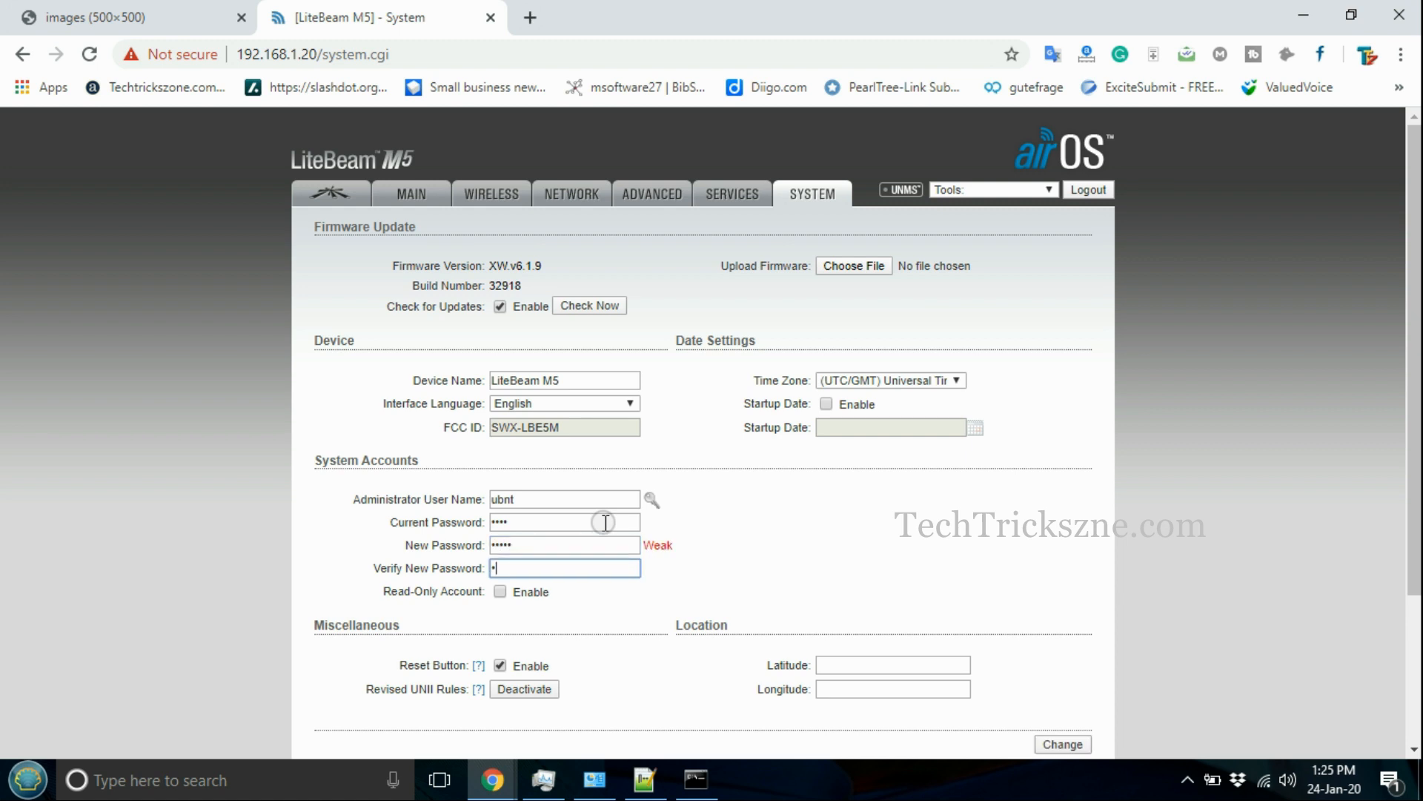
pyautogui.scroll(-3)
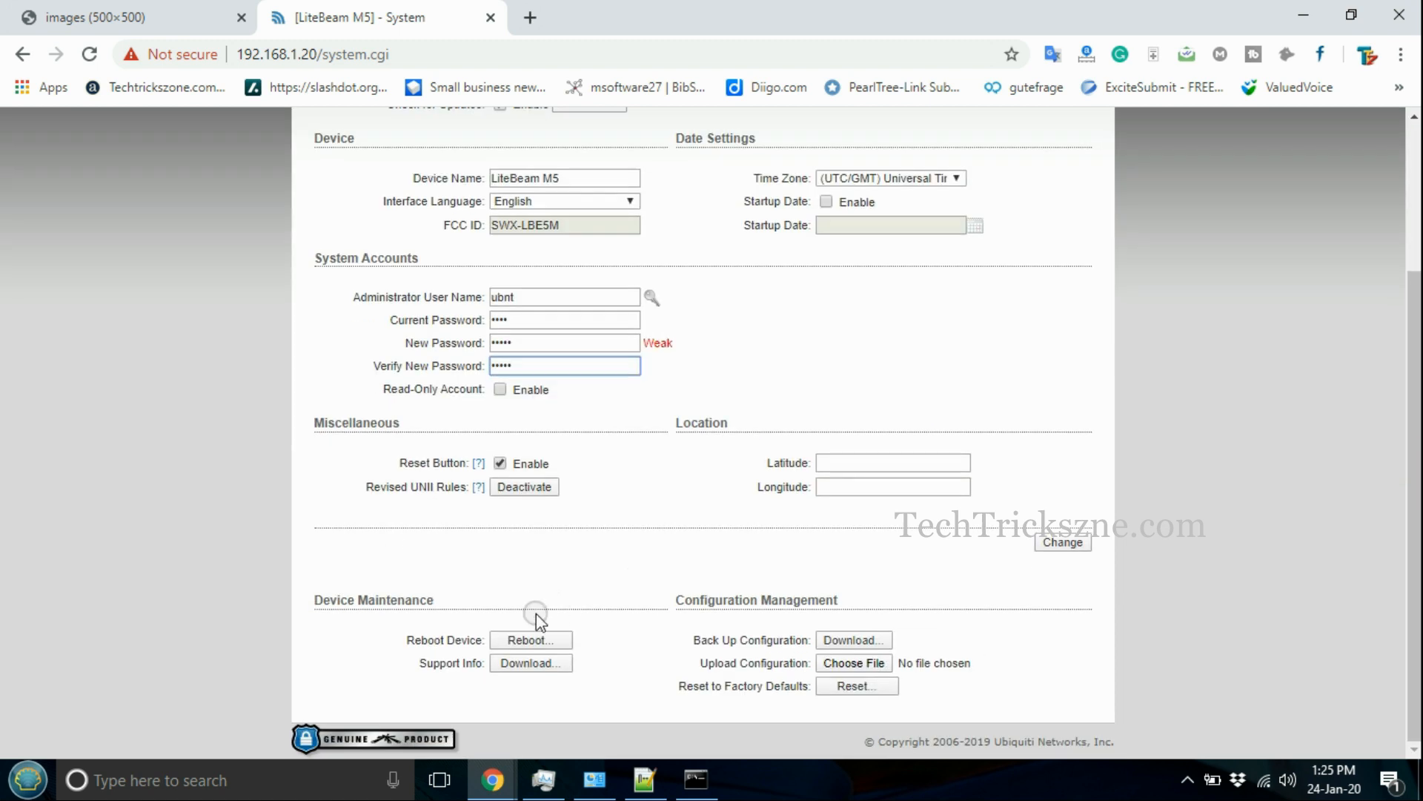
pyautogui.moveTo(1019, 636)
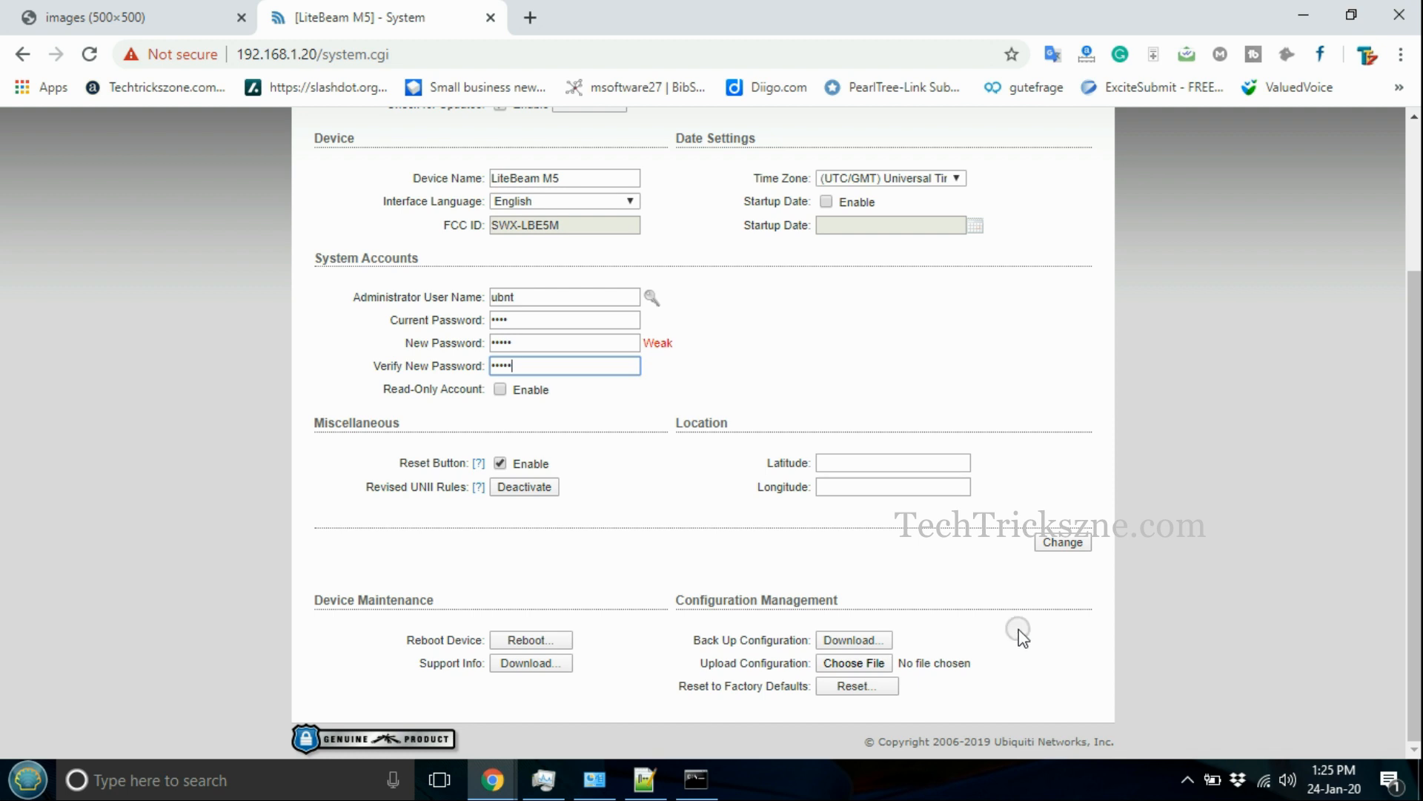
pyautogui.moveTo(1034, 624)
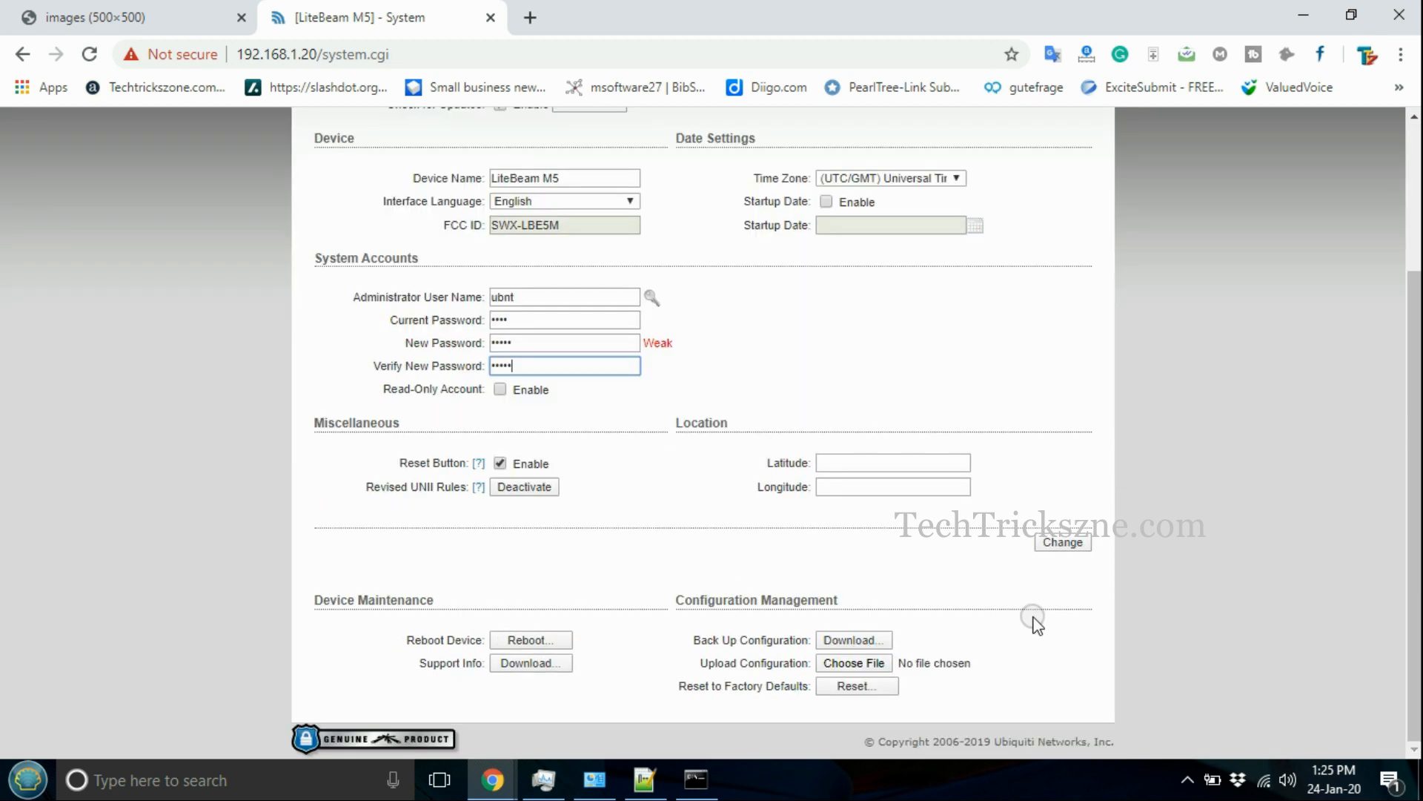
# Step: Submit the new administrator password with Change and apply the pending configuration
pyautogui.click(1062, 543)
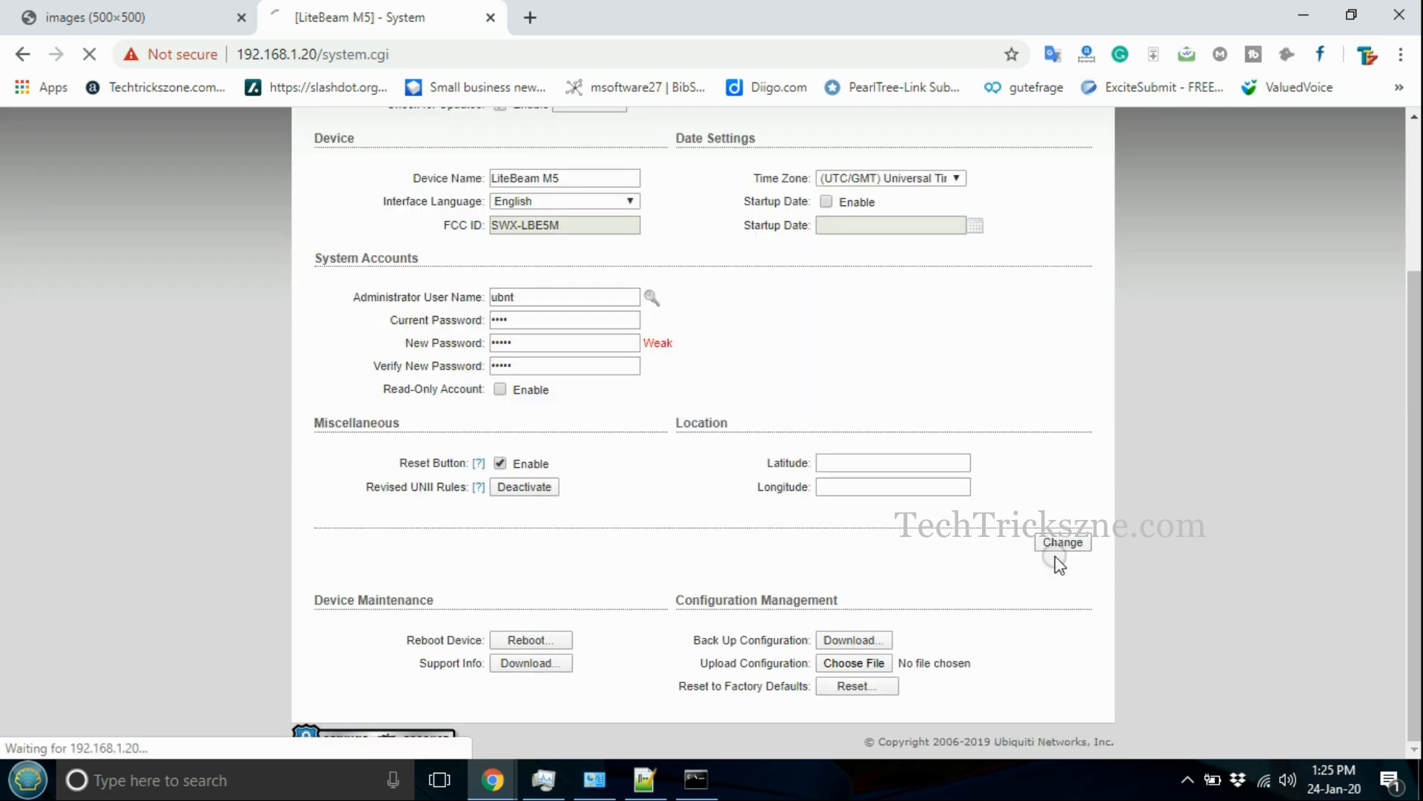
pyautogui.click(1062, 543)
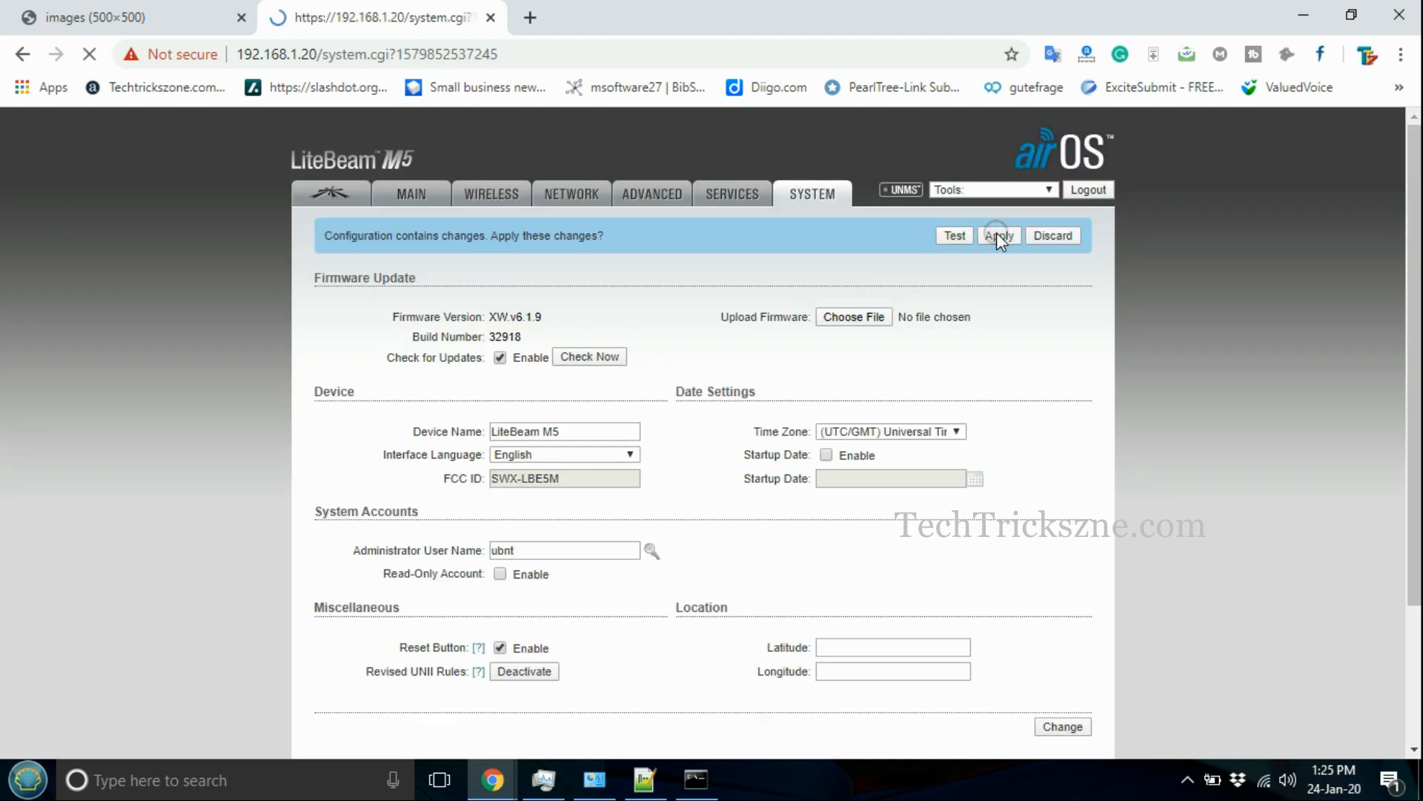
pyautogui.click(998, 235)
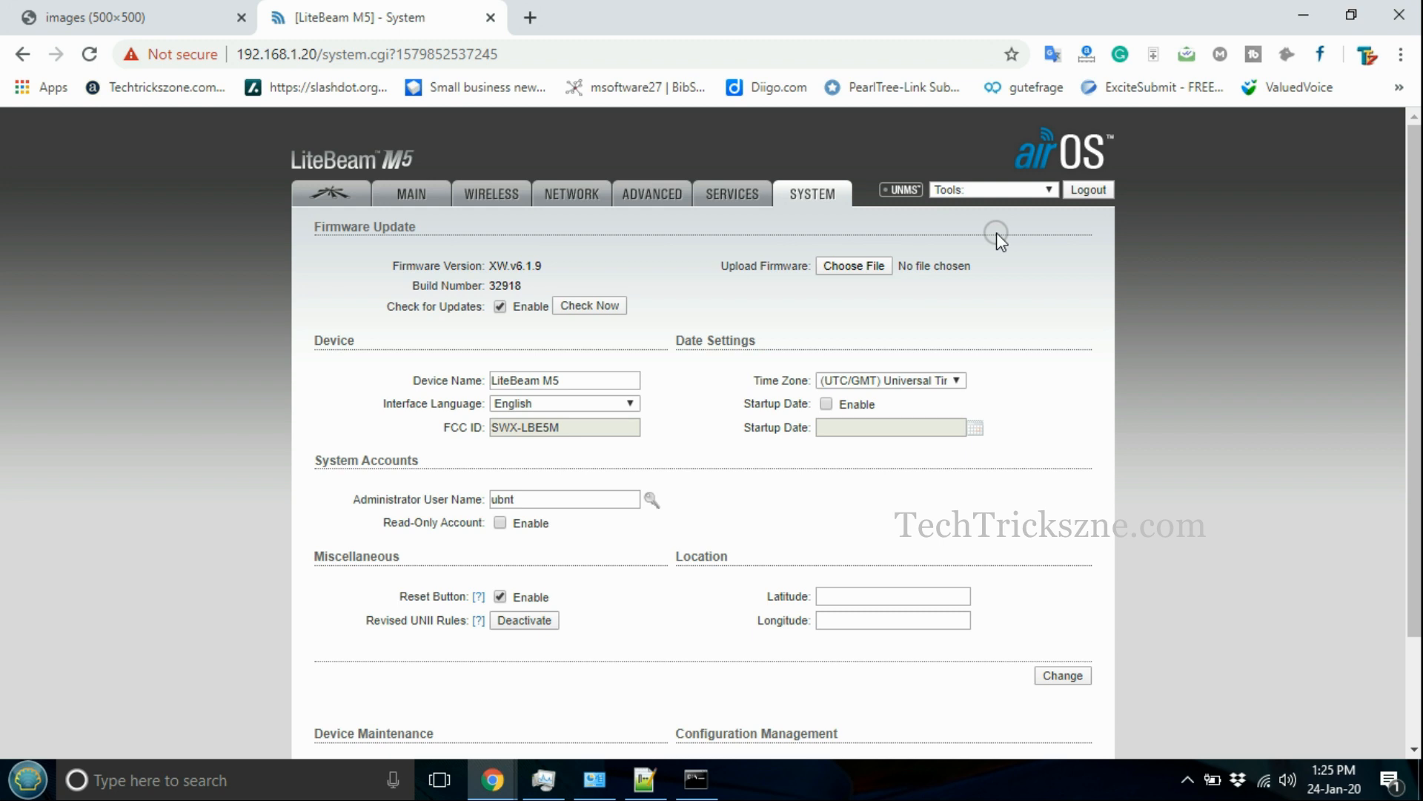
pyautogui.moveTo(1073, 427)
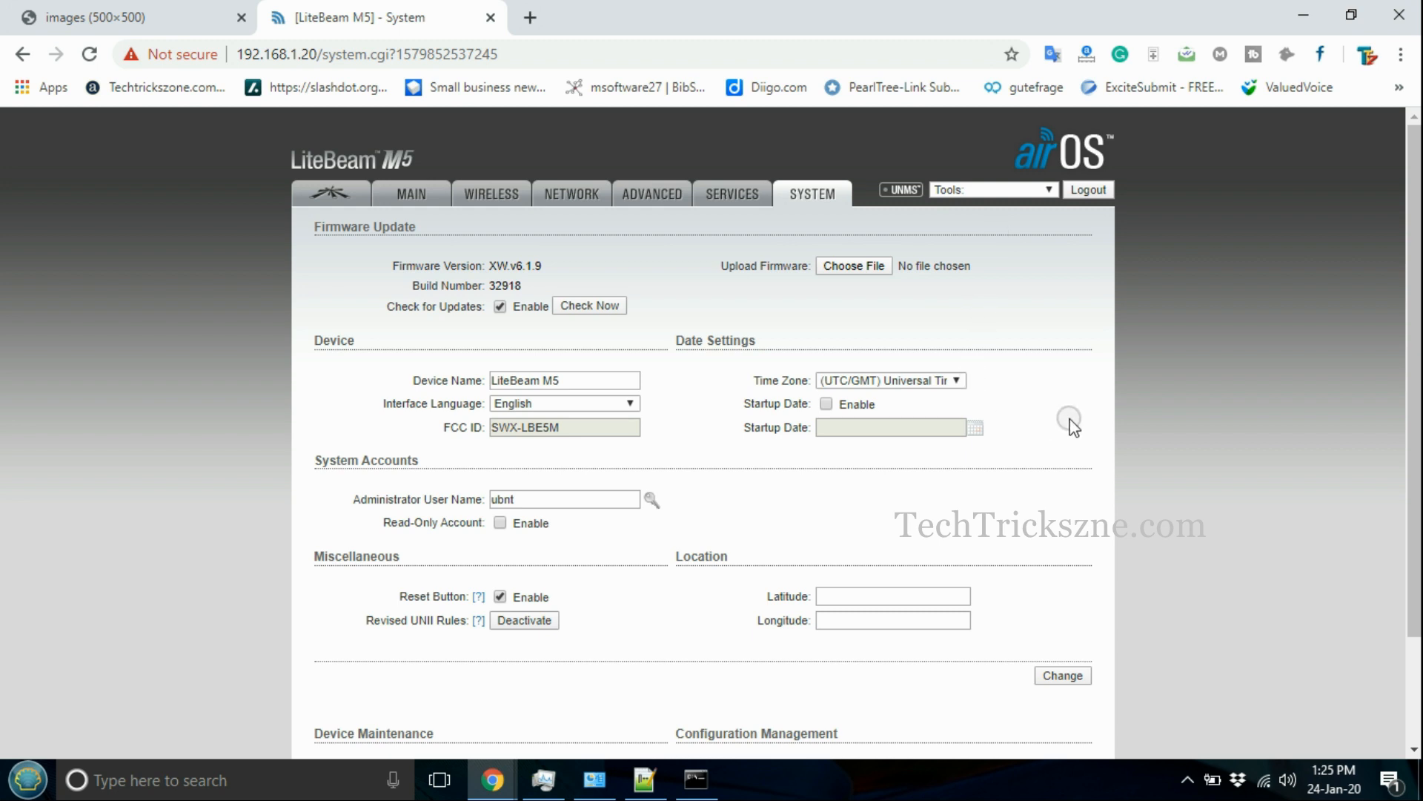
pyautogui.moveTo(410, 200)
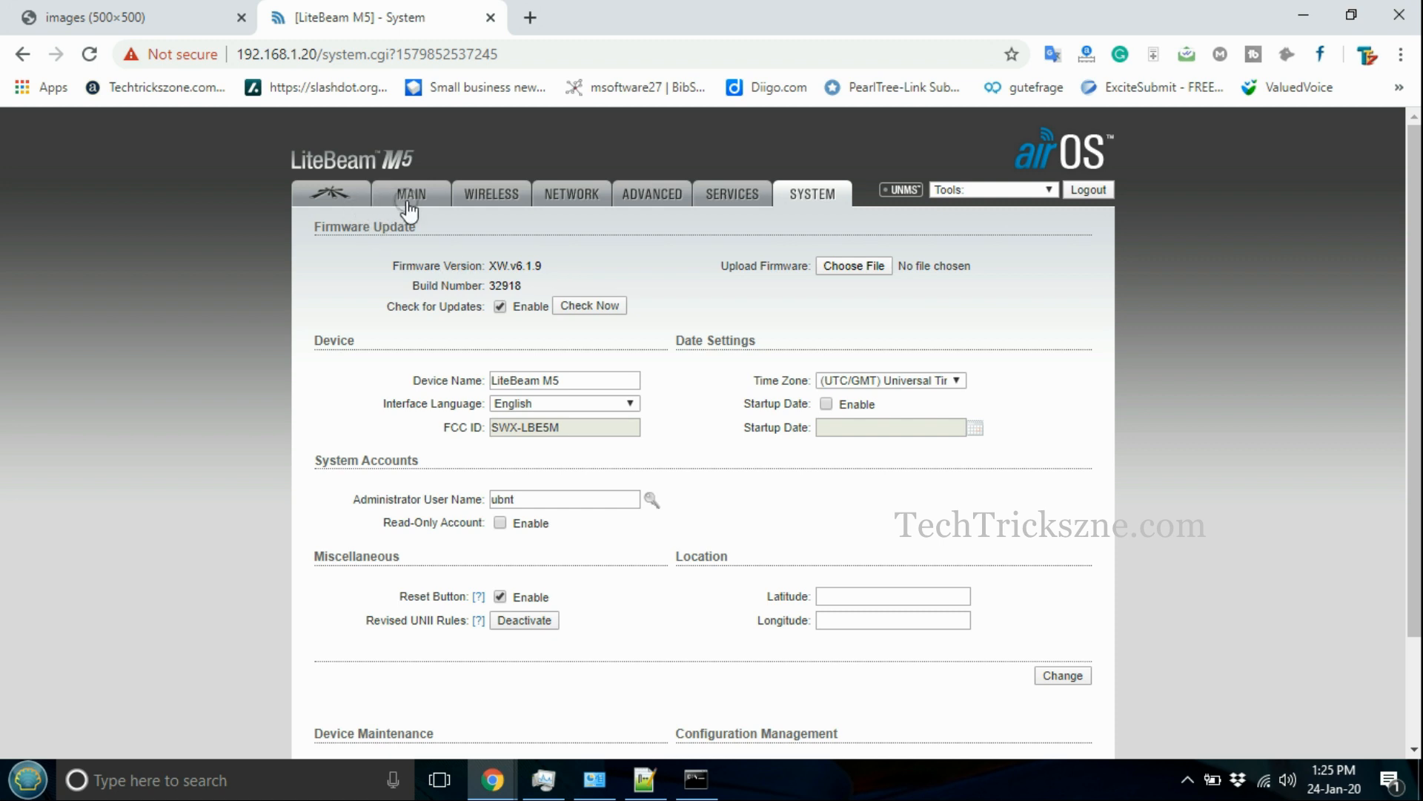
pyautogui.moveTo(491, 193)
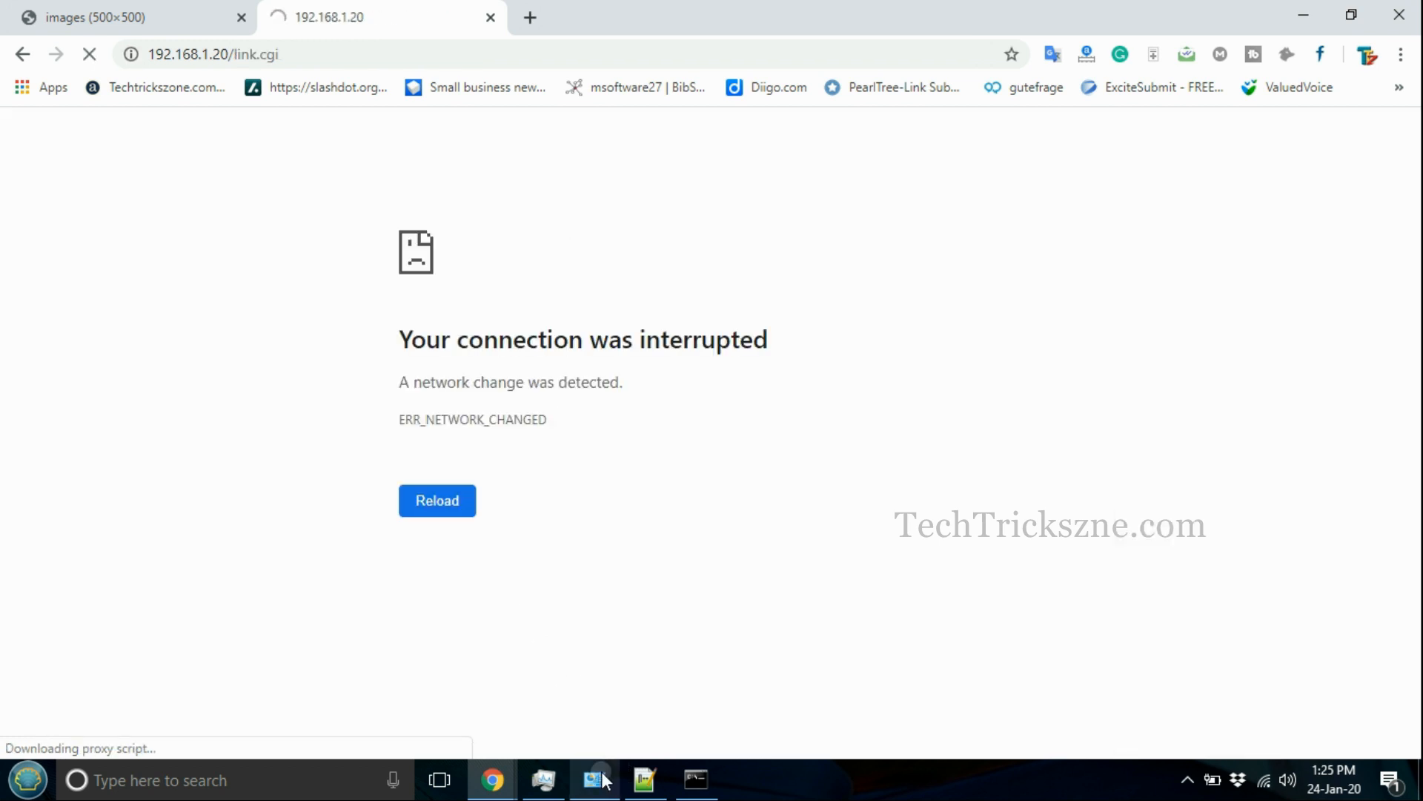
# Step: Check the running ping recovers, then disconnect from the current Wi-Fi network
pyautogui.click(695, 779)
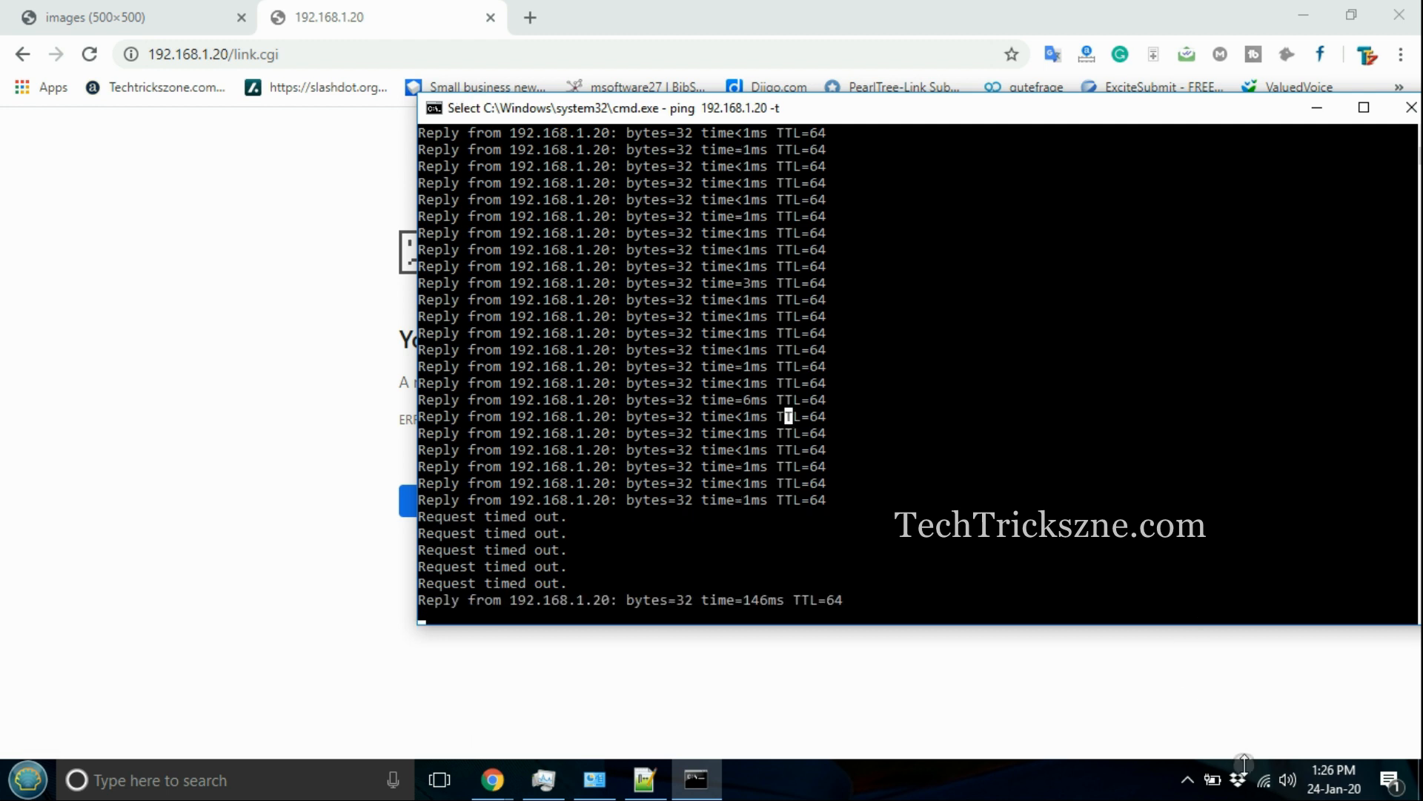
pyautogui.click(1265, 778)
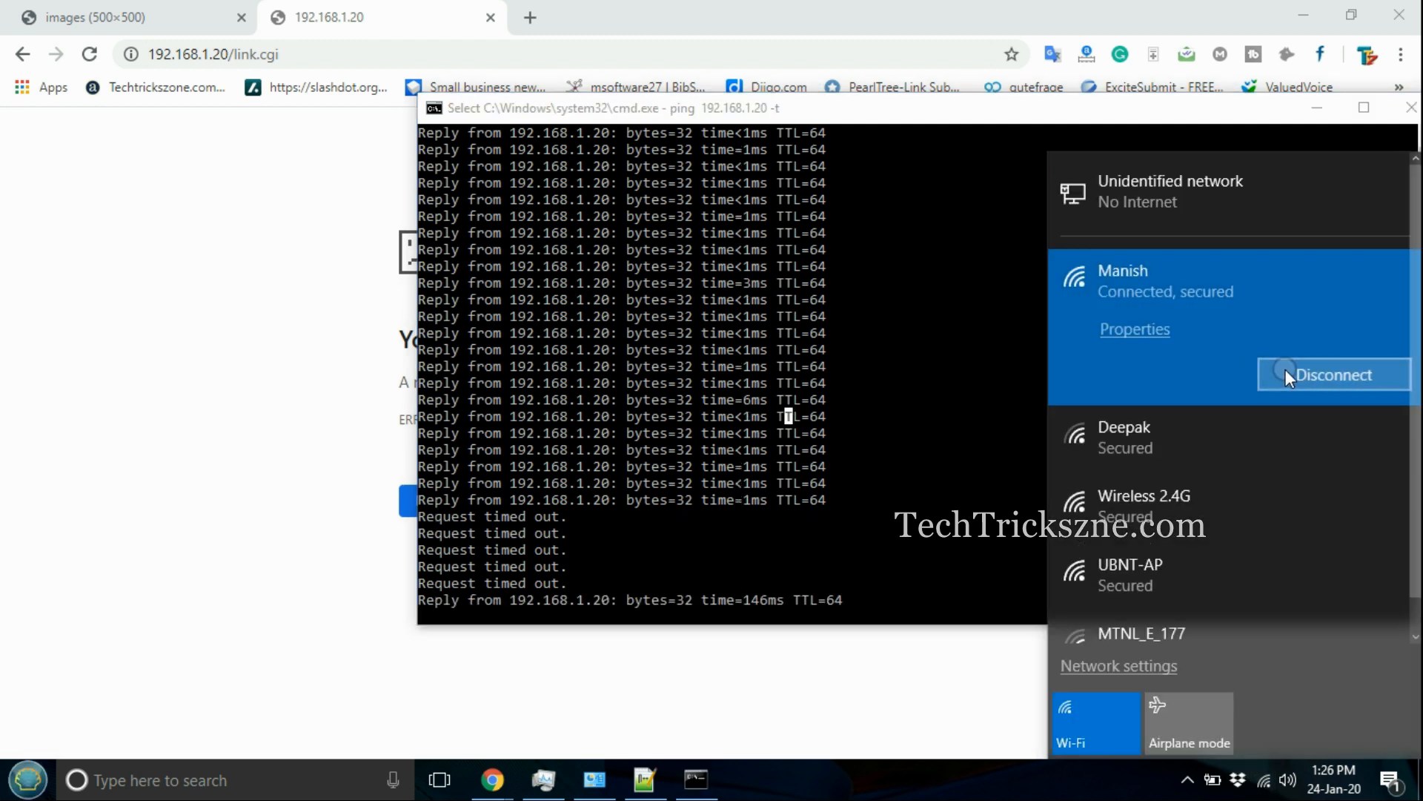
pyautogui.click(863, 368)
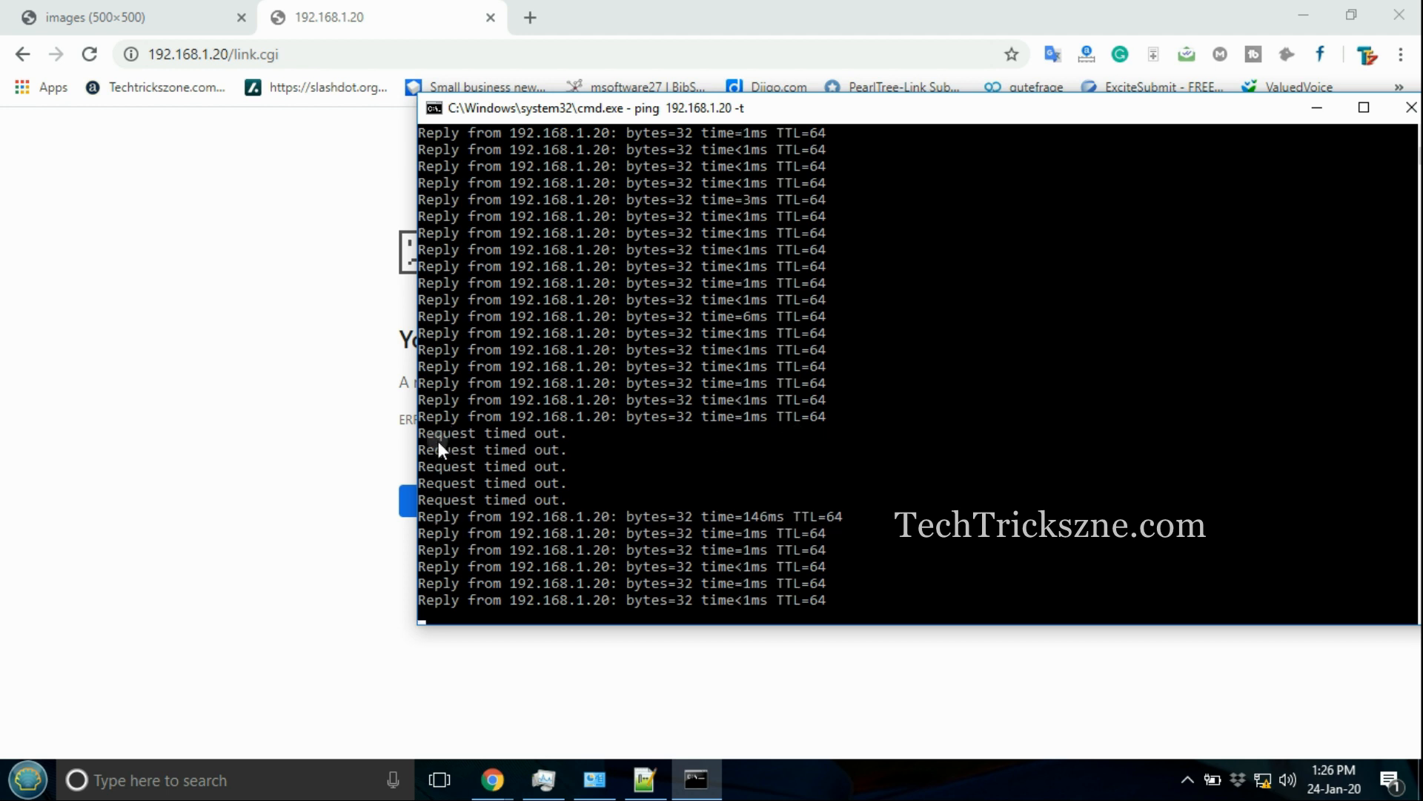
# Step: Return to Chrome and reload the interrupted LiteBeam page
pyautogui.click(436, 500)
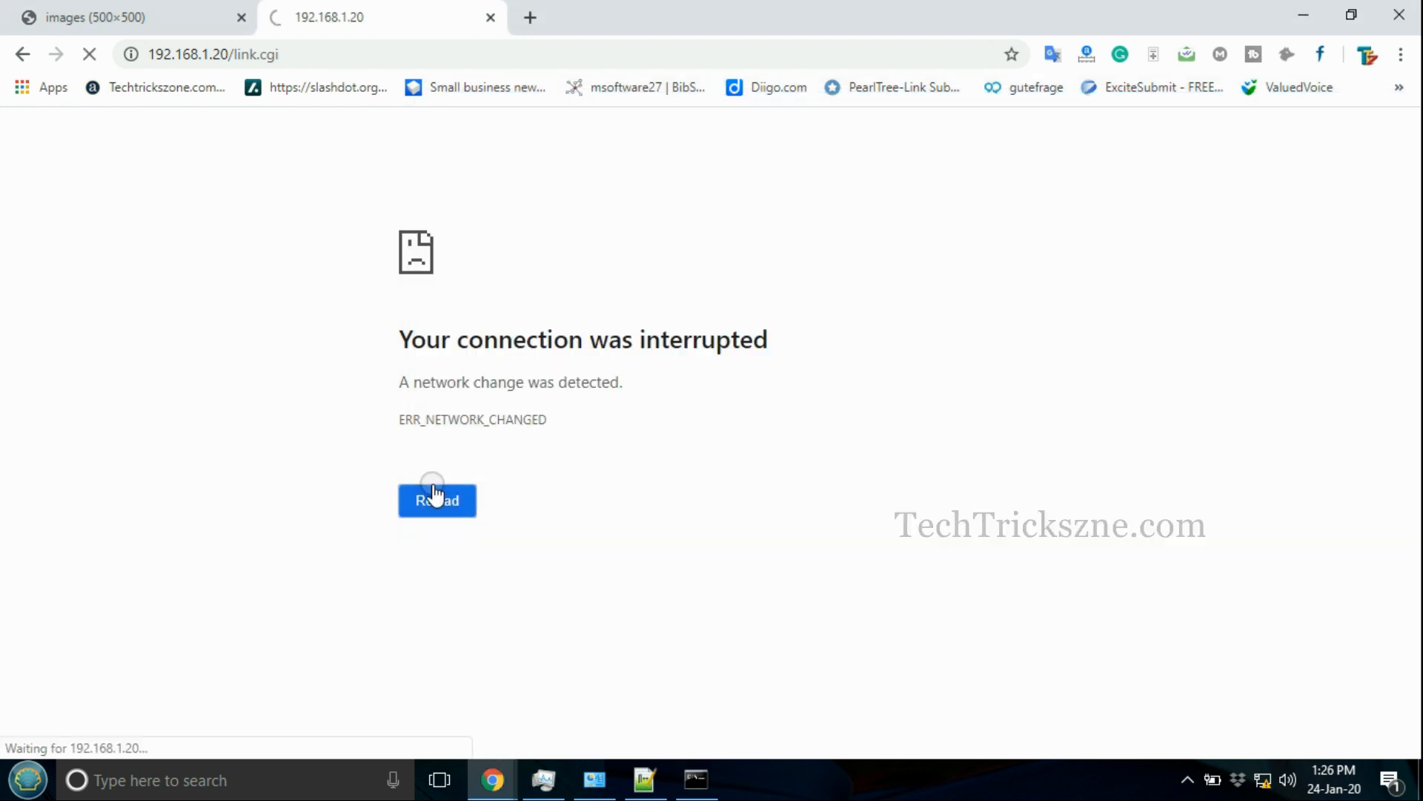
pyautogui.click(436, 499)
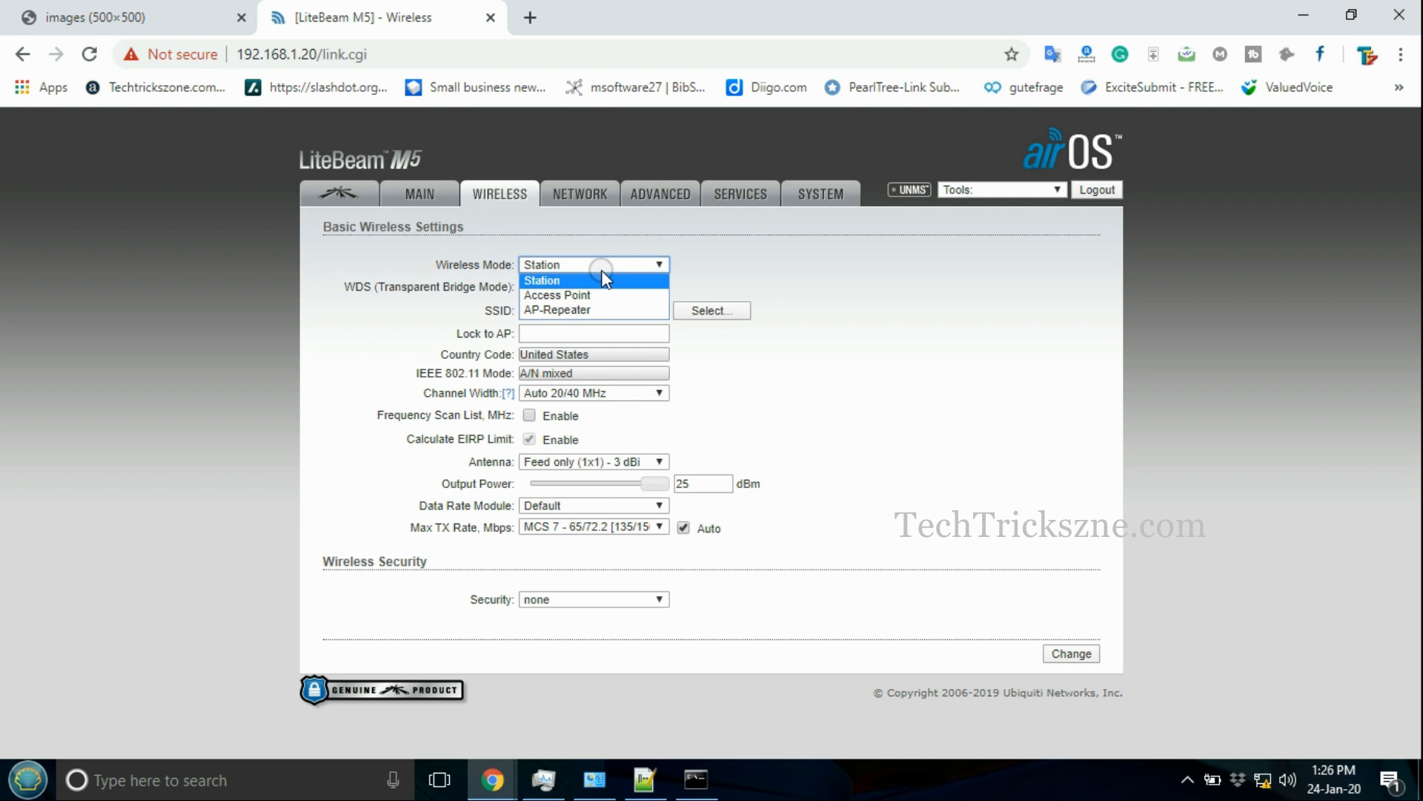
# Step: Keep Wireless Mode on Station and pick UBNT-AP from the Site Survey scan
pyautogui.click(542, 280)
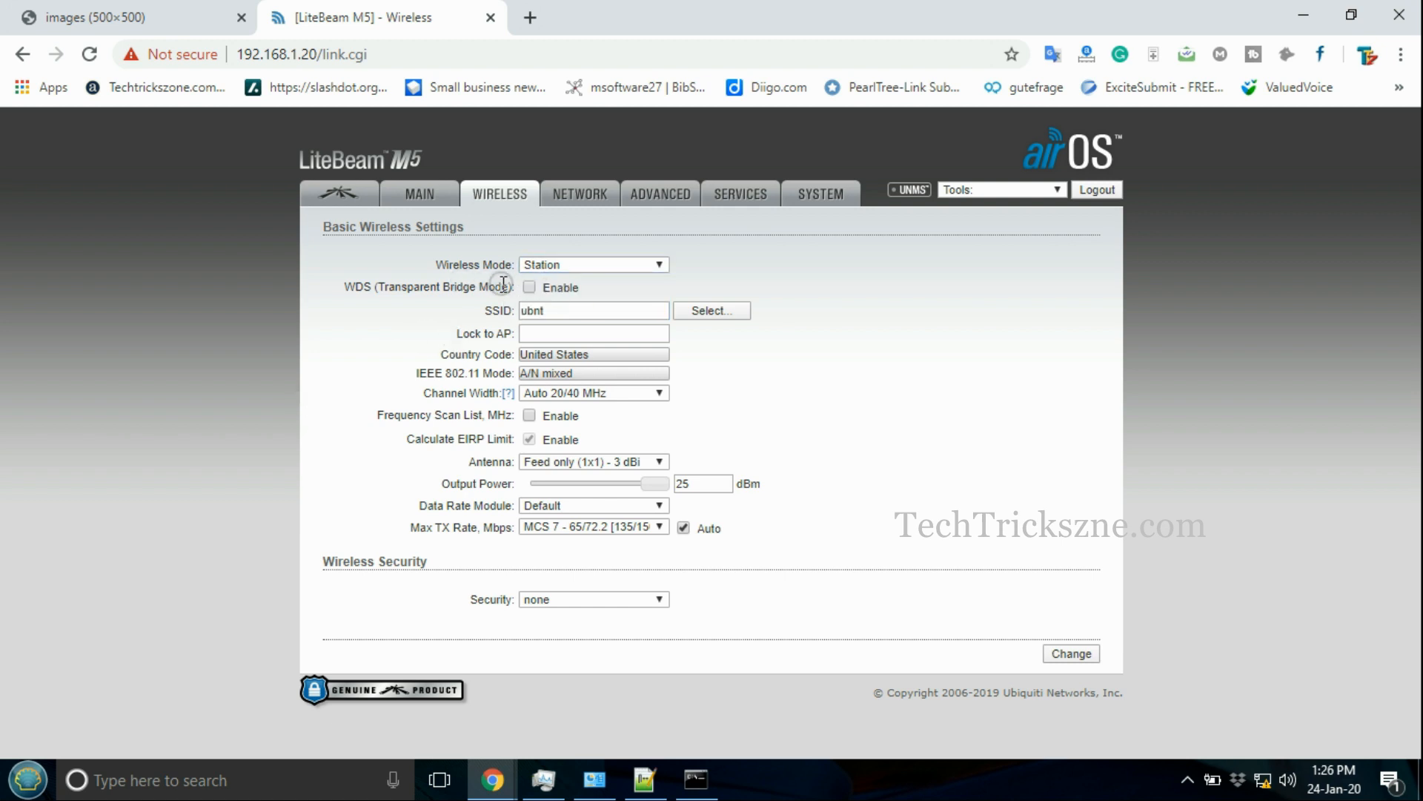
pyautogui.click(711, 310)
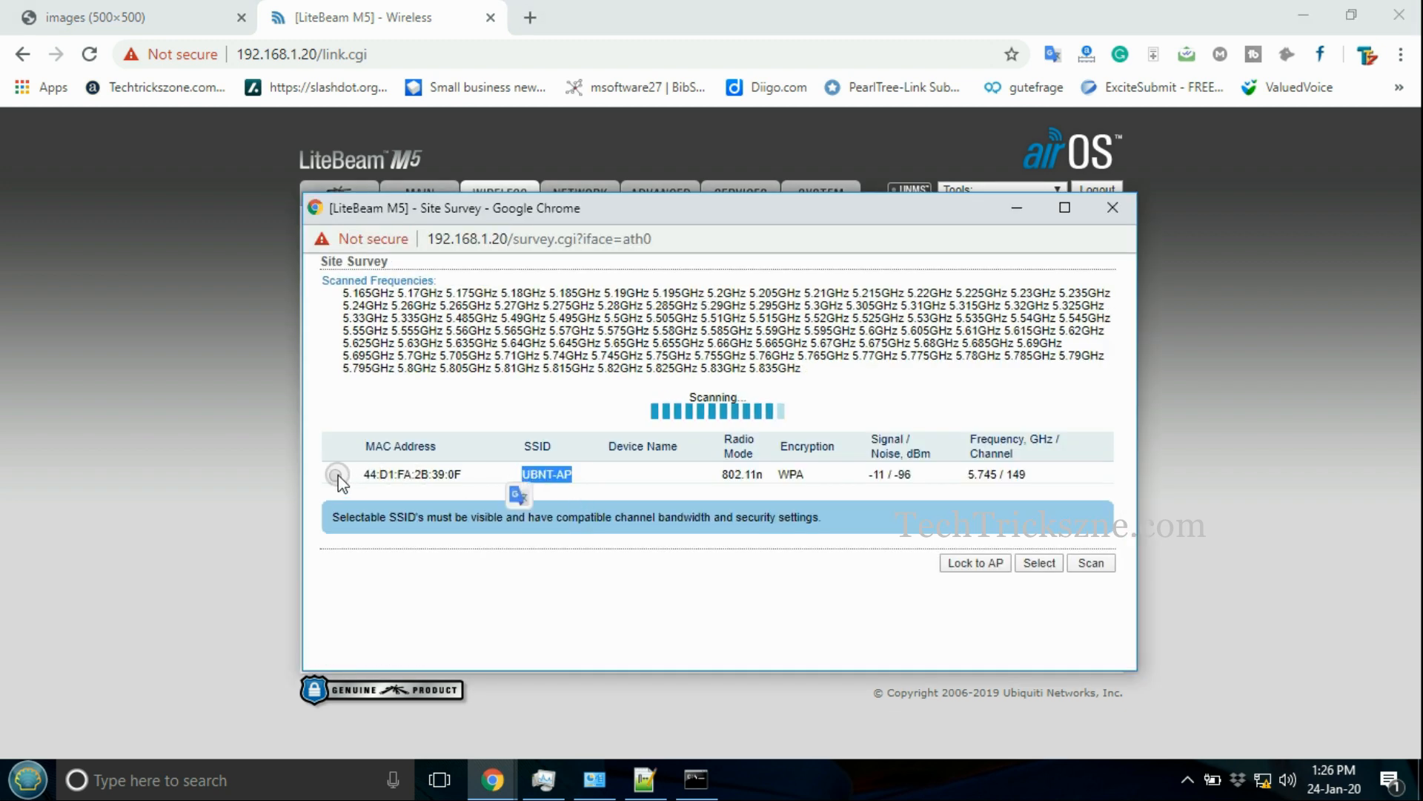
pyautogui.click(337, 474)
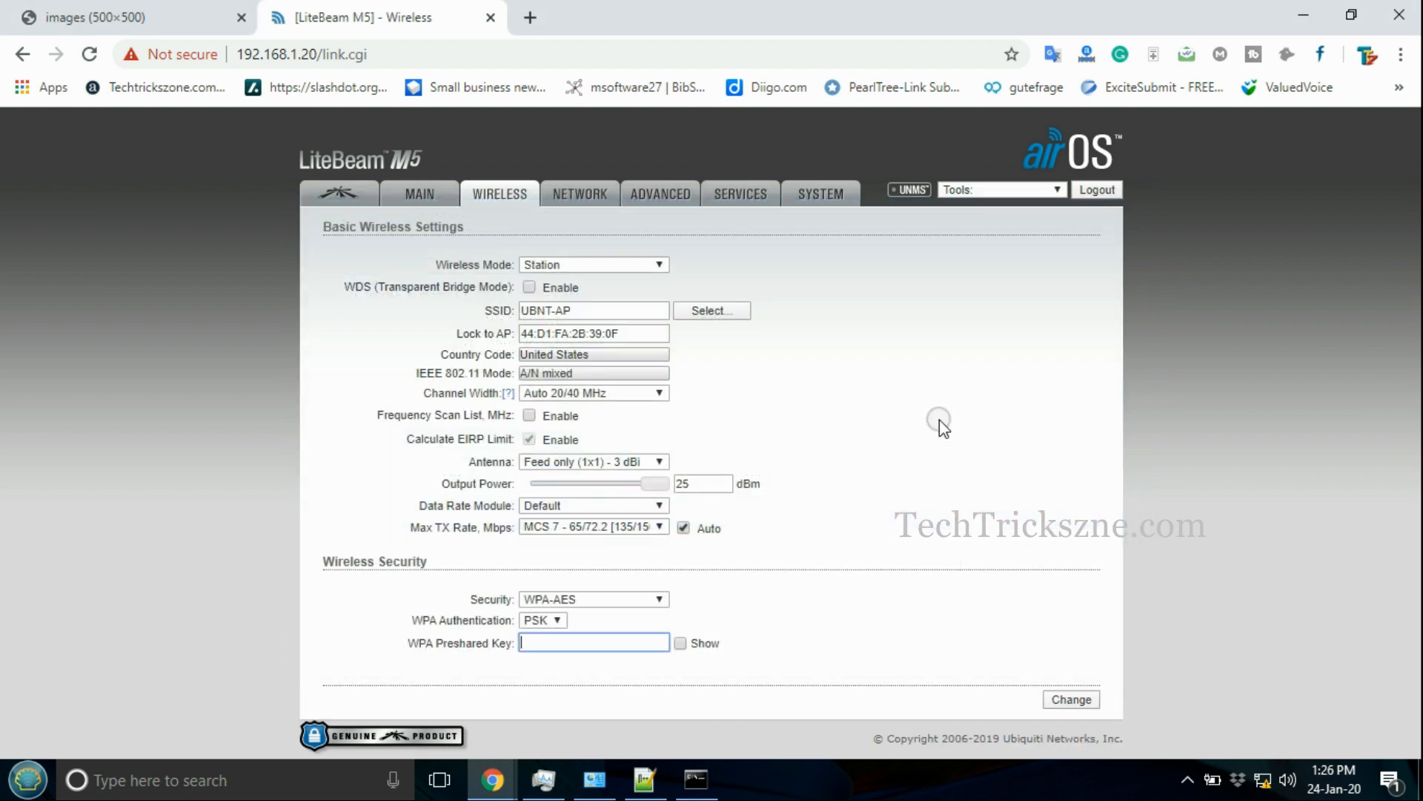
pyautogui.moveTo(590, 458)
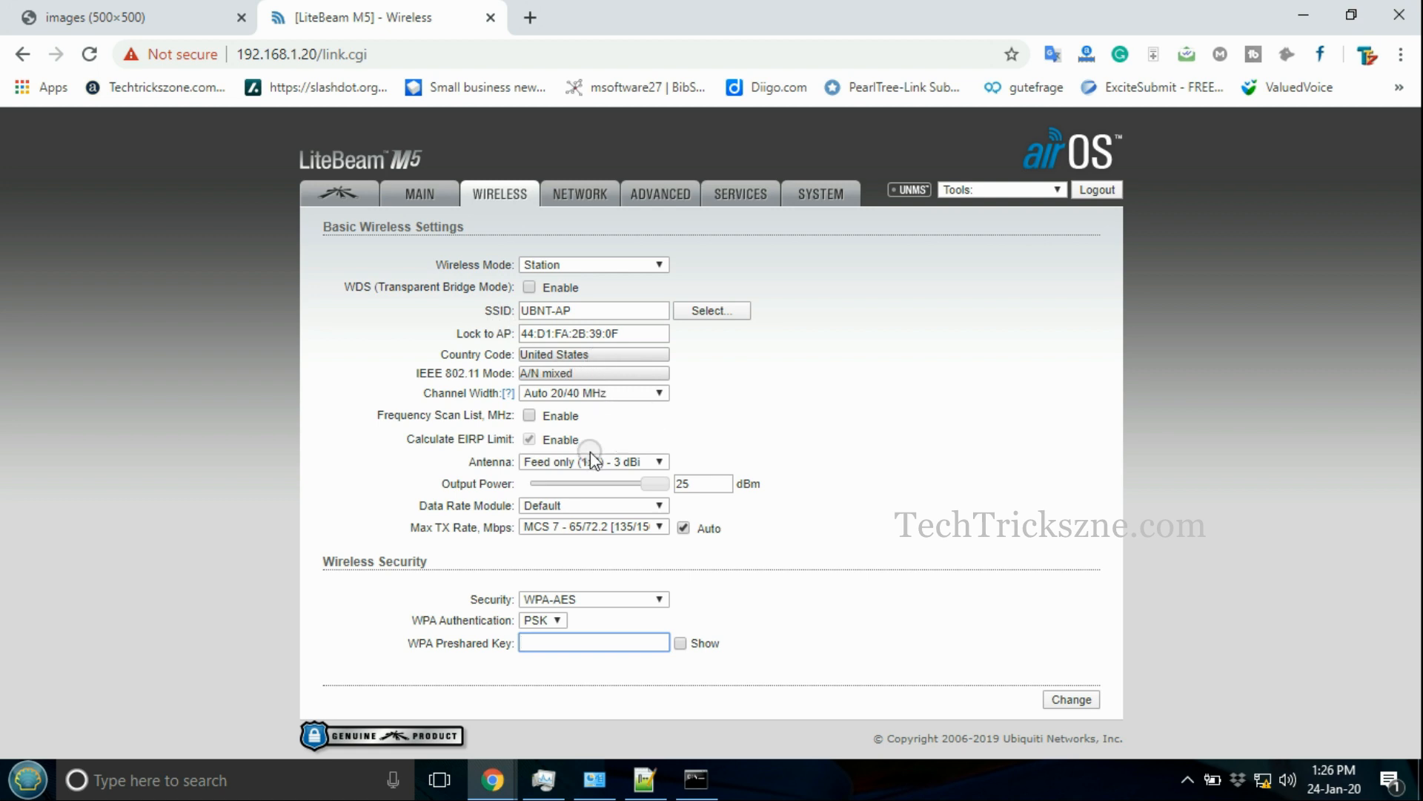
# Step: Enter the WPA preshared key, trying the 23 dBi antenna then reverting to feed only
pyautogui.click(593, 642)
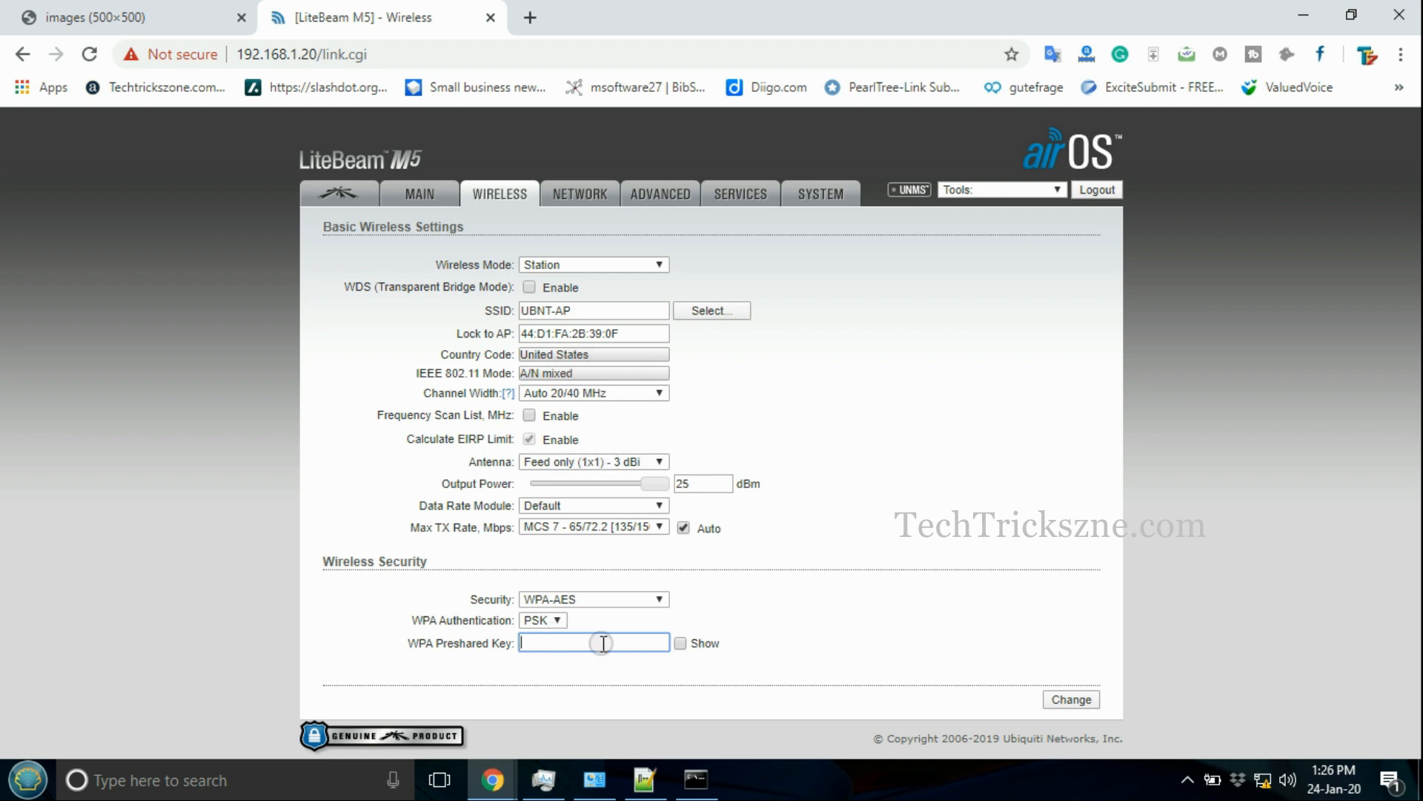
pyautogui.moveTo(665, 554)
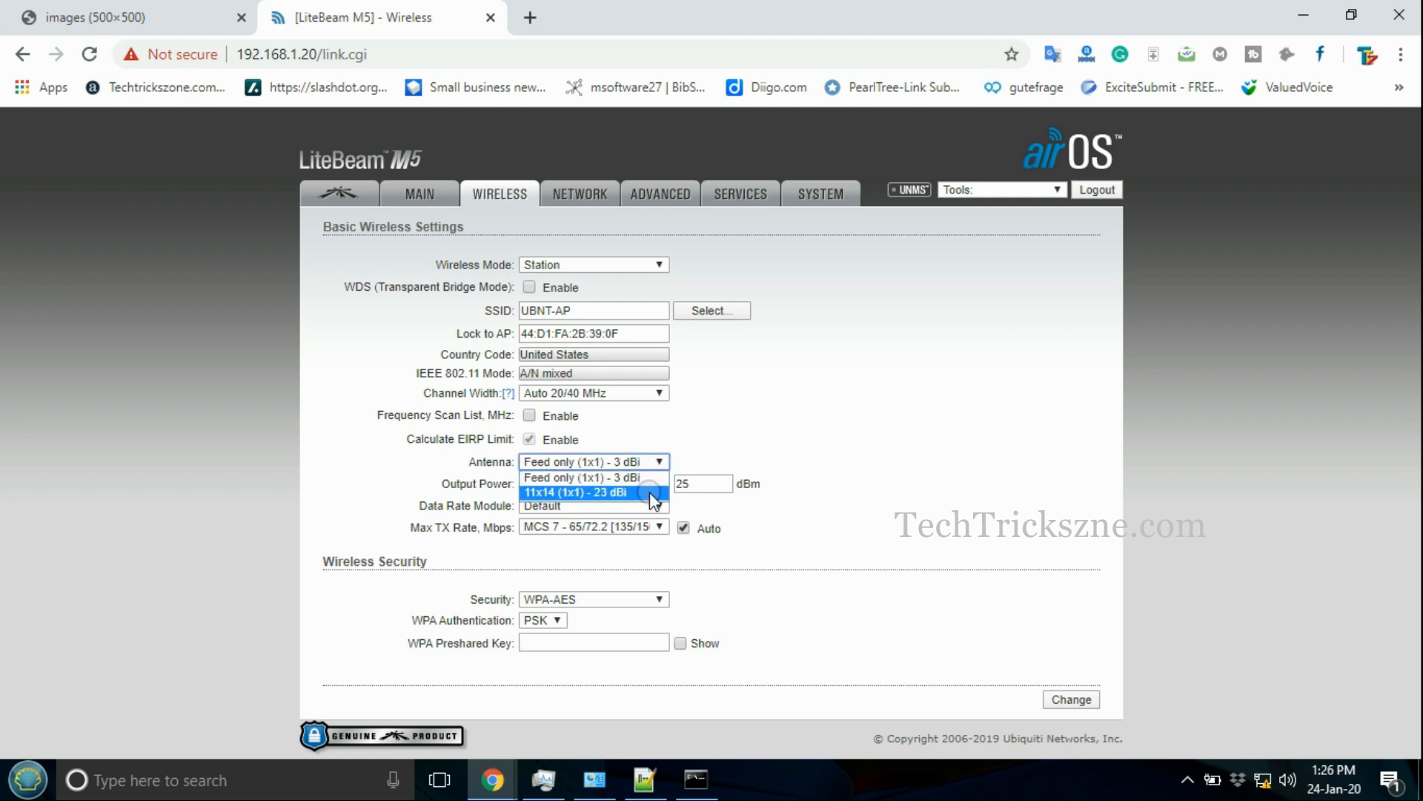
pyautogui.click(587, 492)
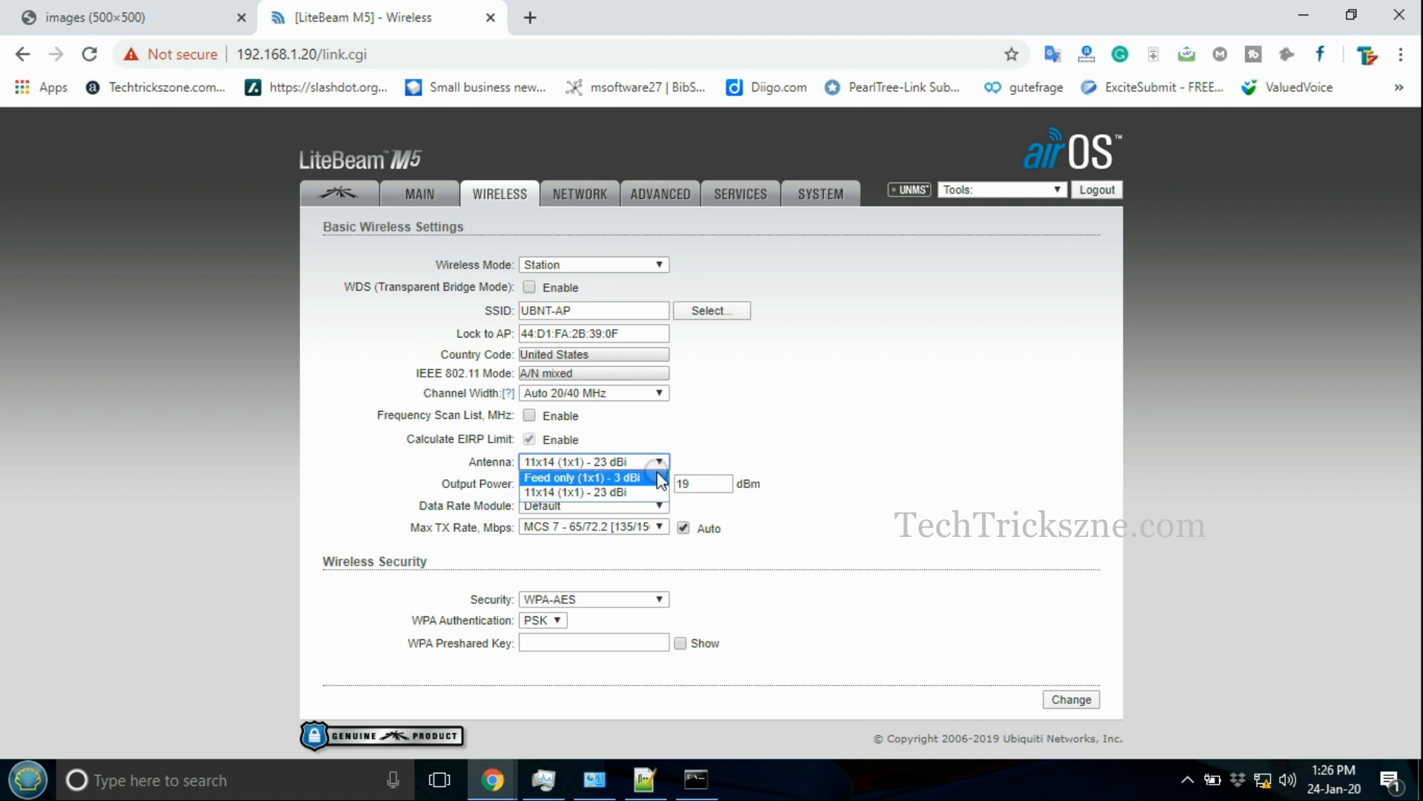
pyautogui.click(580, 477)
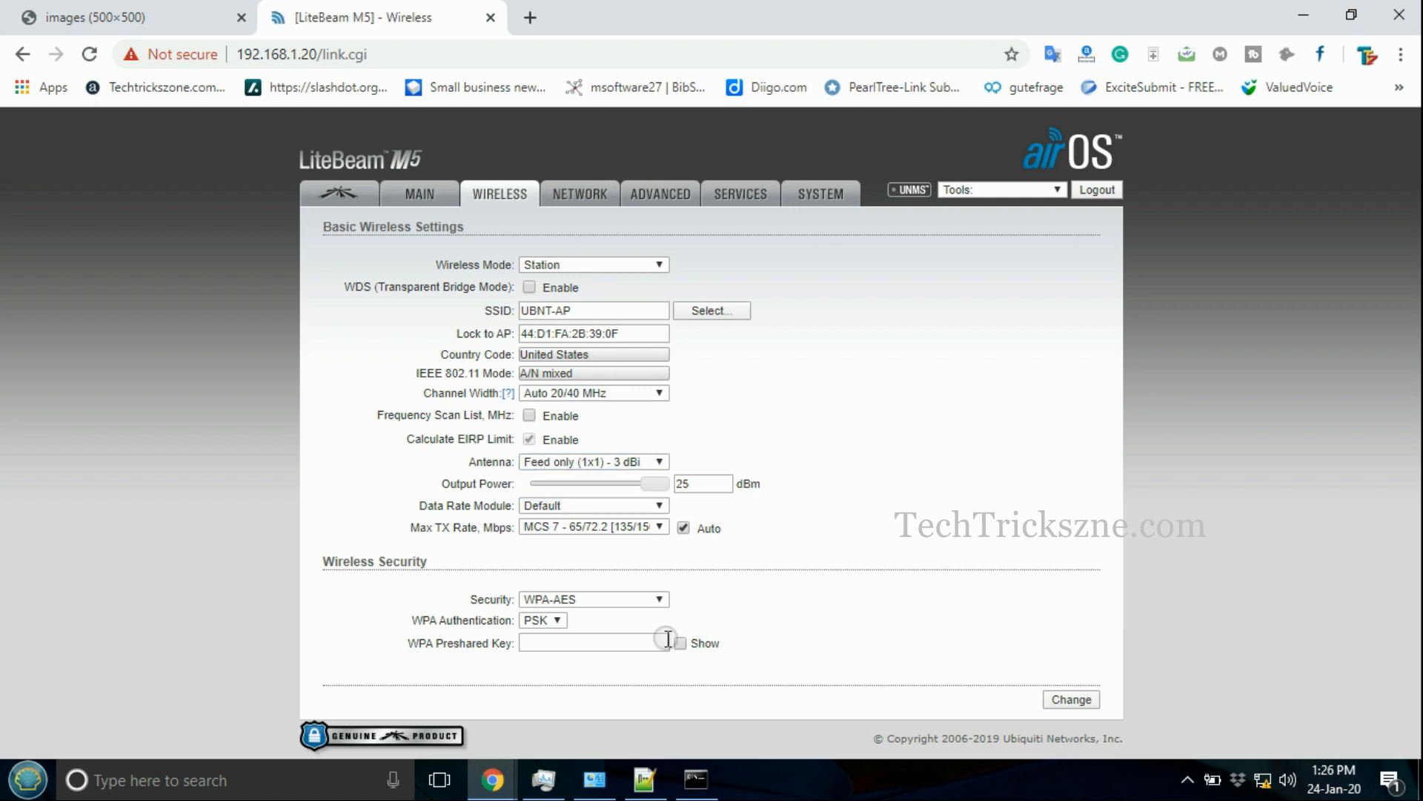
pyautogui.click(590, 642)
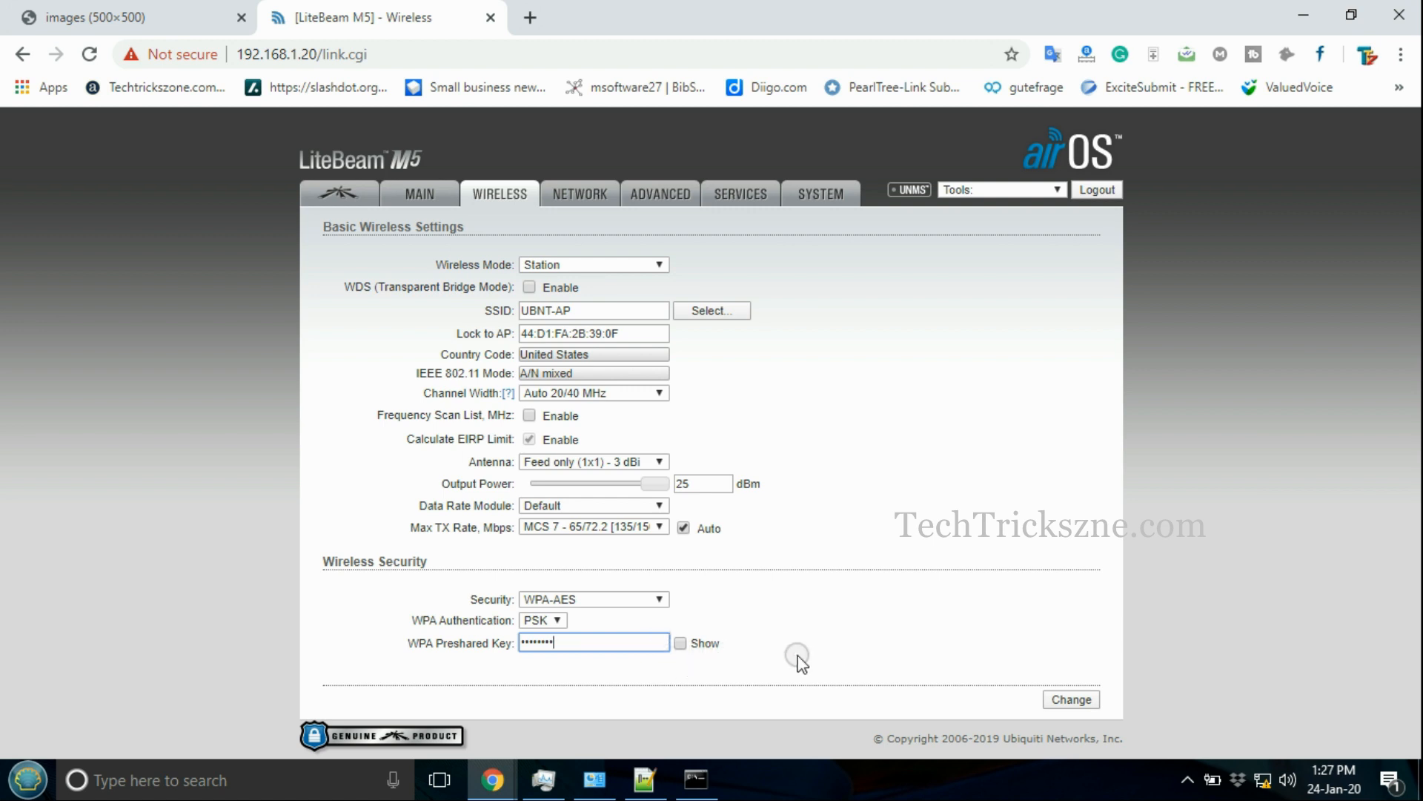
# Step: Save the wireless settings and apply the pending configuration to the device
pyautogui.click(1069, 698)
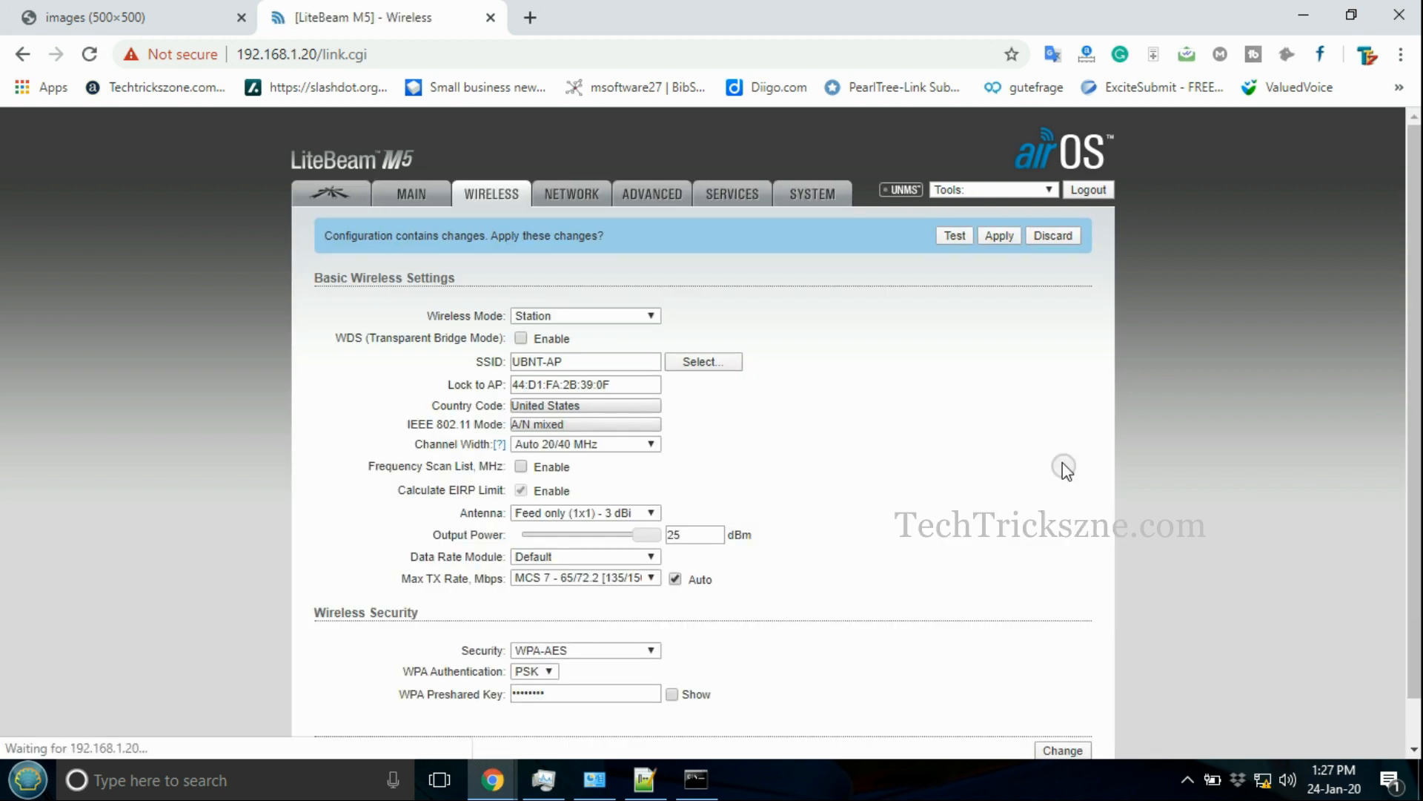
pyautogui.click(998, 236)
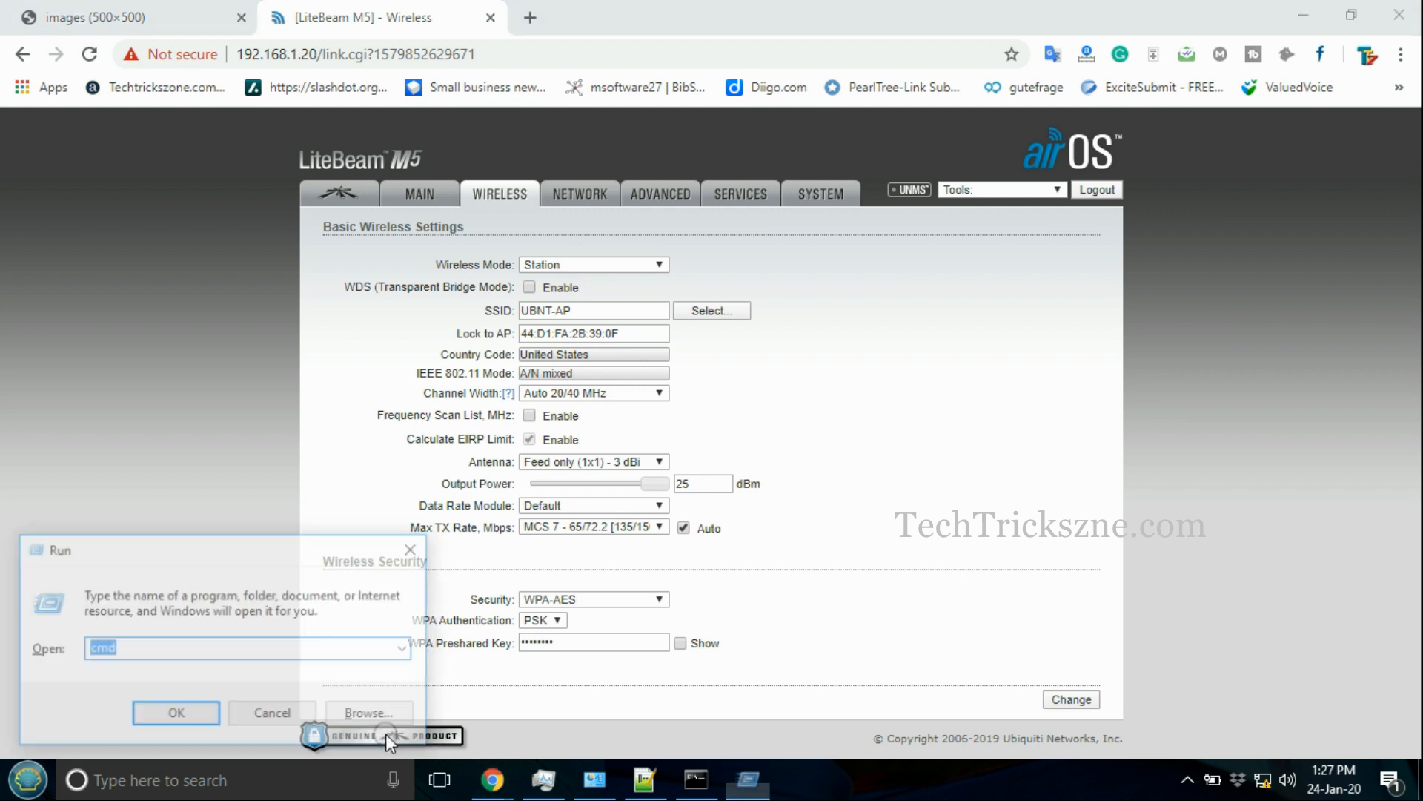
# Step: Start a ping to 192.168.1.2 from a new Command Prompt
pyautogui.click(175, 714)
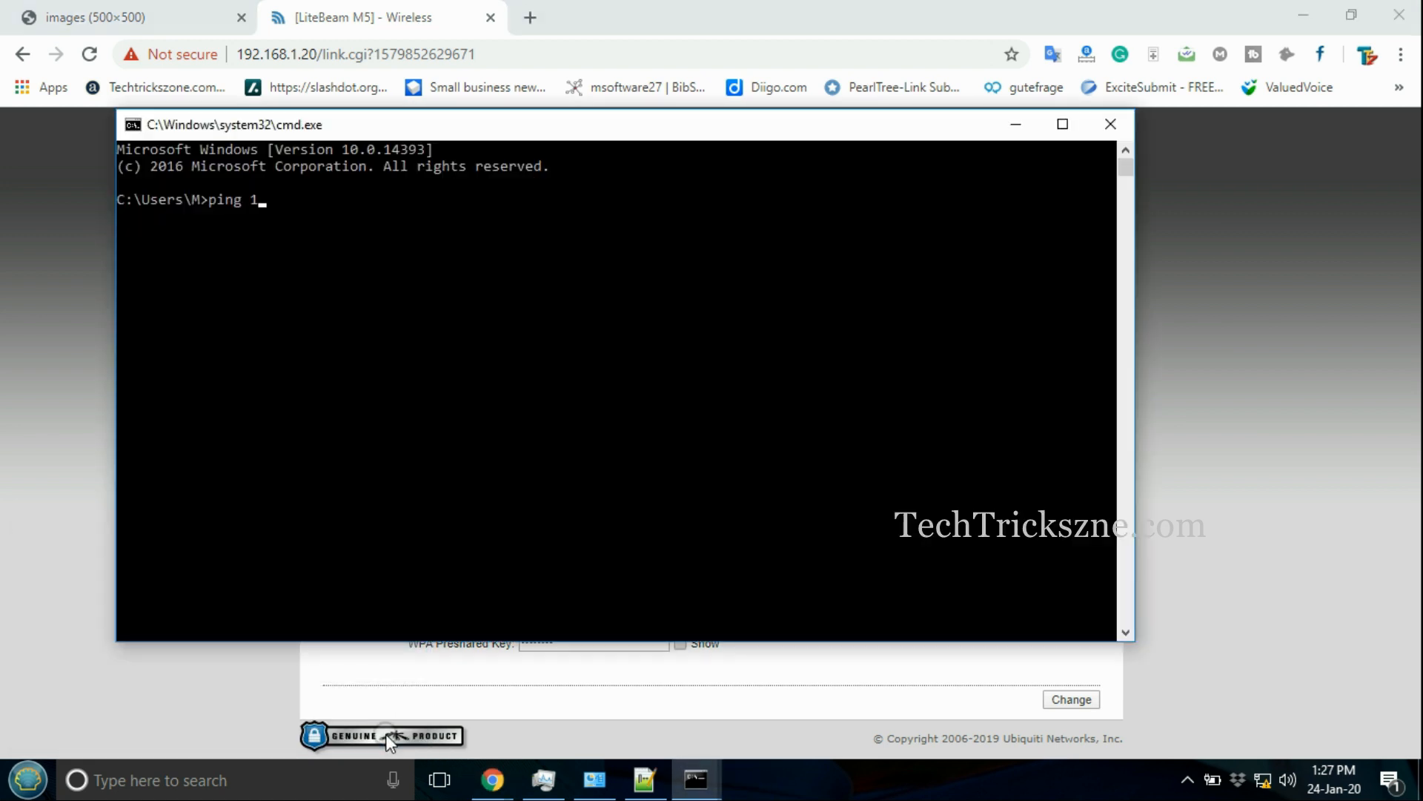
pyautogui.write('92.168.1.2')
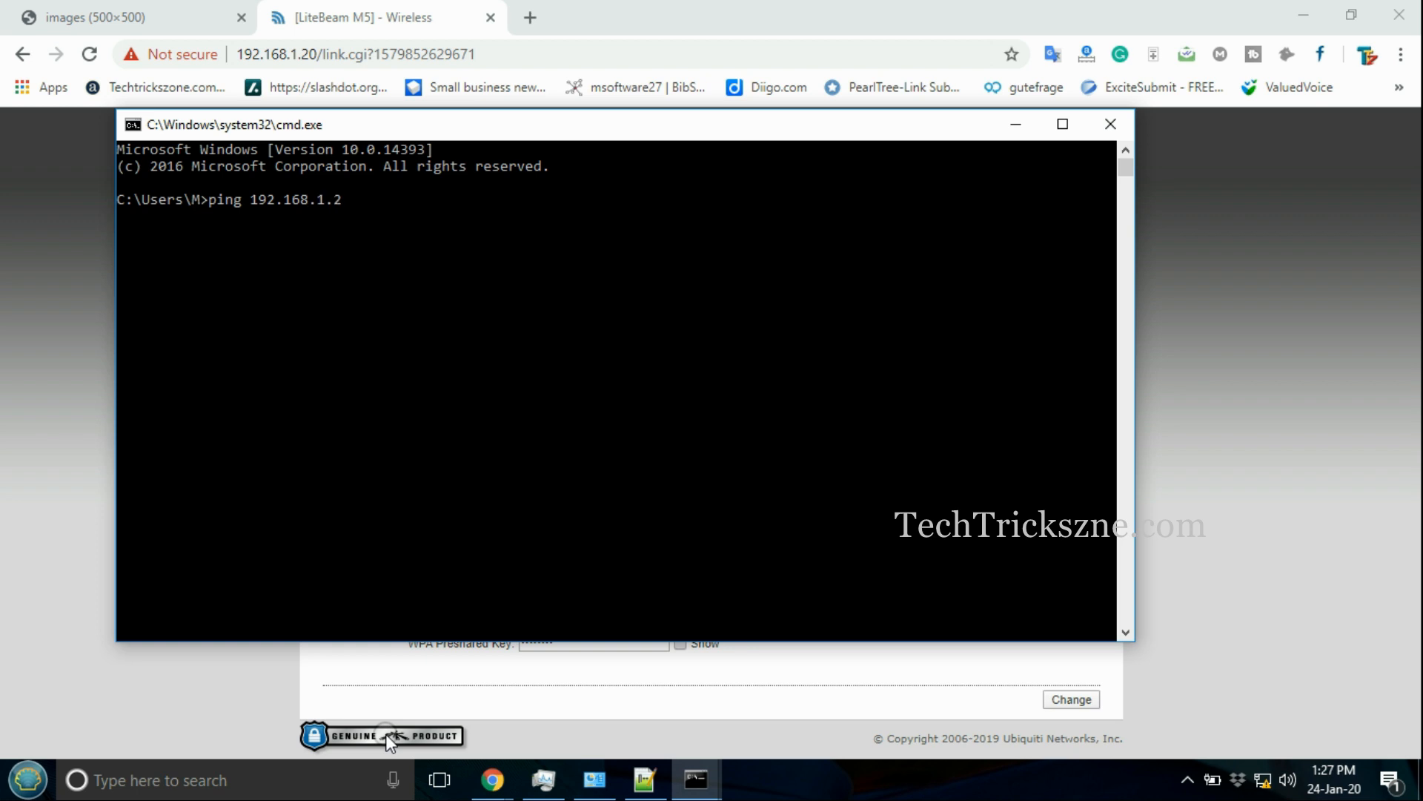
pyautogui.press('Return')
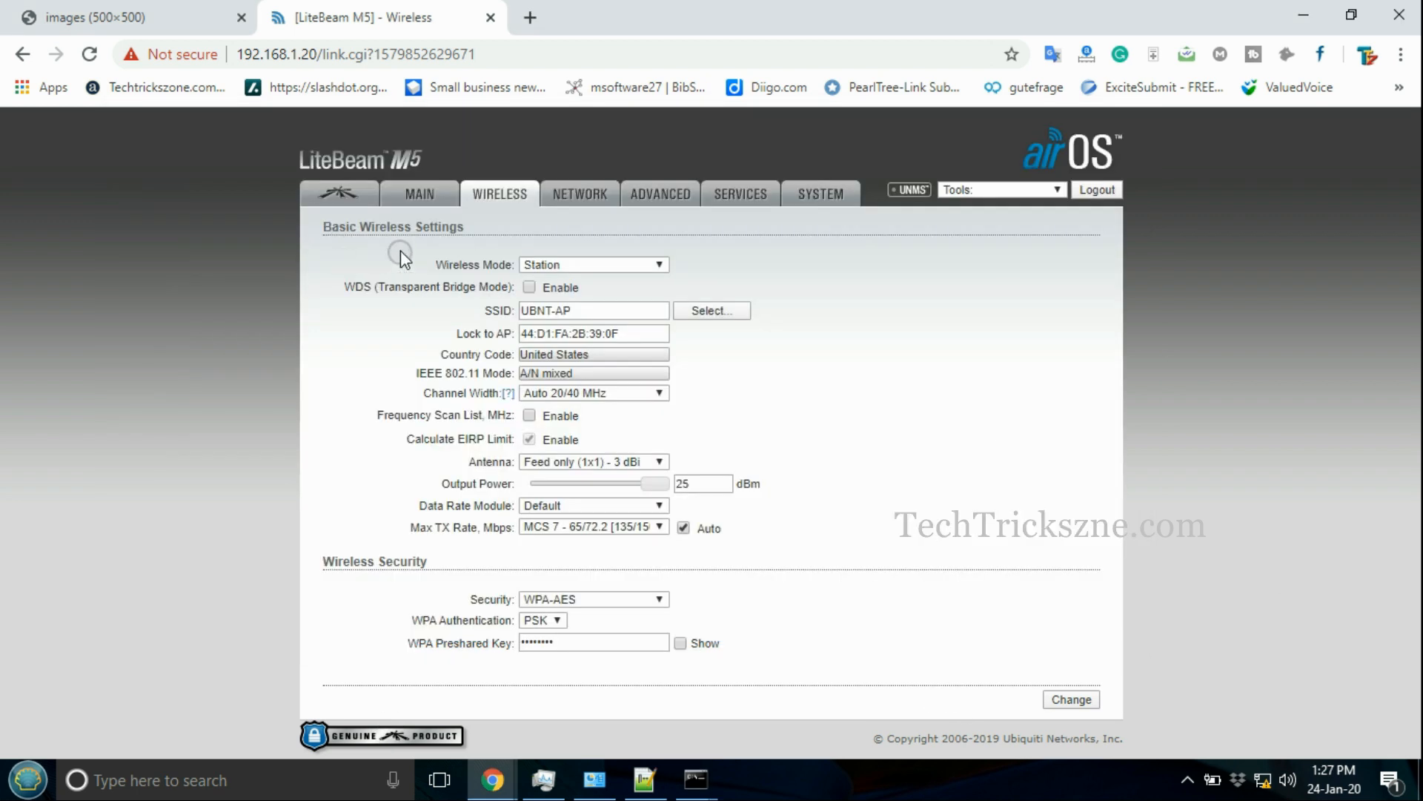
# Step: Return to the Main status page and reload the interrupted connection until airOS shows Station mode on UBNT-AP
pyautogui.click(418, 193)
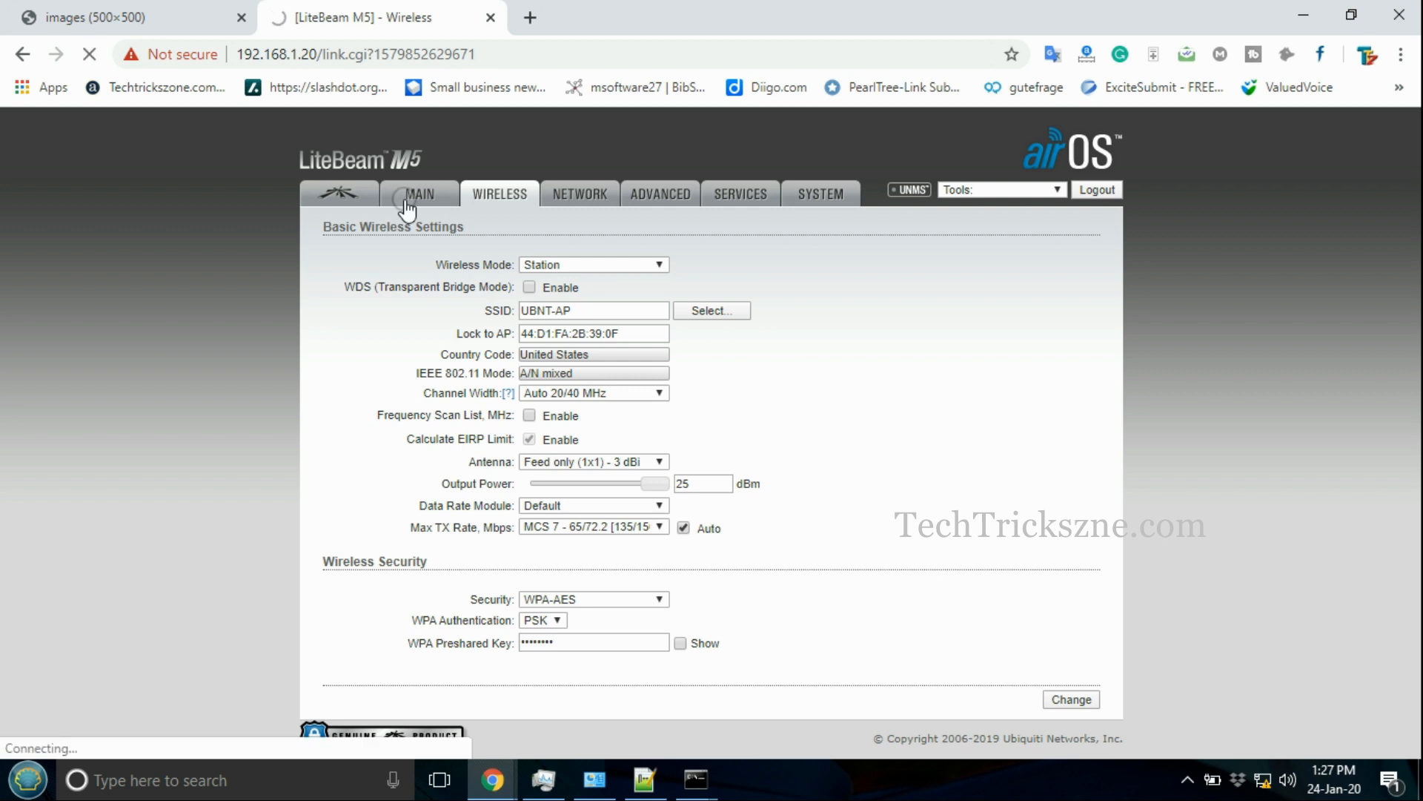
pyautogui.moveTo(695, 780)
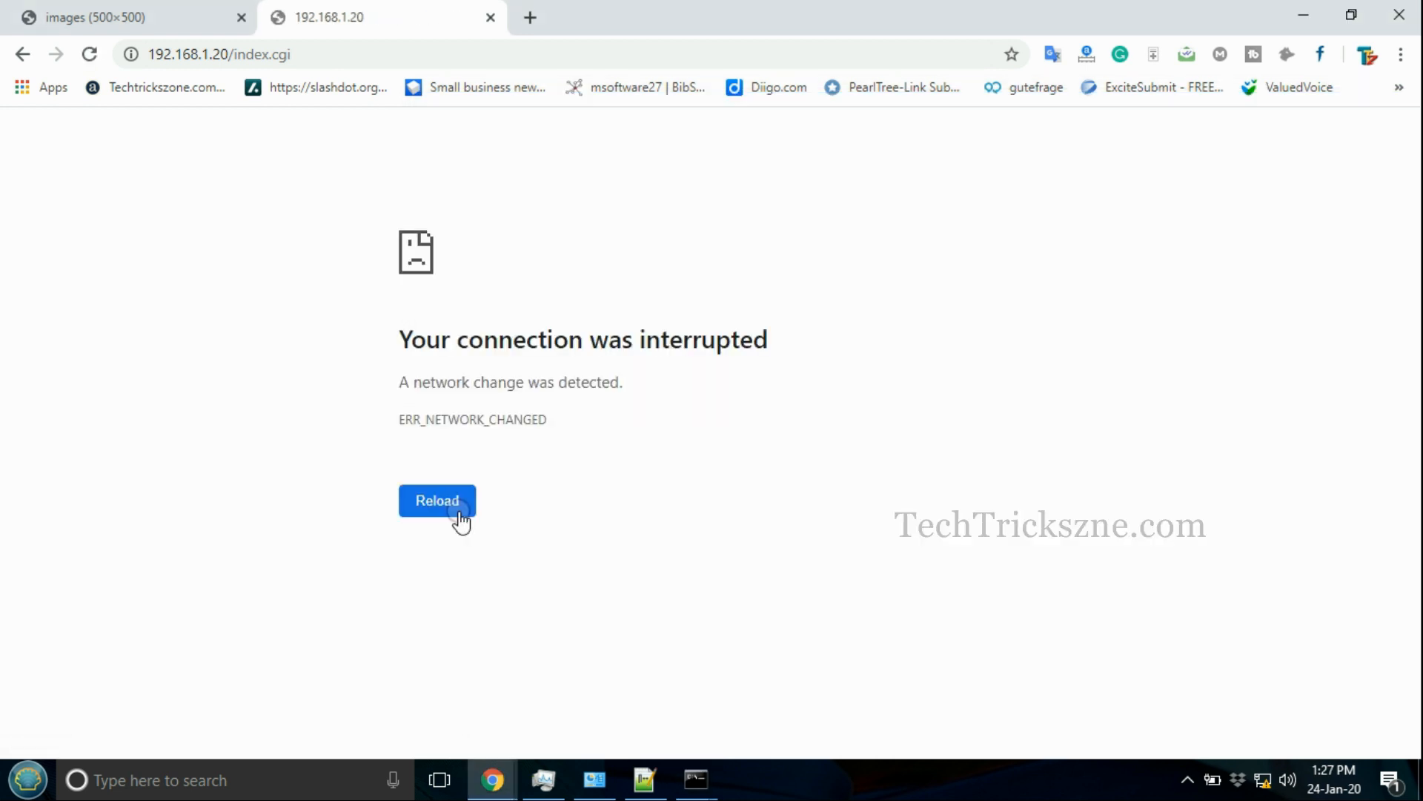
pyautogui.click(436, 499)
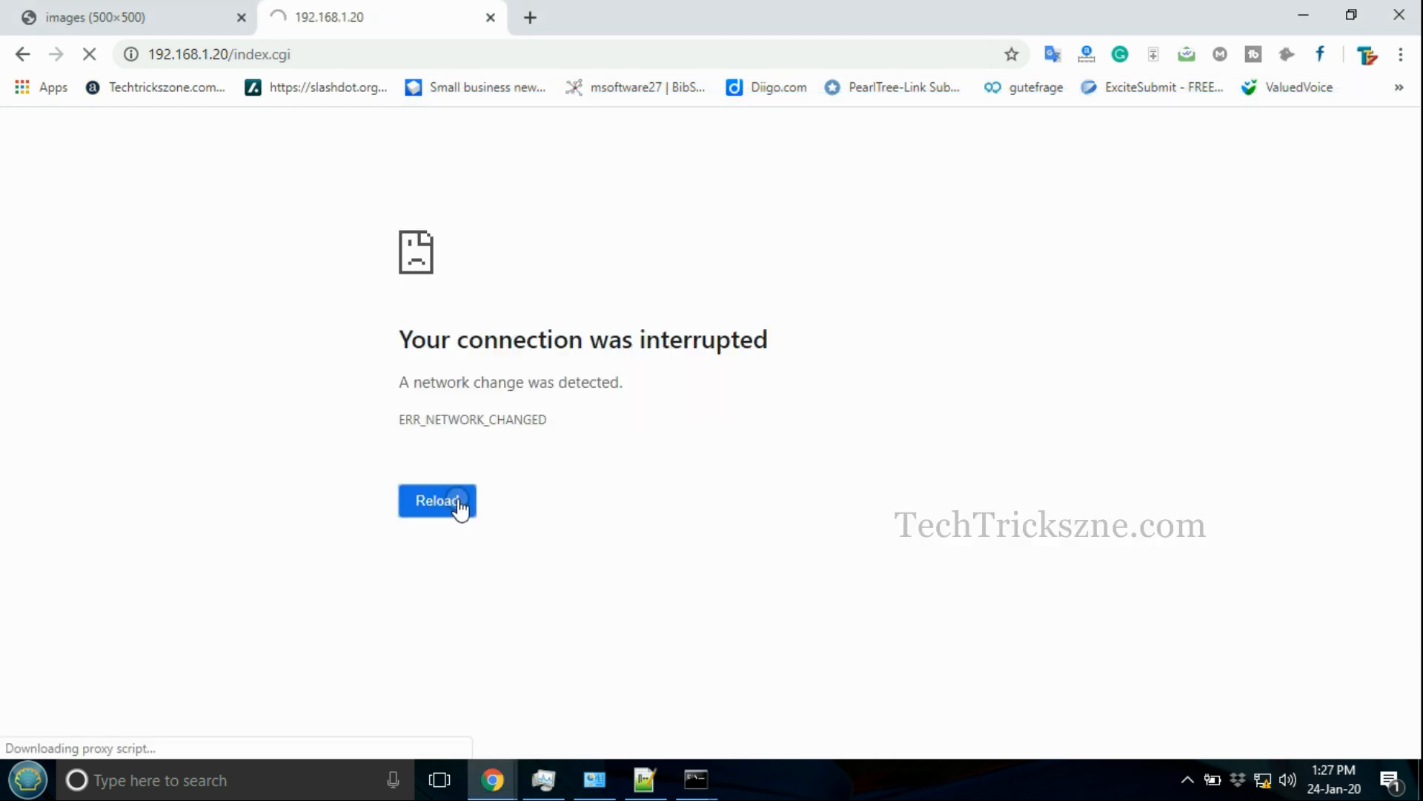
pyautogui.click(436, 499)
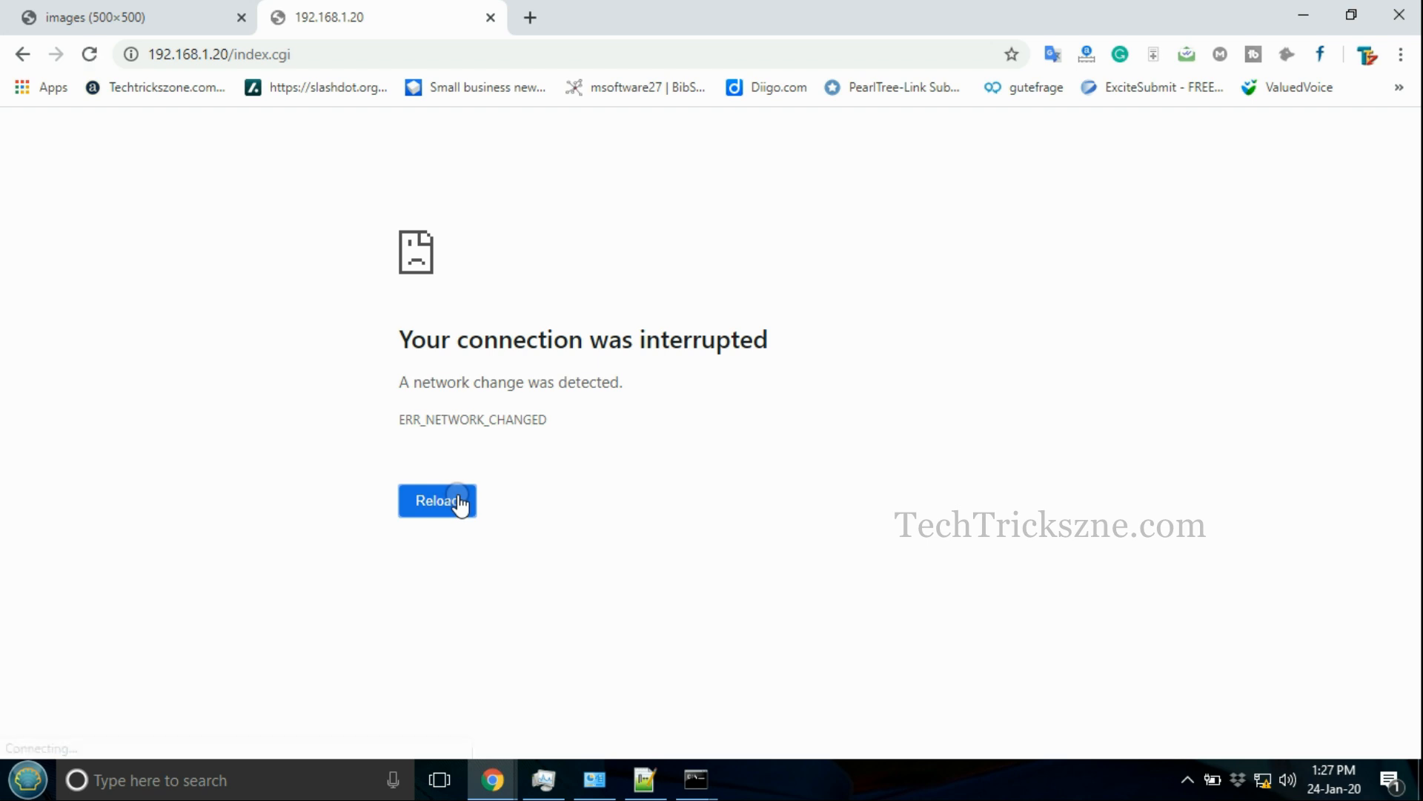
pyautogui.click(695, 780)
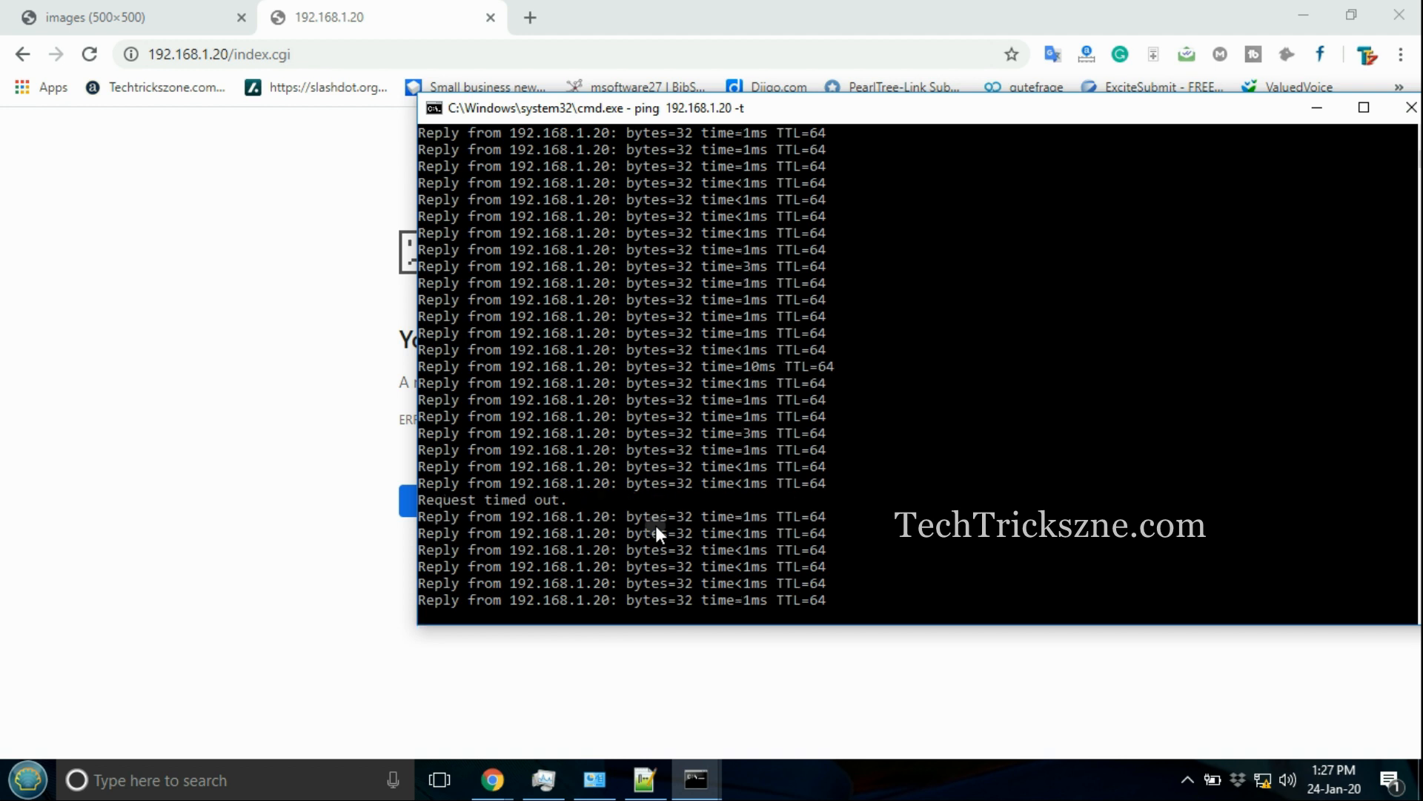
pyautogui.click(436, 500)
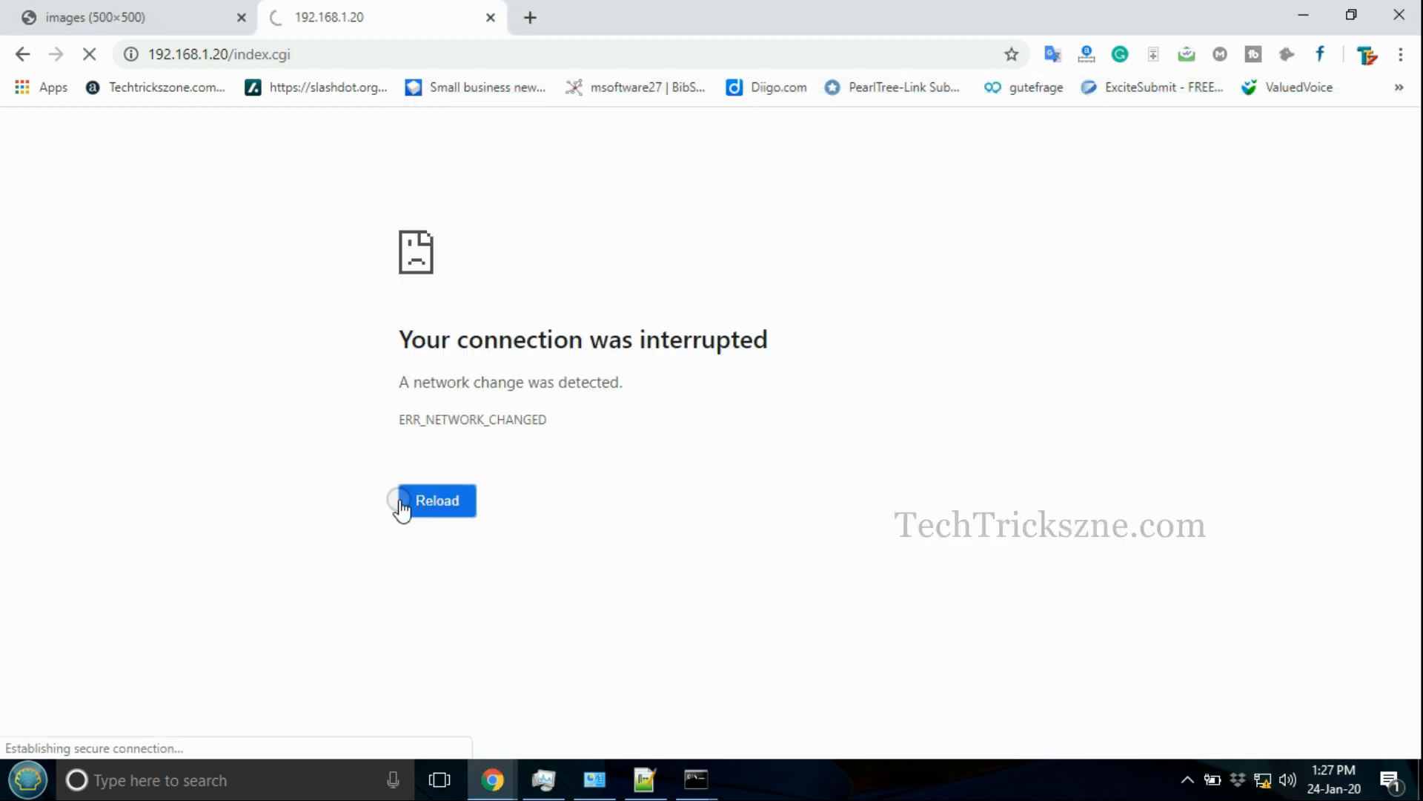
pyautogui.click(435, 499)
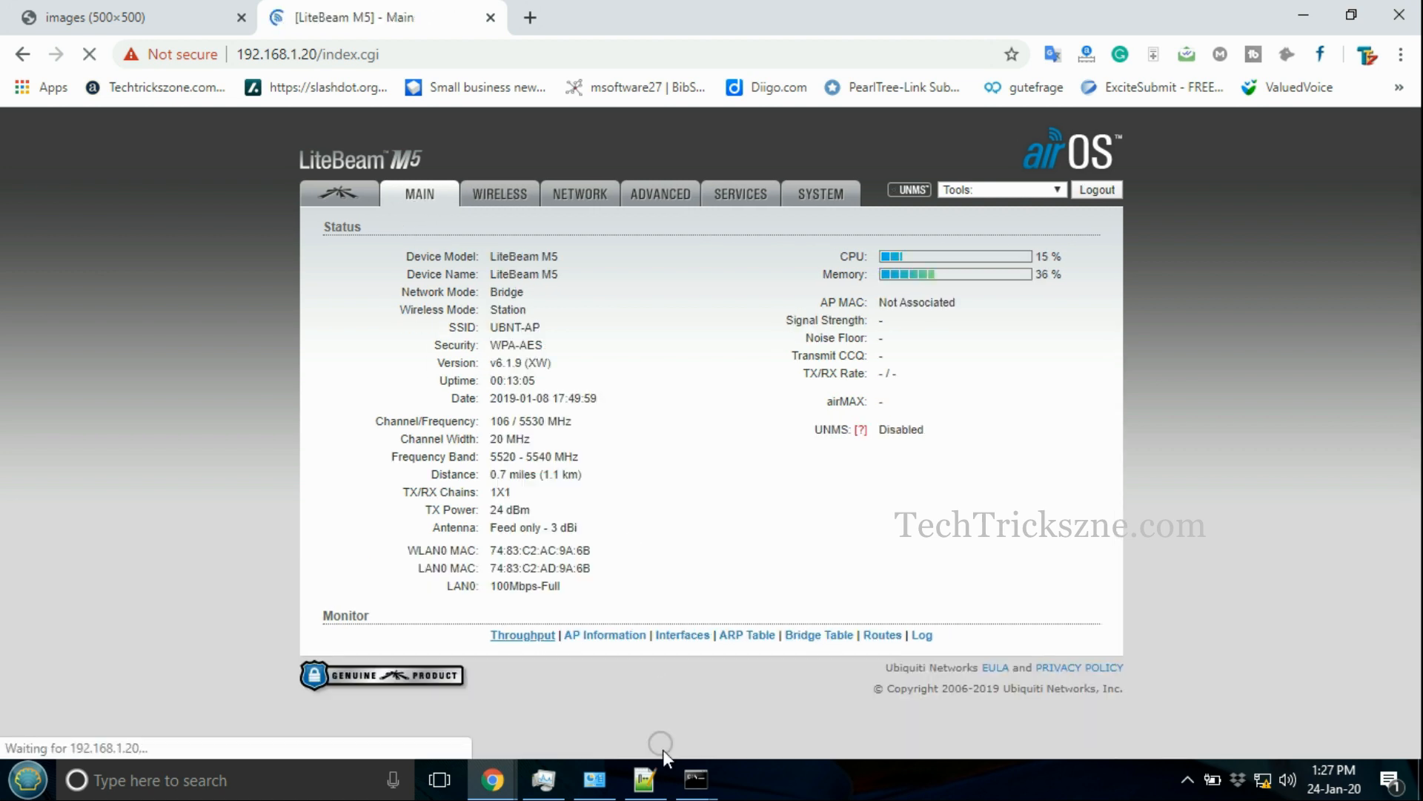
# Step: Confirm association with UBNT-AP: select the AP MAC, check -14 dBm signal and 150 Mbps rates, and show throughput graphs
pyautogui.click(696, 780)
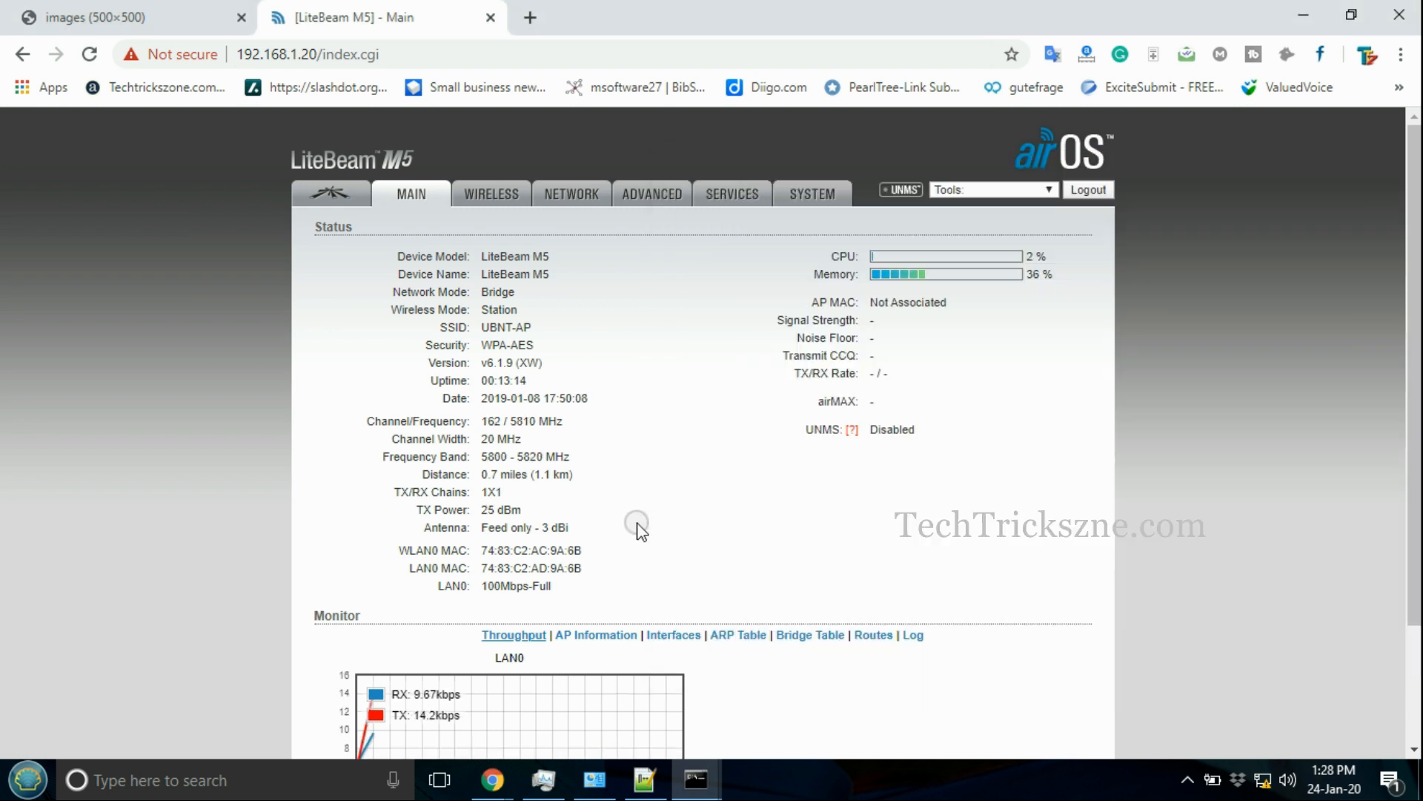
pyautogui.scroll(-3)
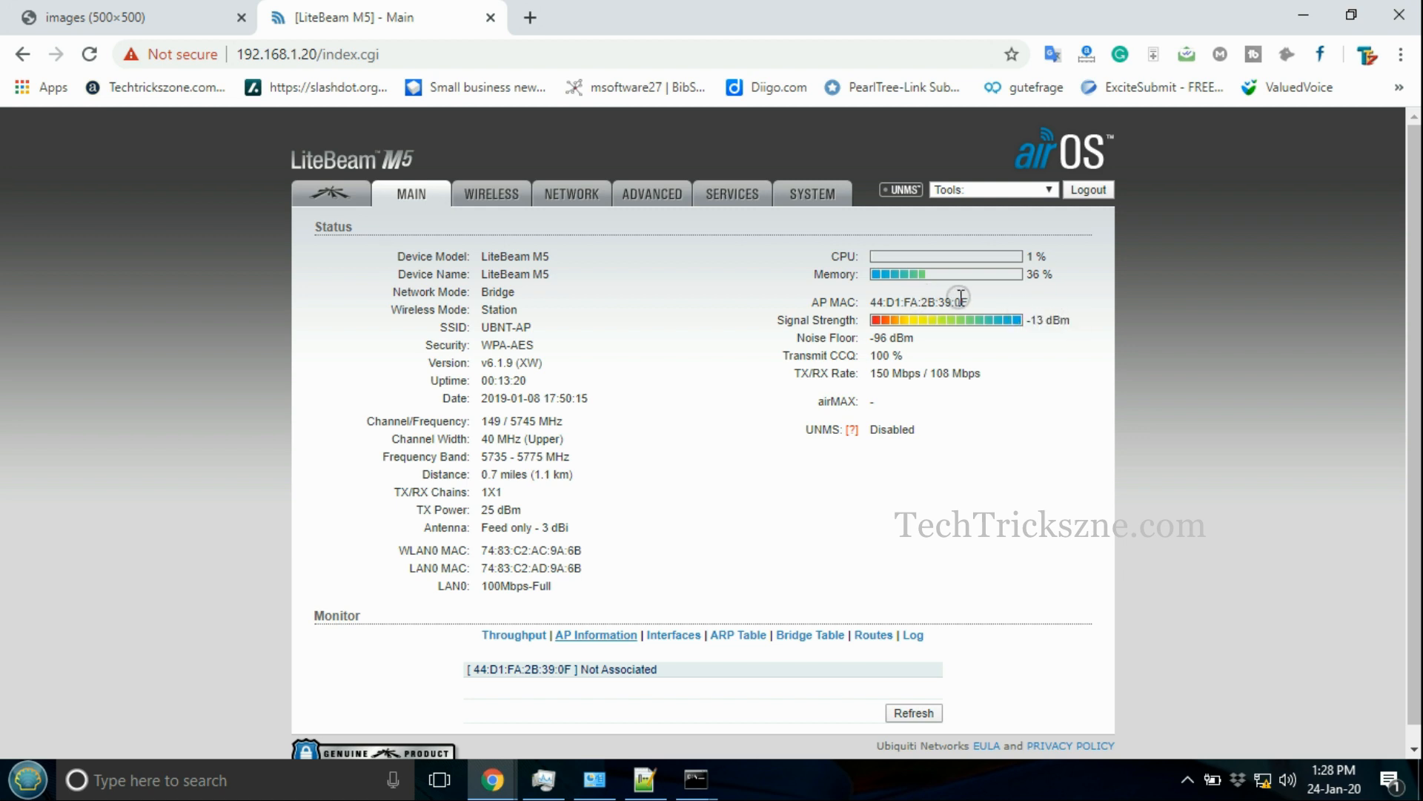
pyautogui.doubleClick(916, 301)
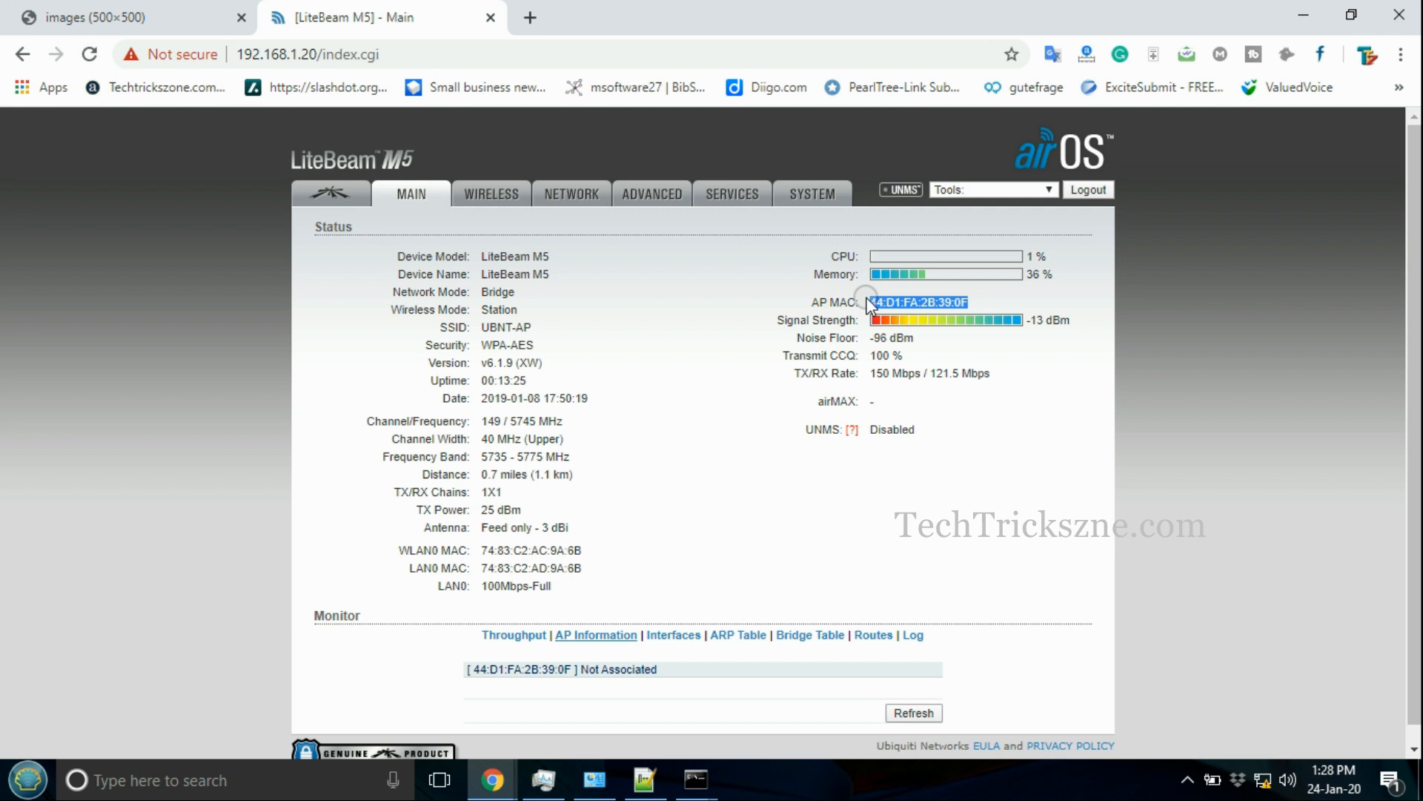
pyautogui.moveTo(694, 778)
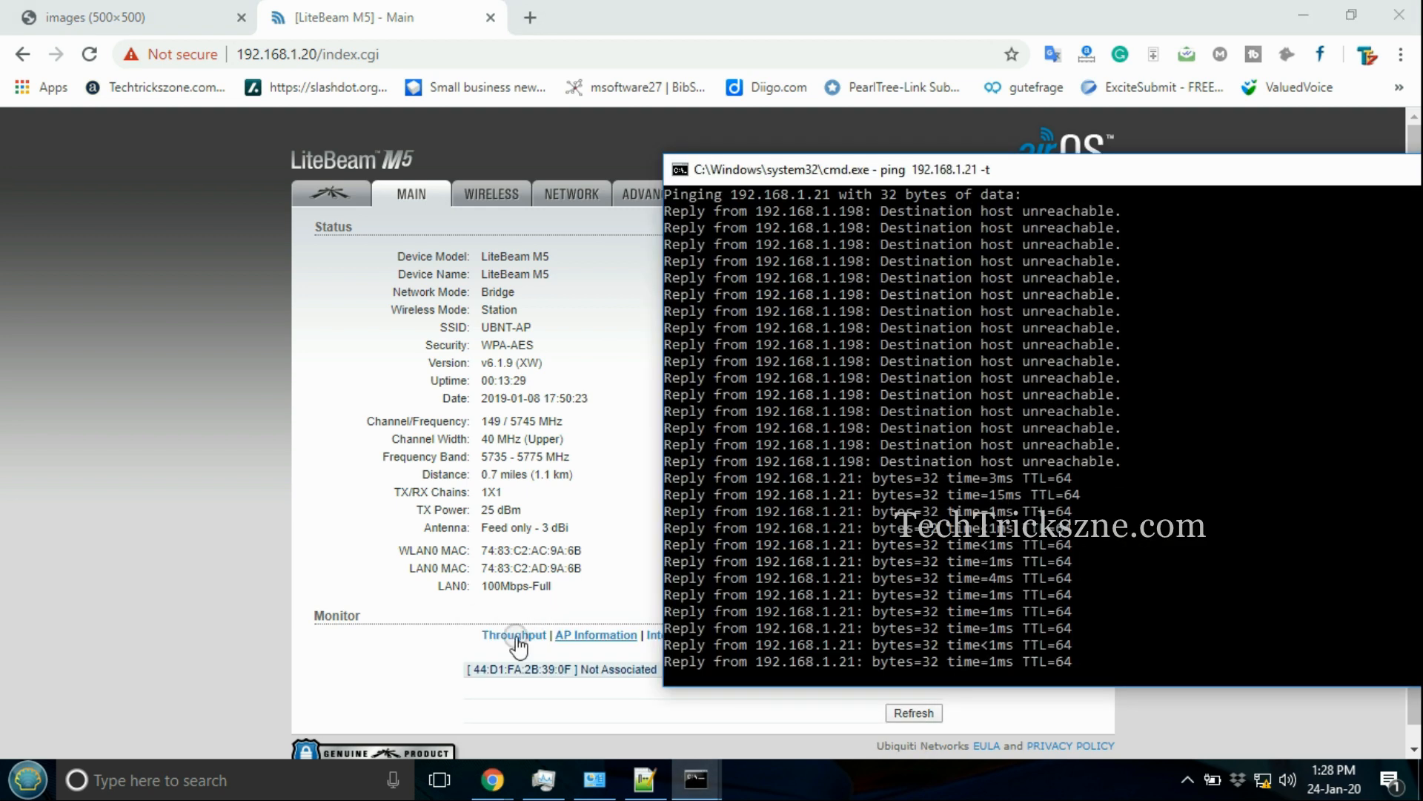
pyautogui.click(512, 635)
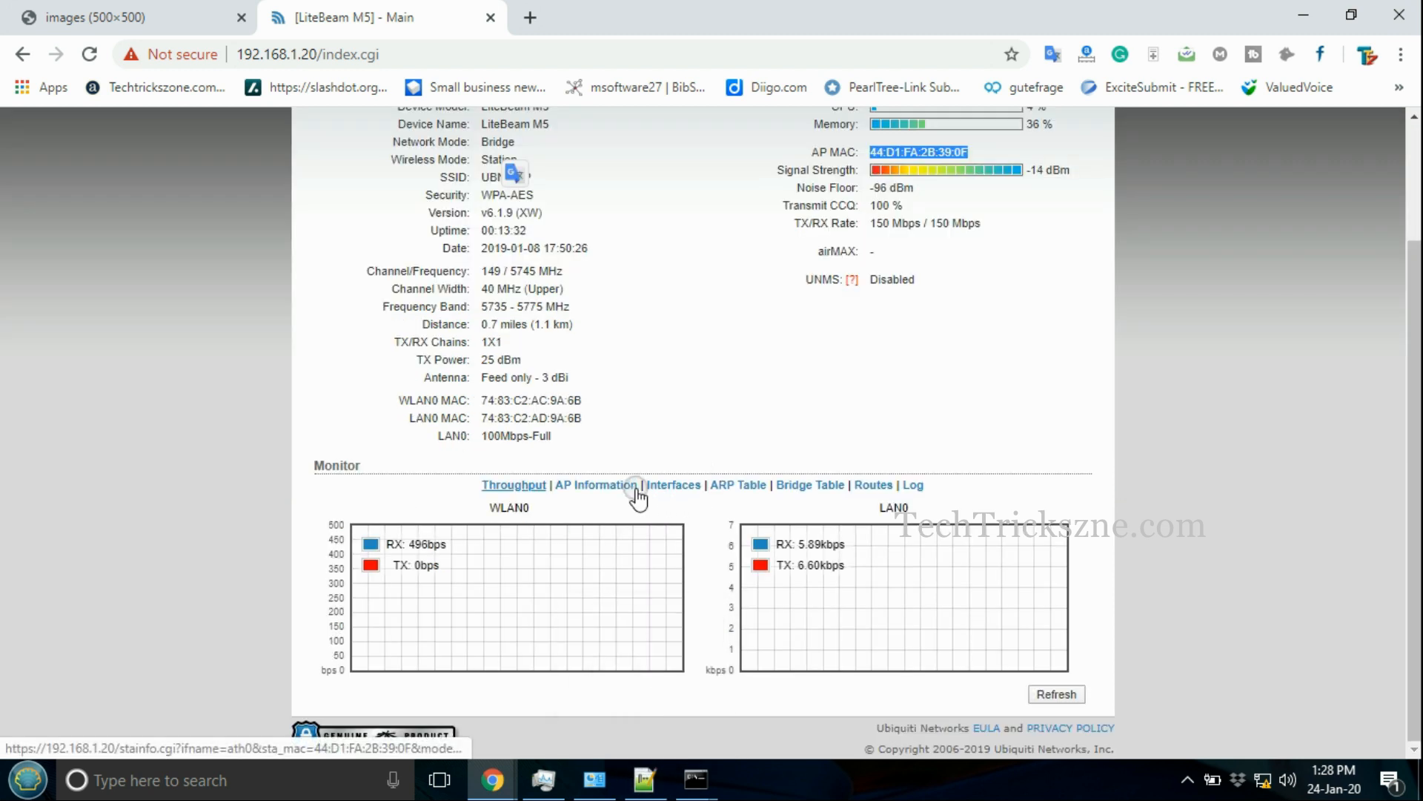